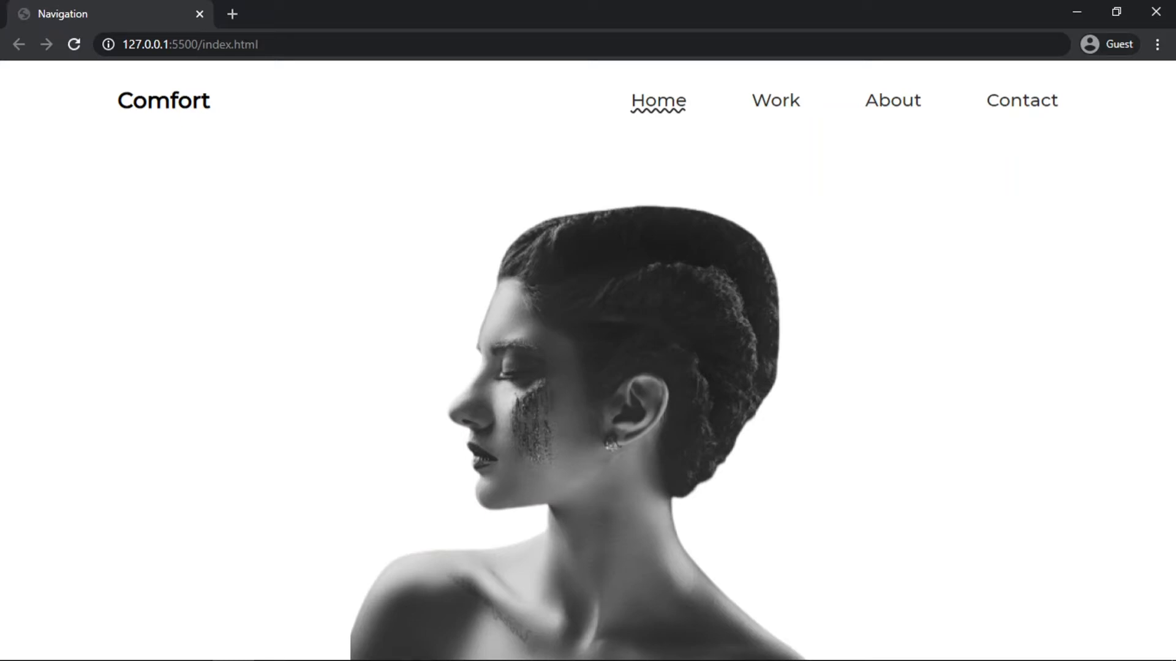
Step: Preview the Comfort navbar at narrow width, opening and closing the side menu twice
key("F12")
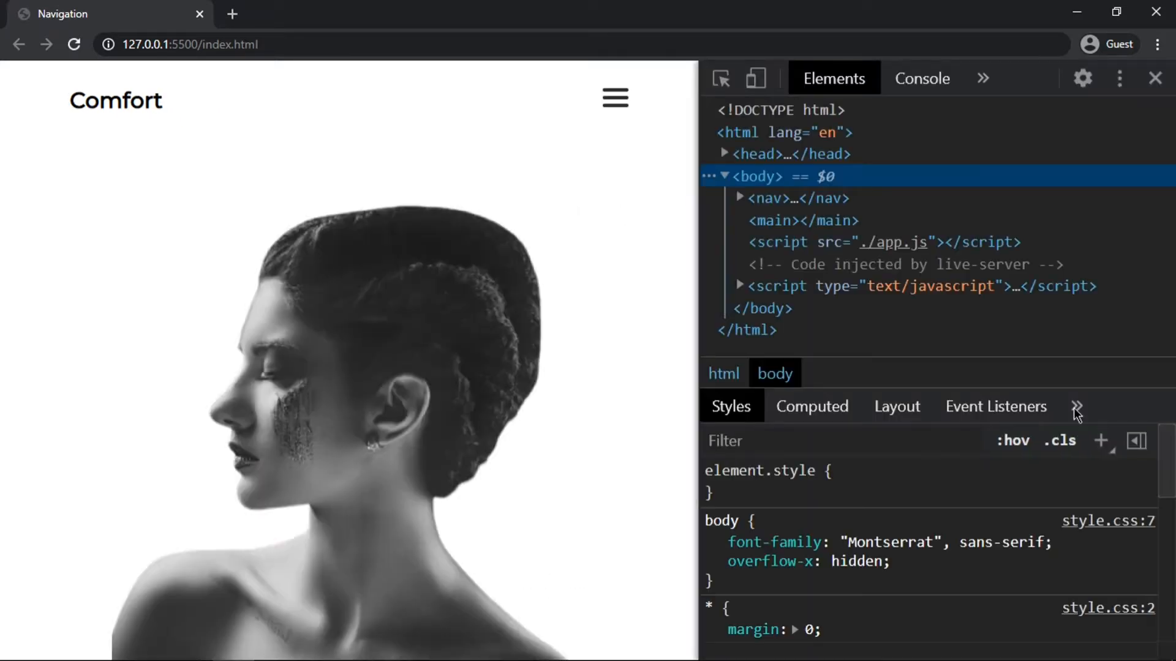
left_click(615, 97)
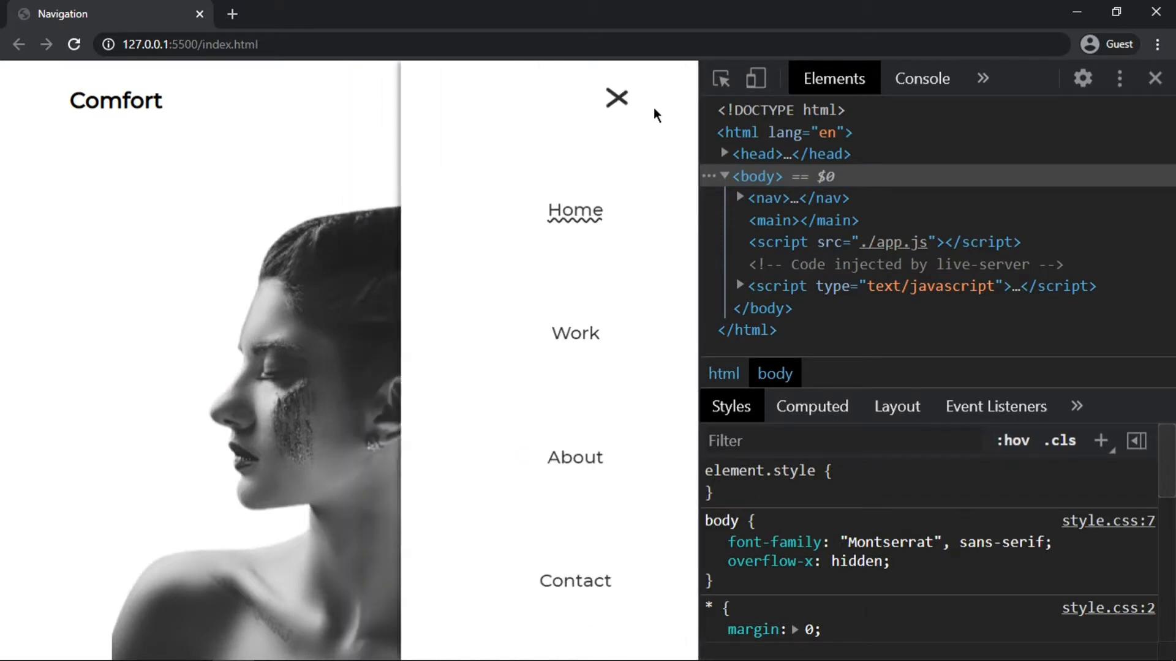
left_click(615, 97)
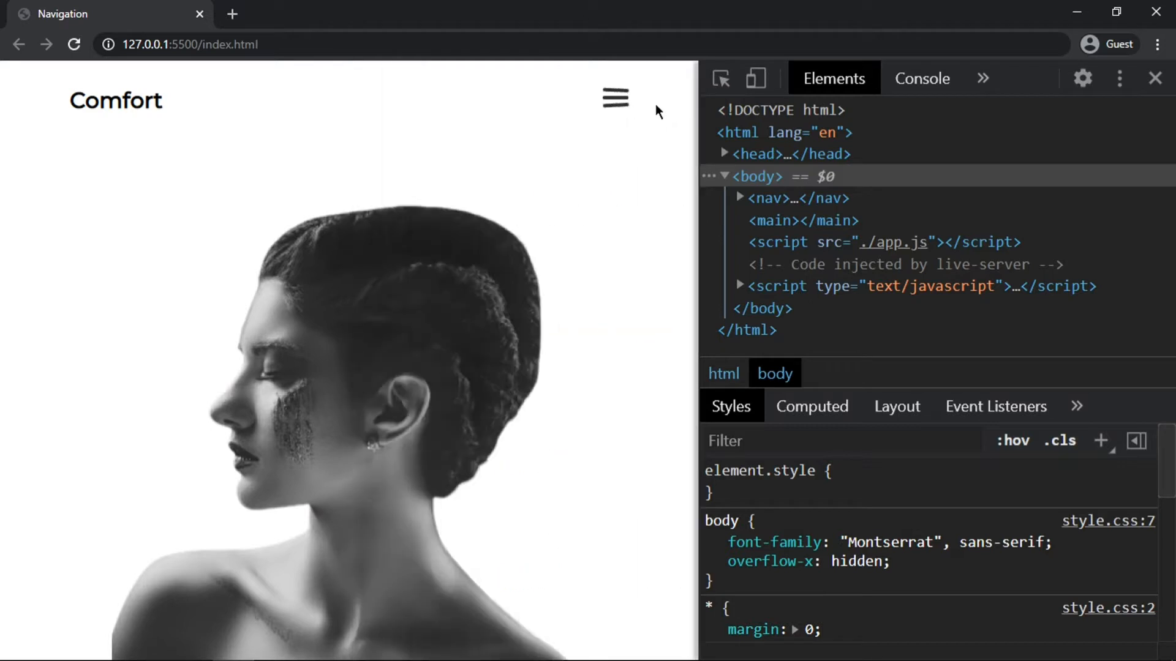
left_click(614, 98)
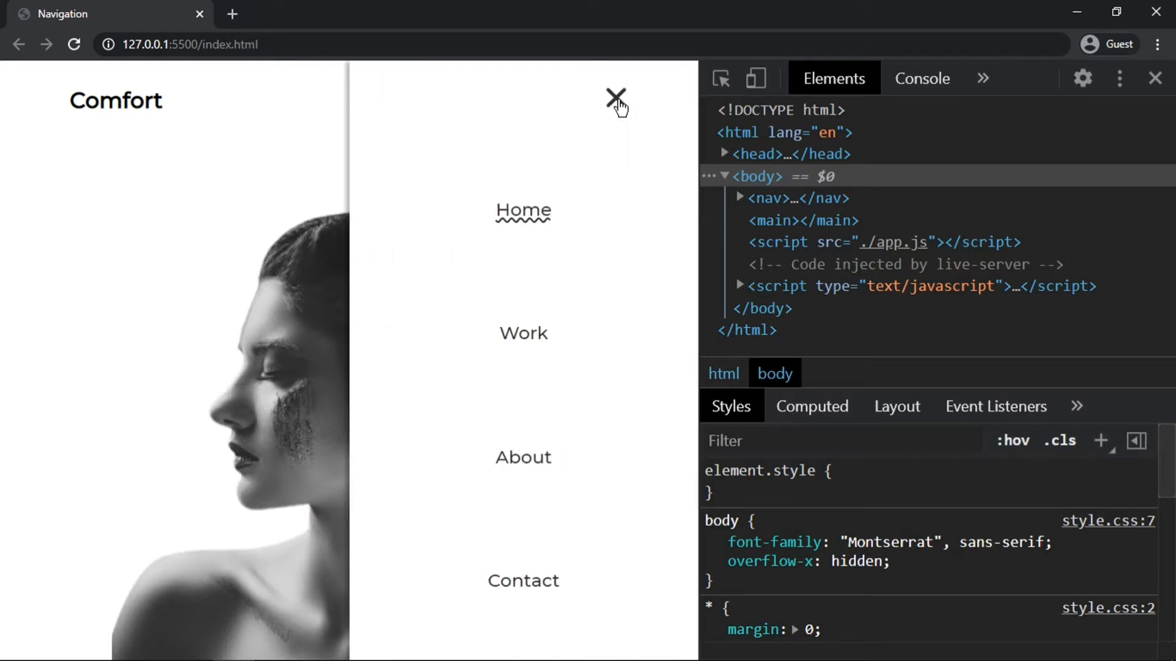
left_click(614, 99)
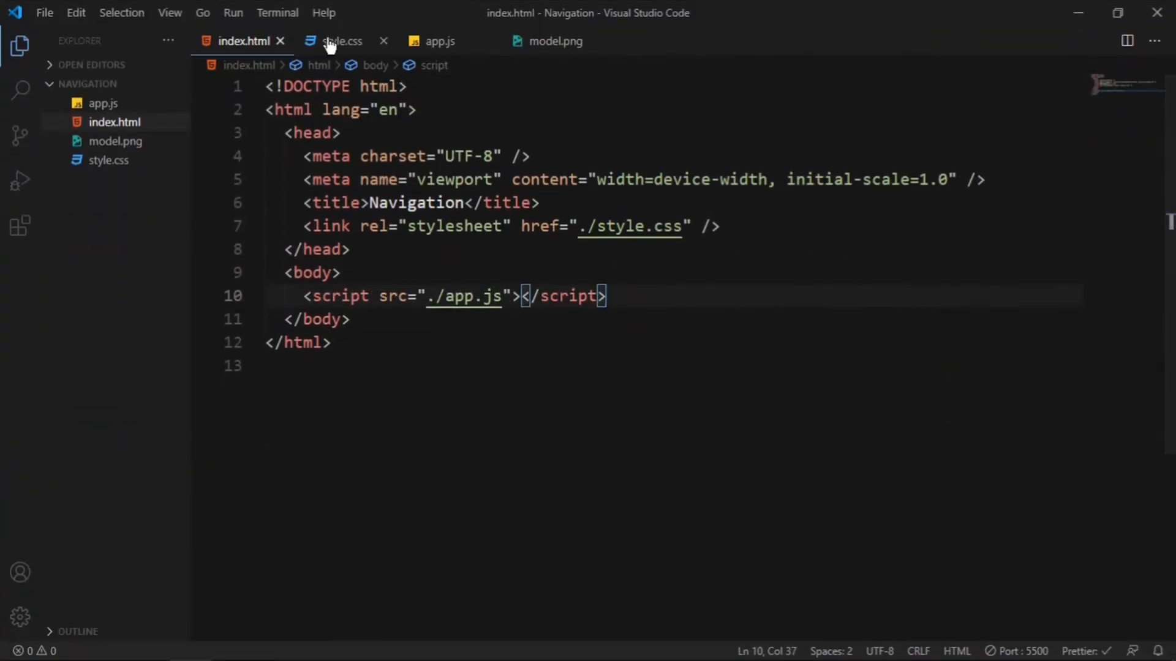
left_click(439, 40)
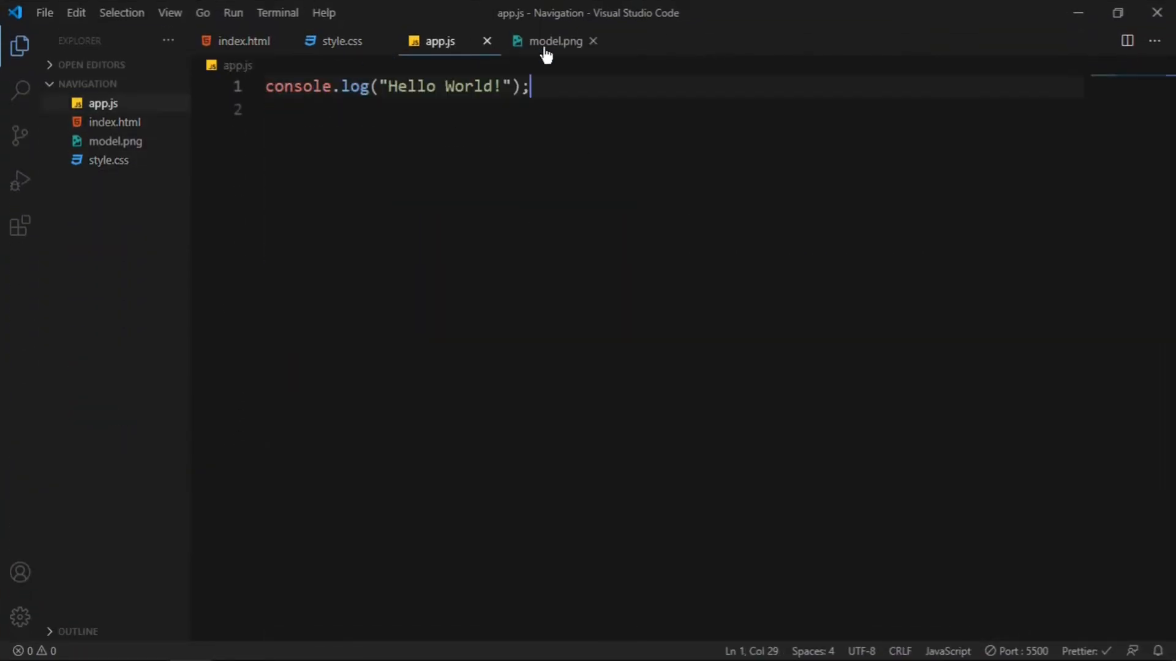
left_click(555, 41)
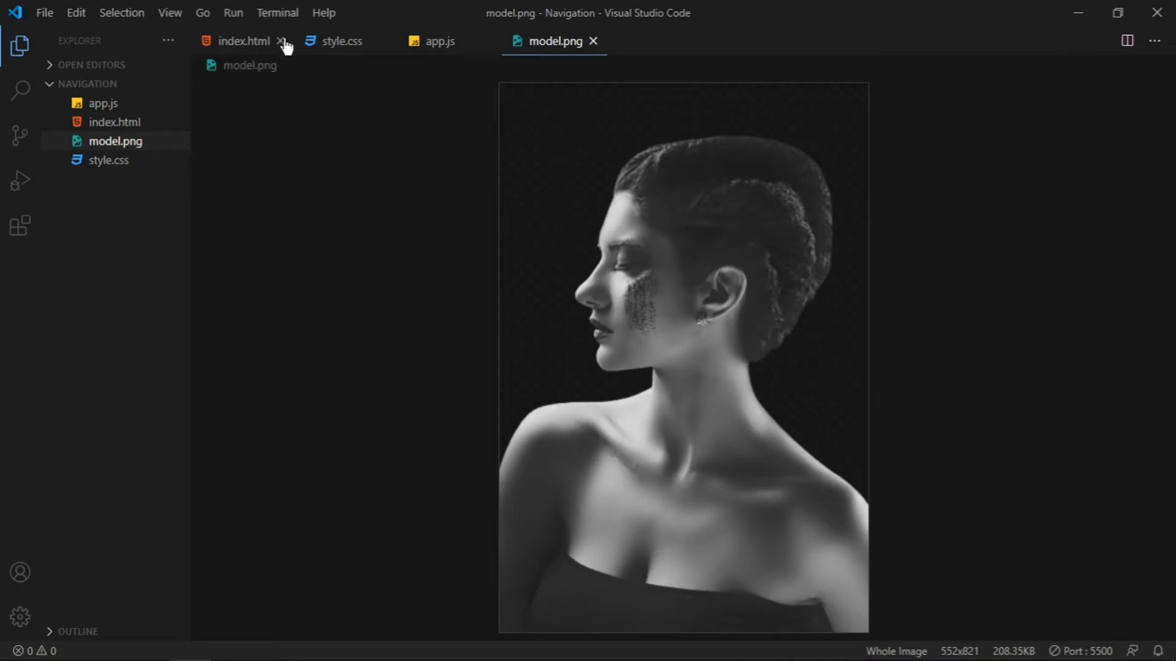
left_click(240, 40)
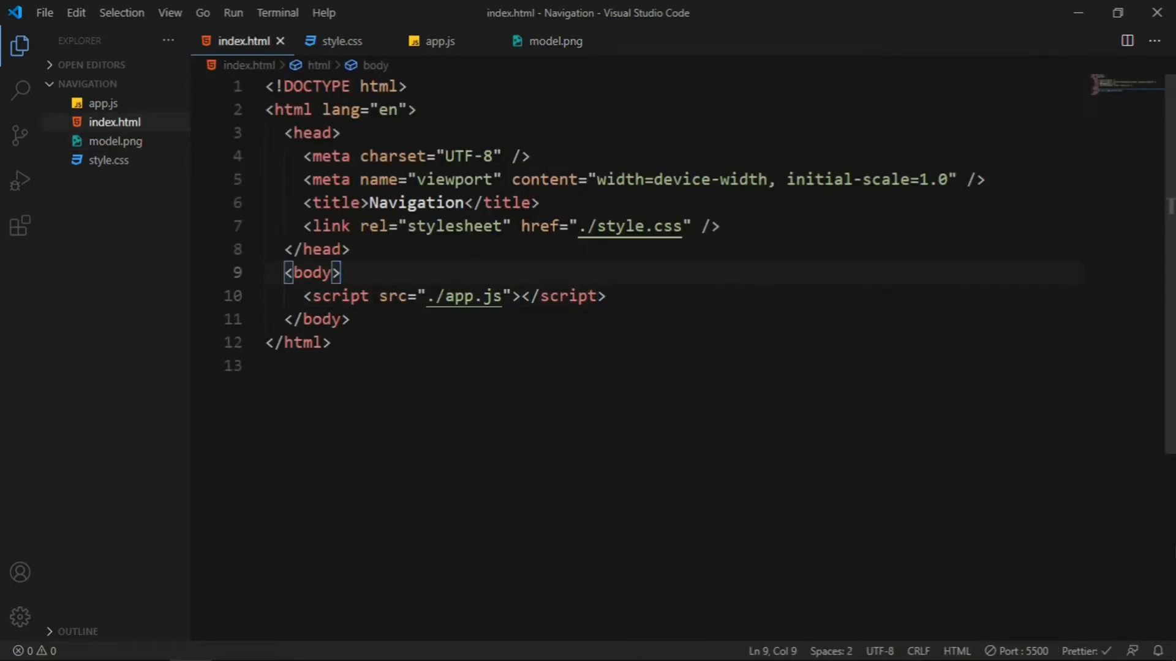
Step: Add a nav holding an h2.logo 'Comfort' heading and a ul.nav-links list
type("<nav>")
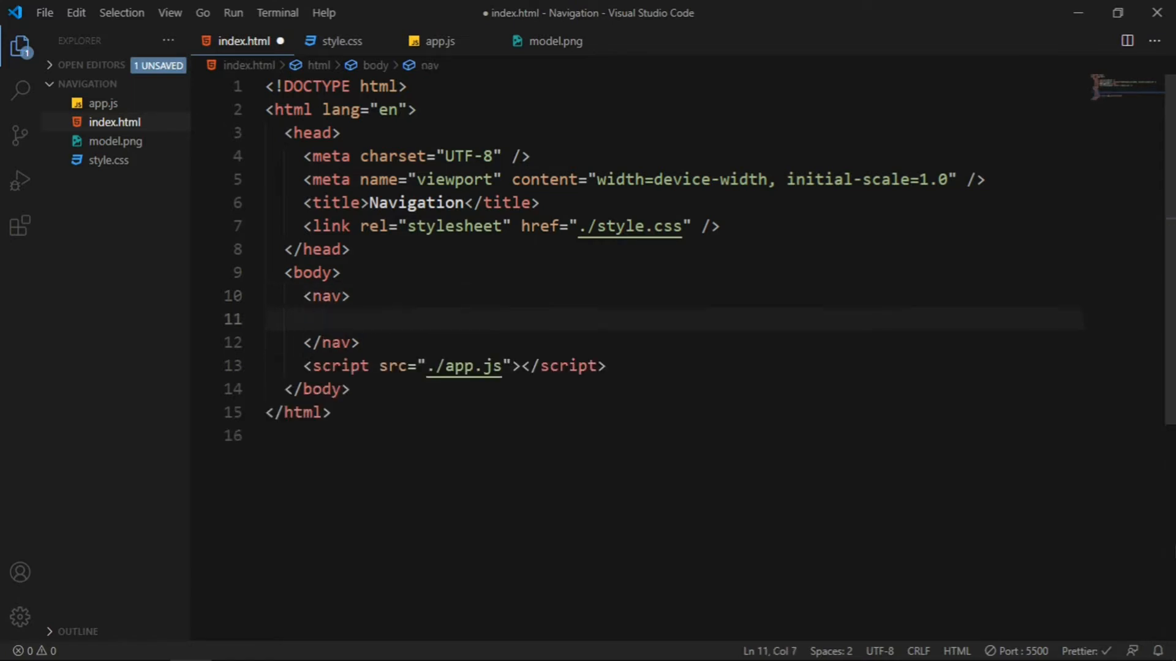
type("h2.")
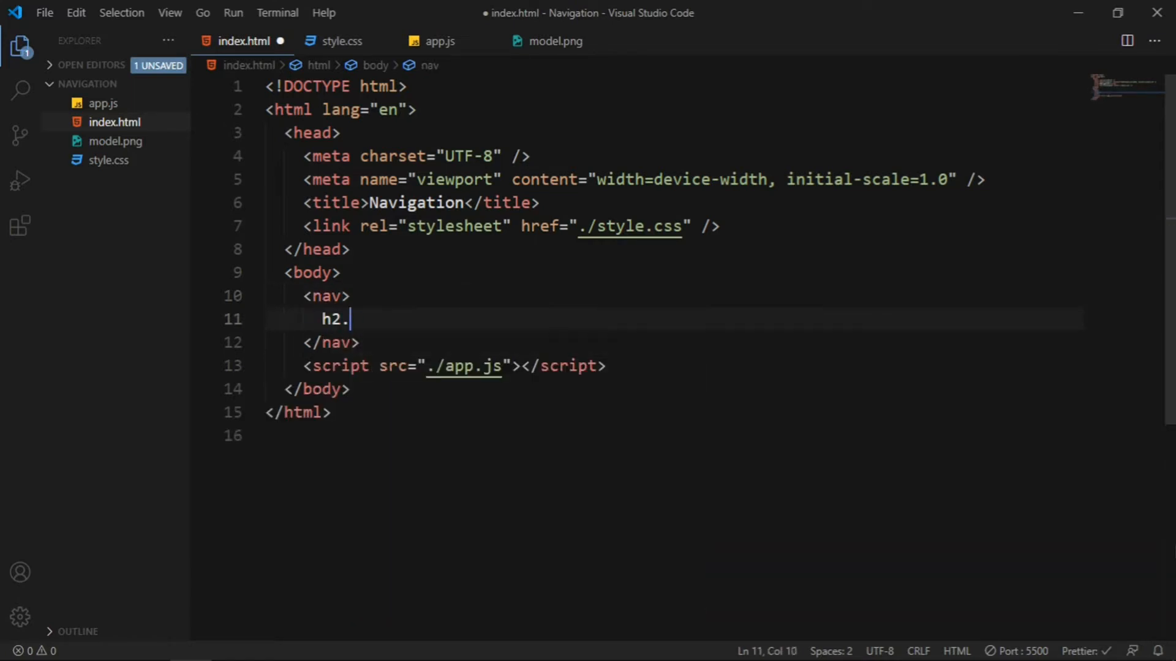
type("Co</h2>")
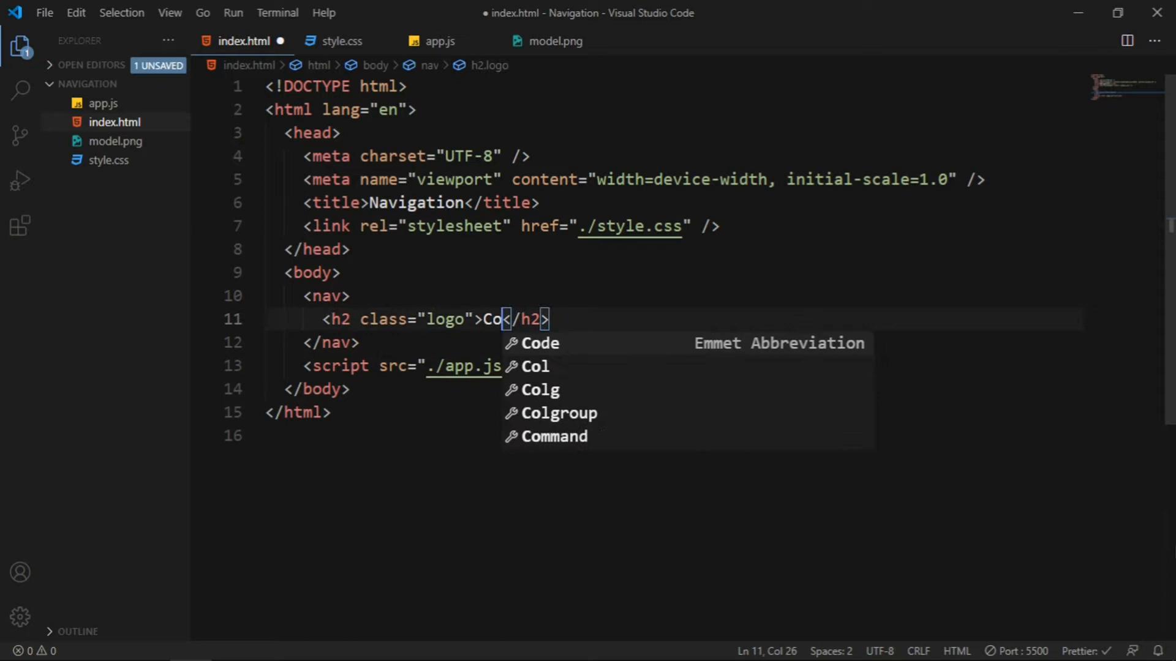
type("mfort")
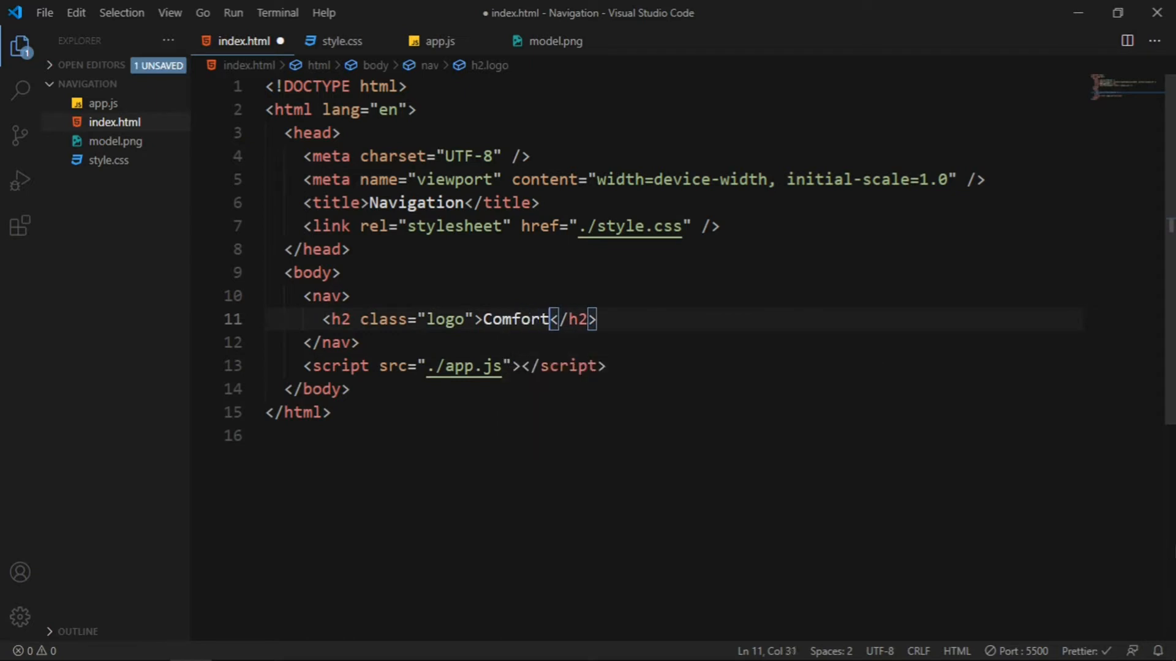
type("ul")
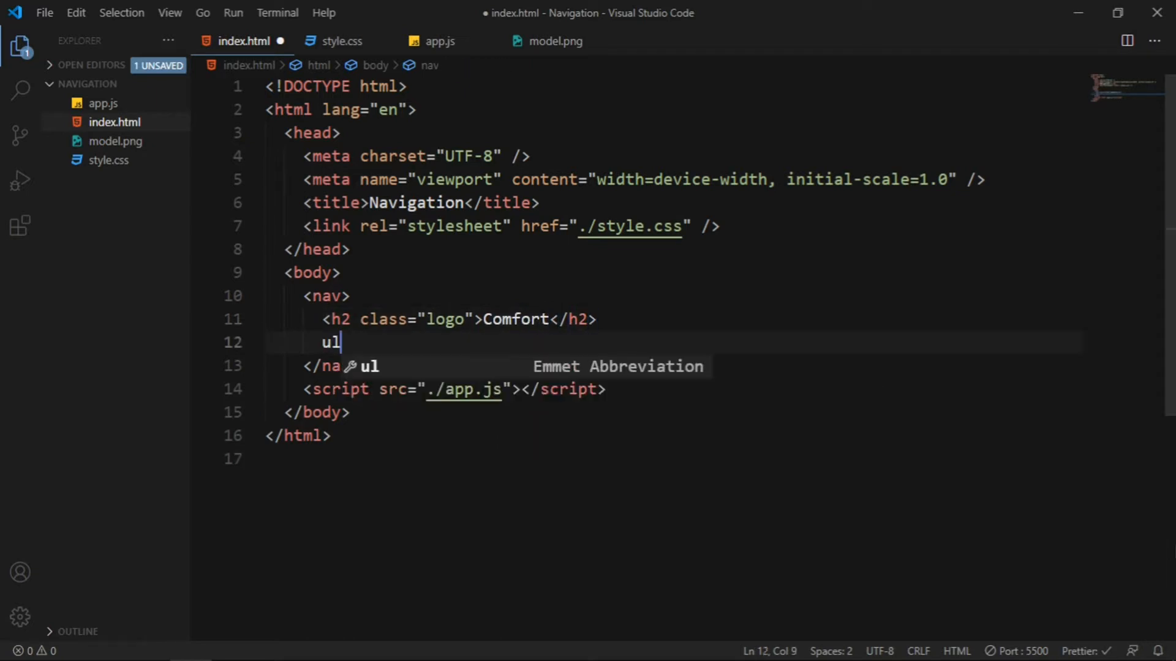
type(".nav-link")
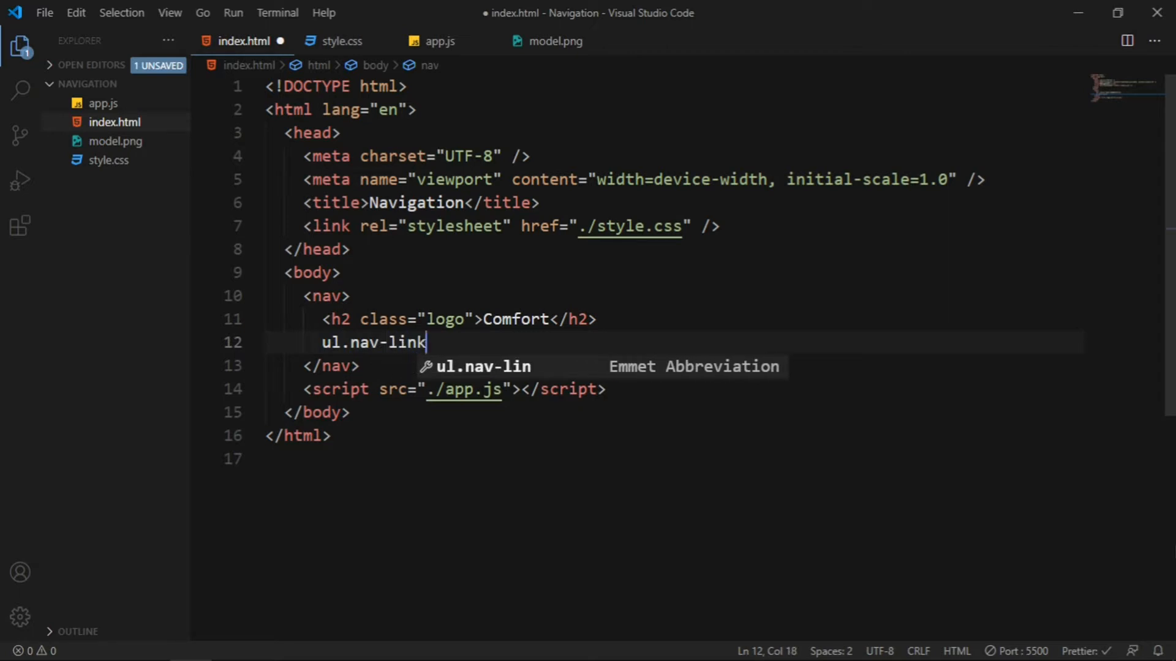
Step: Fill the list with Home, Work, About and Contact links, then show style.css
type("li>a")
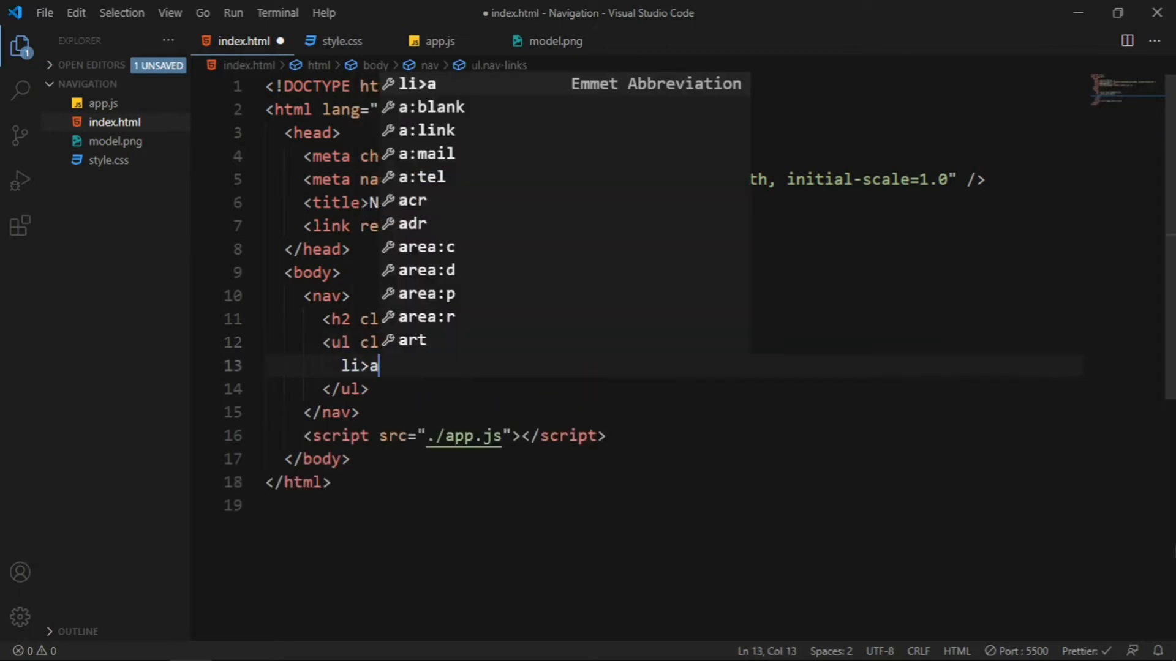
key("Tab")
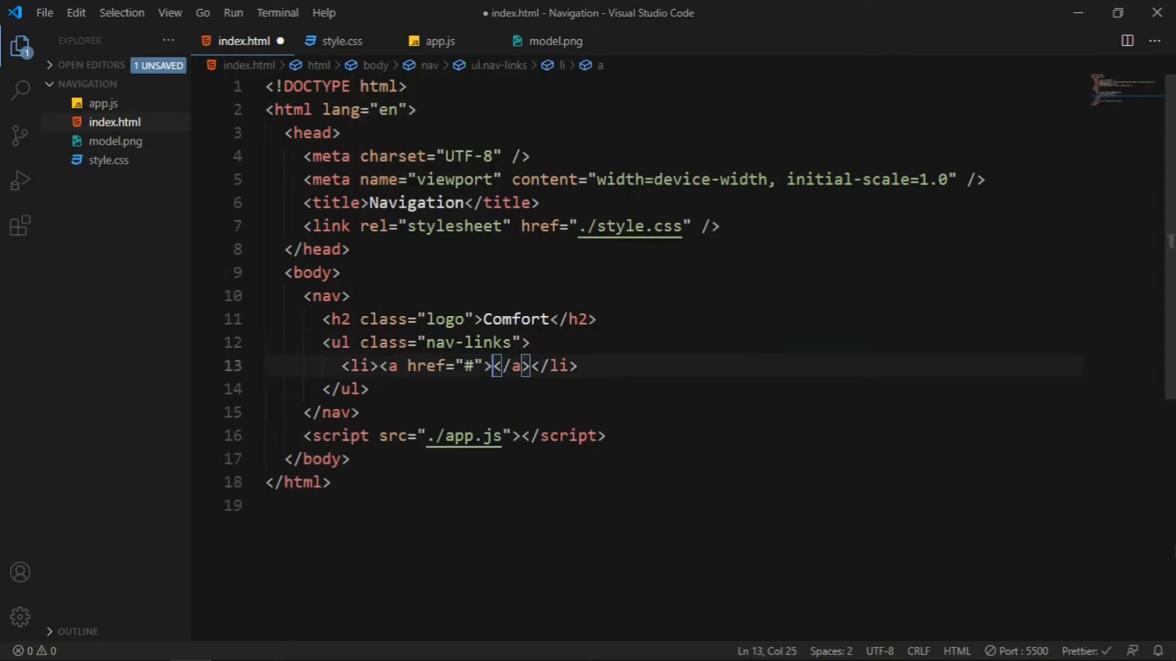
type("Home")
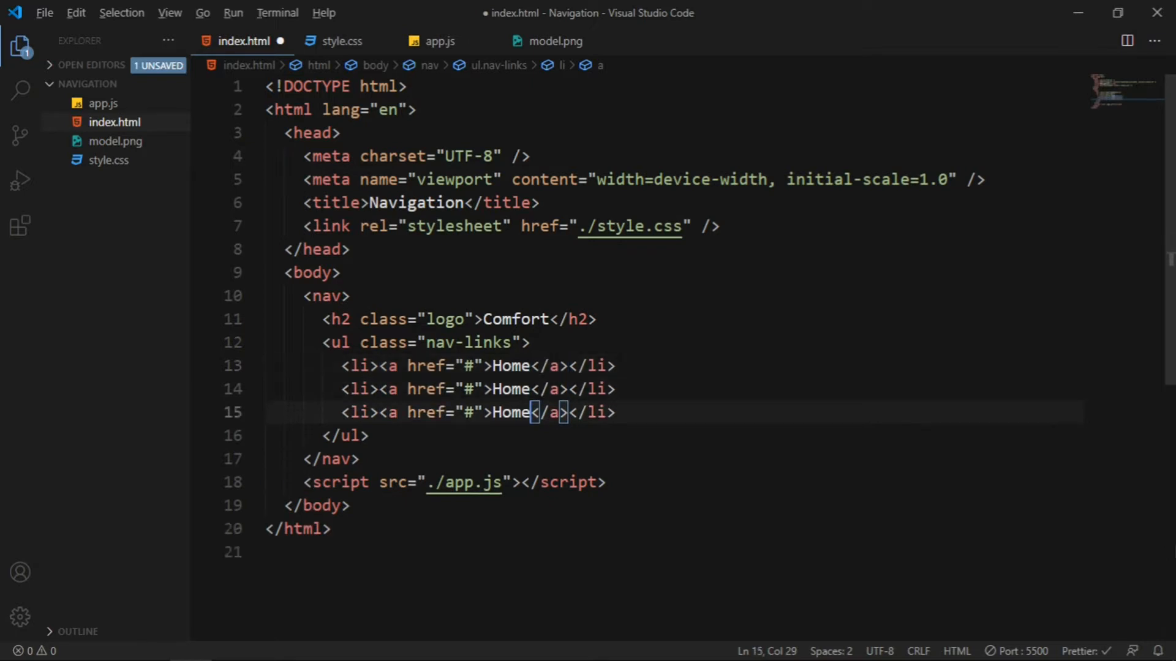
type("Work")
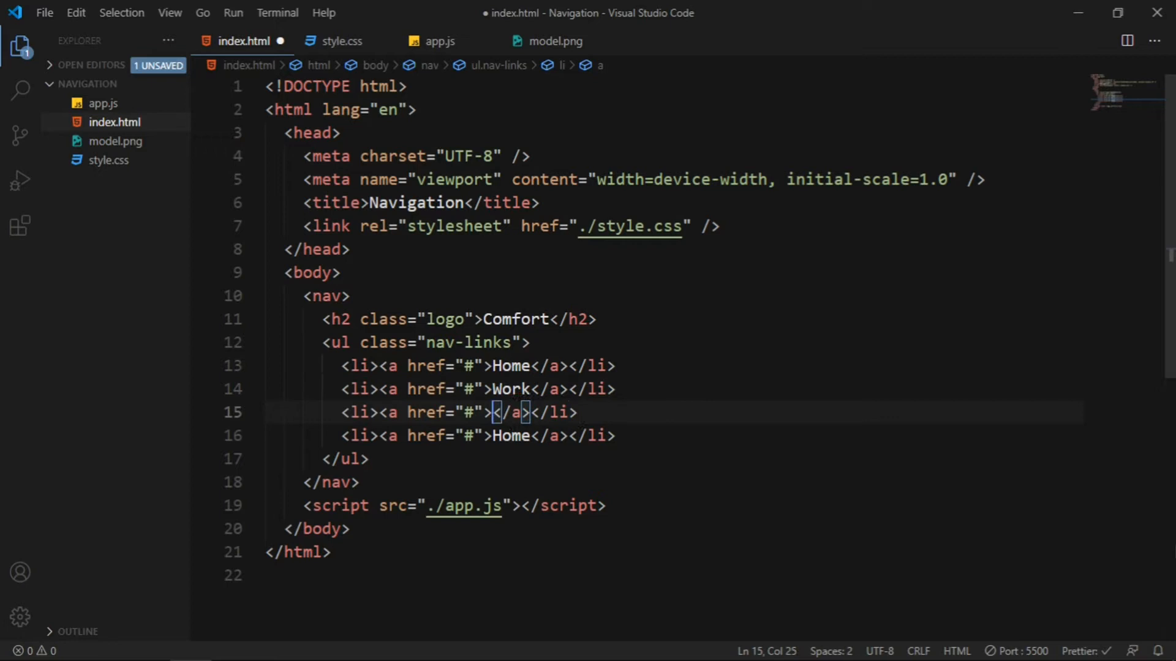
type("About")
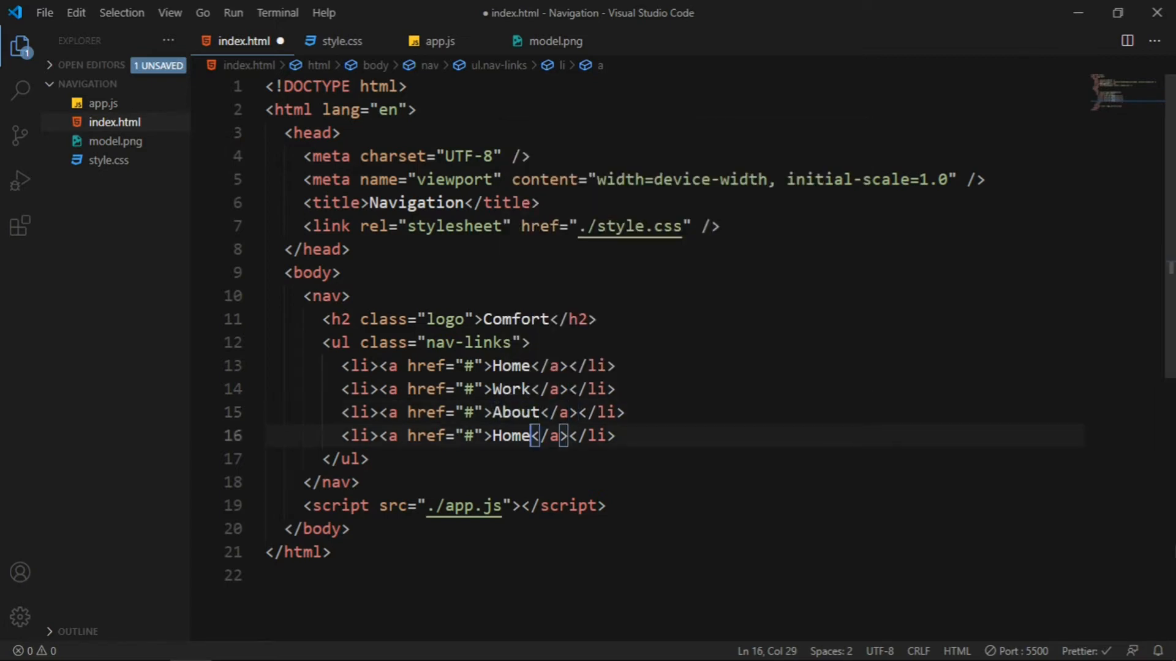
type("Conta")
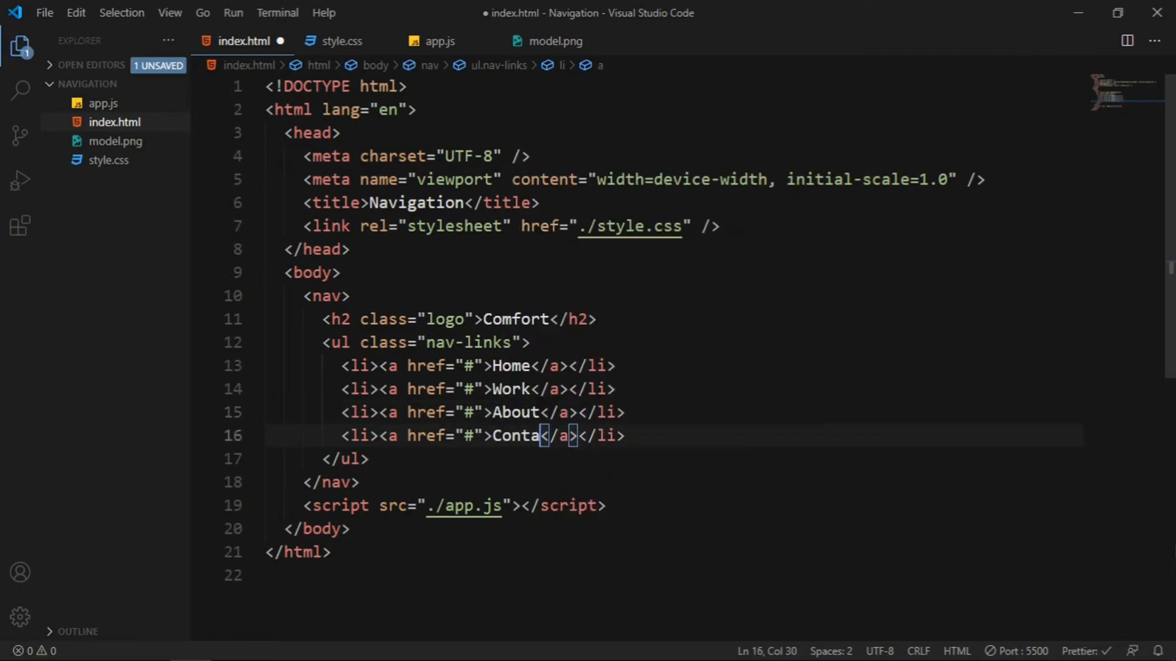
type("ct")
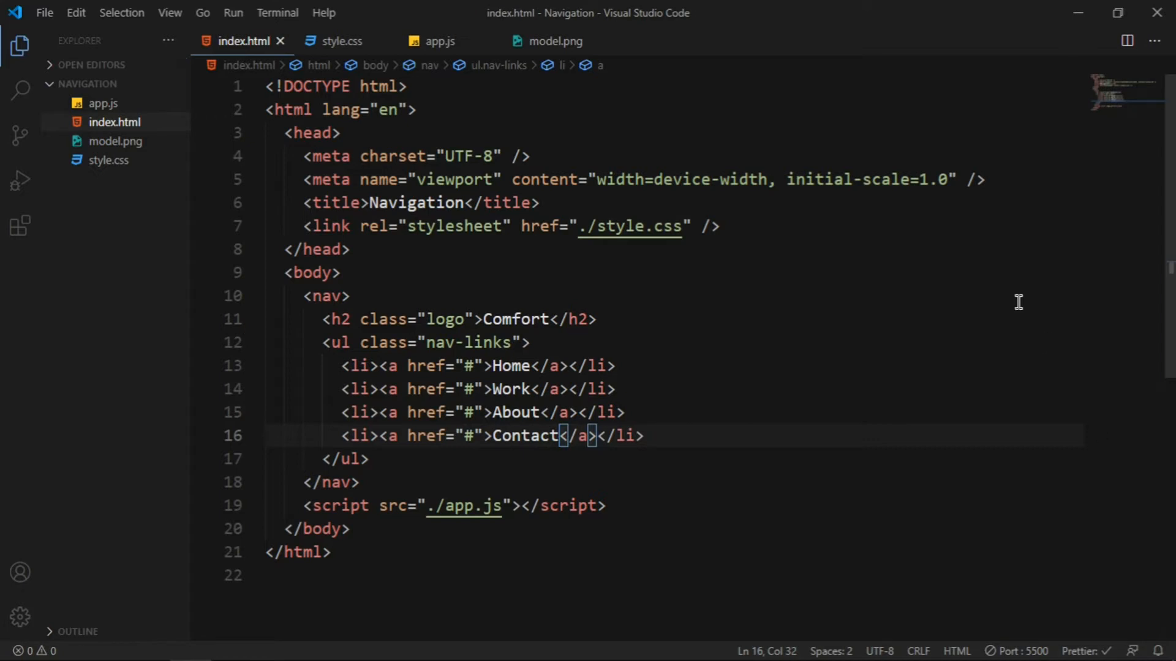
left_click(340, 41)
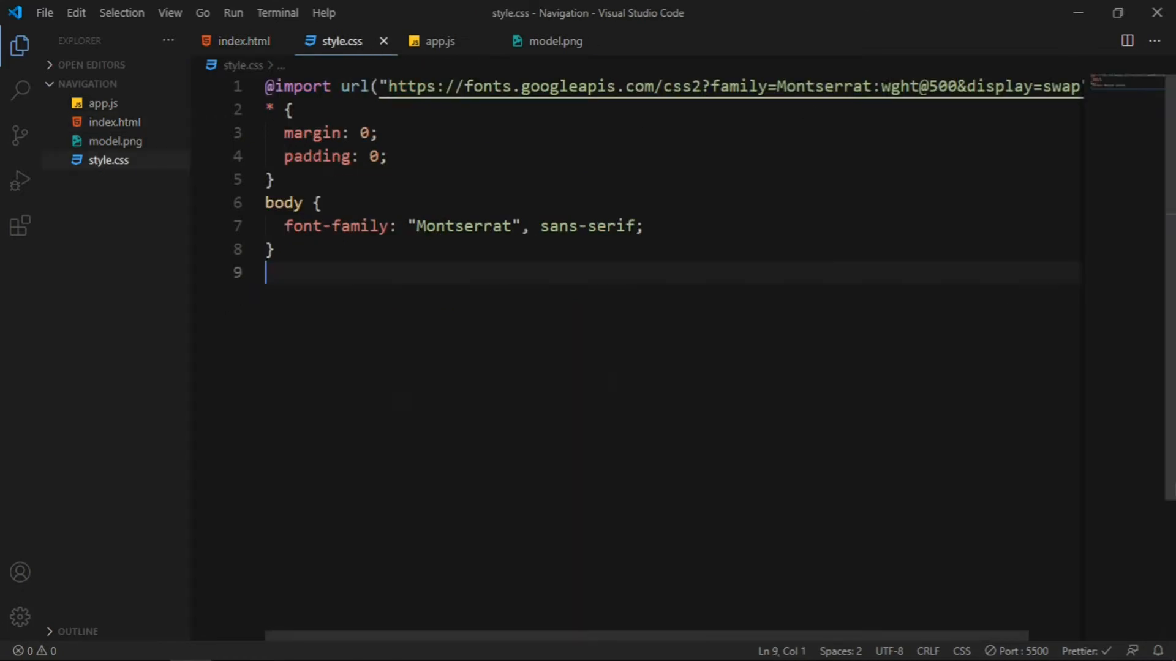
Step: Give nav 13vh height, 80% width, margin 0 auto, and space-between centred flex layout
type("nav {")
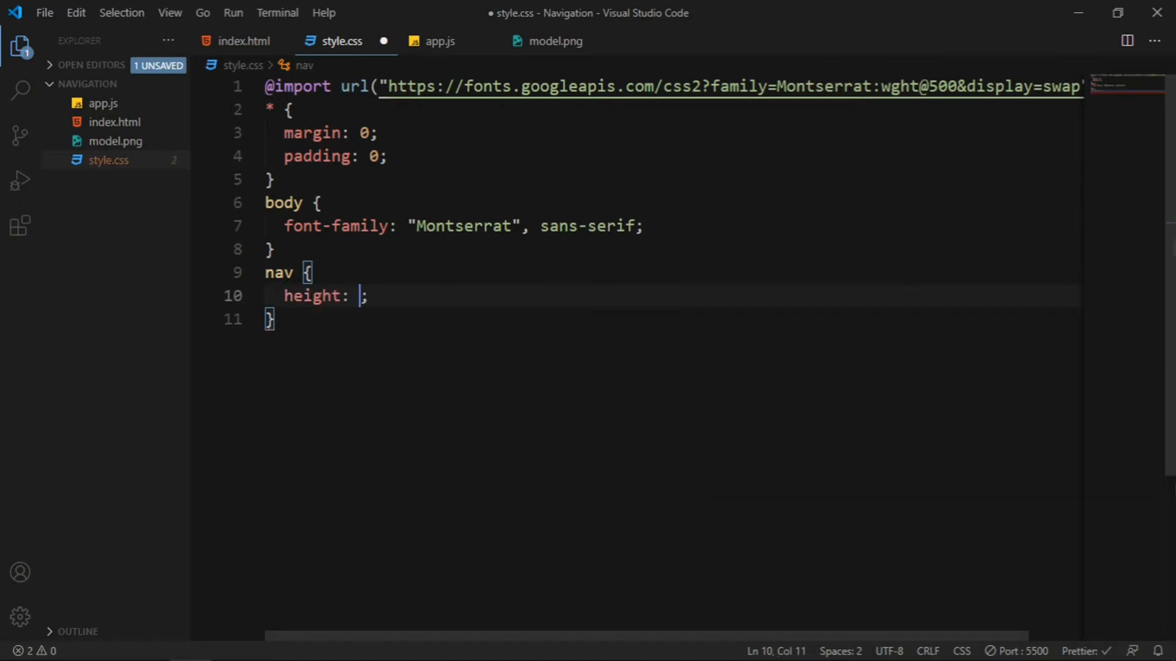
type("13vh")
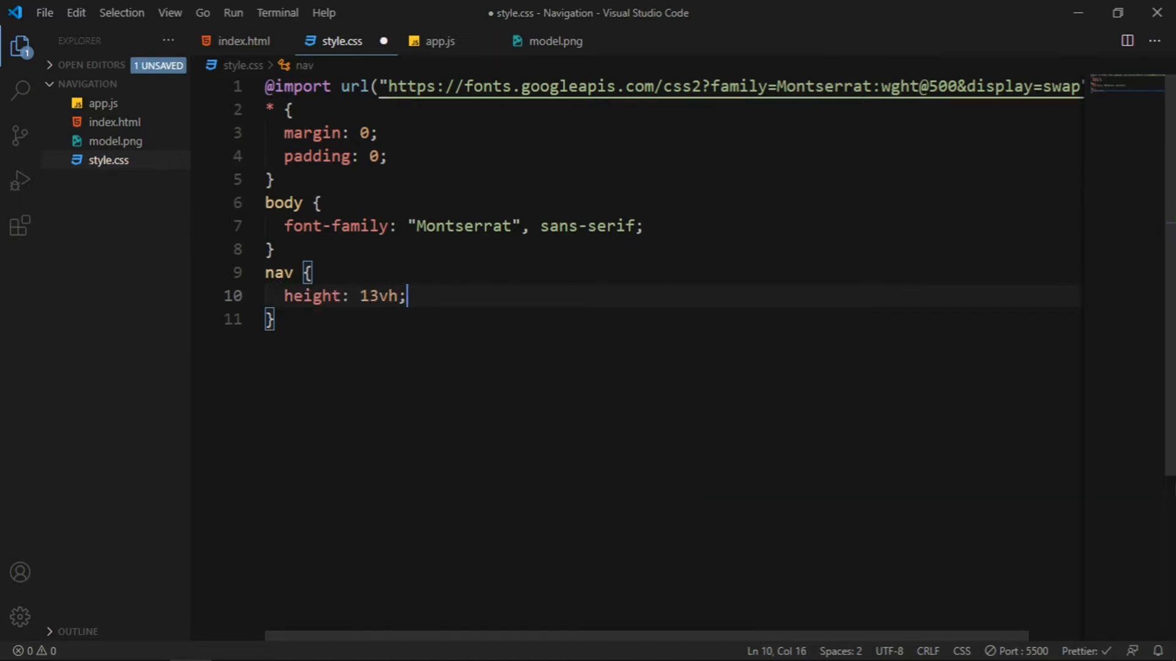
type("widht")
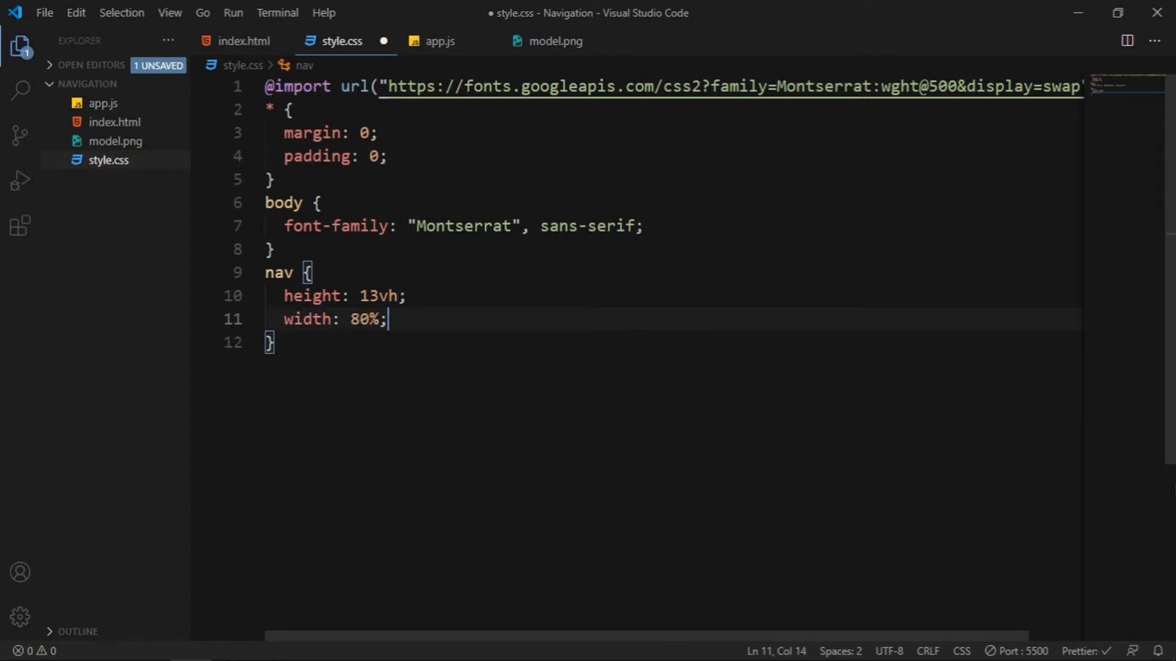
type("margin: 0 ;")
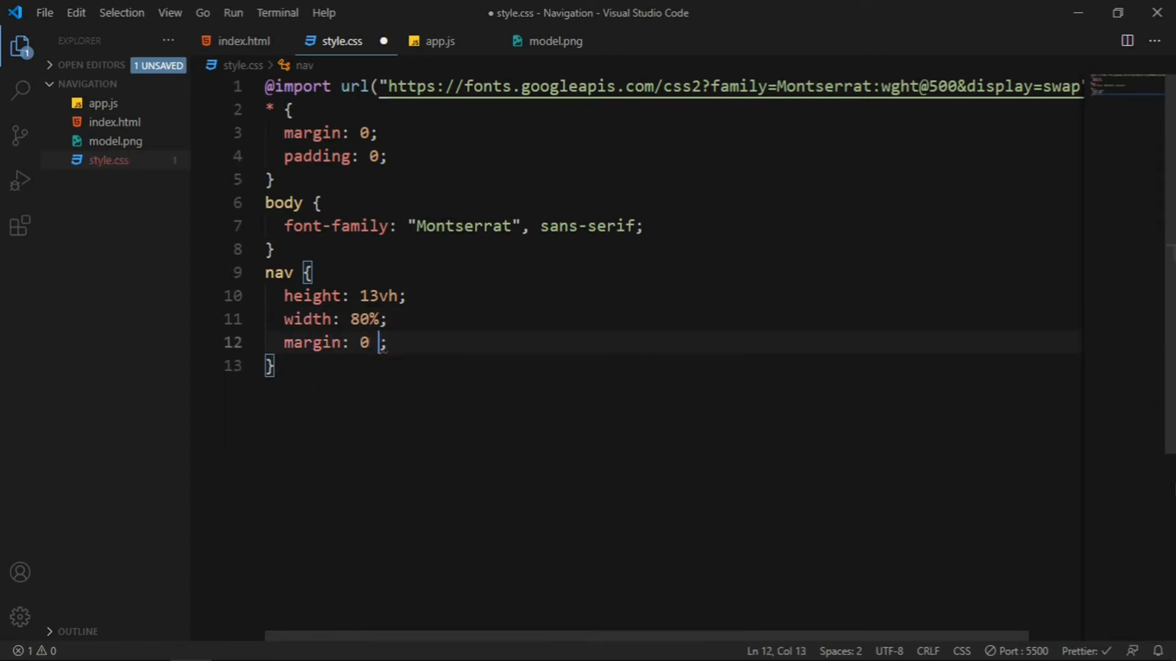
type("auto")
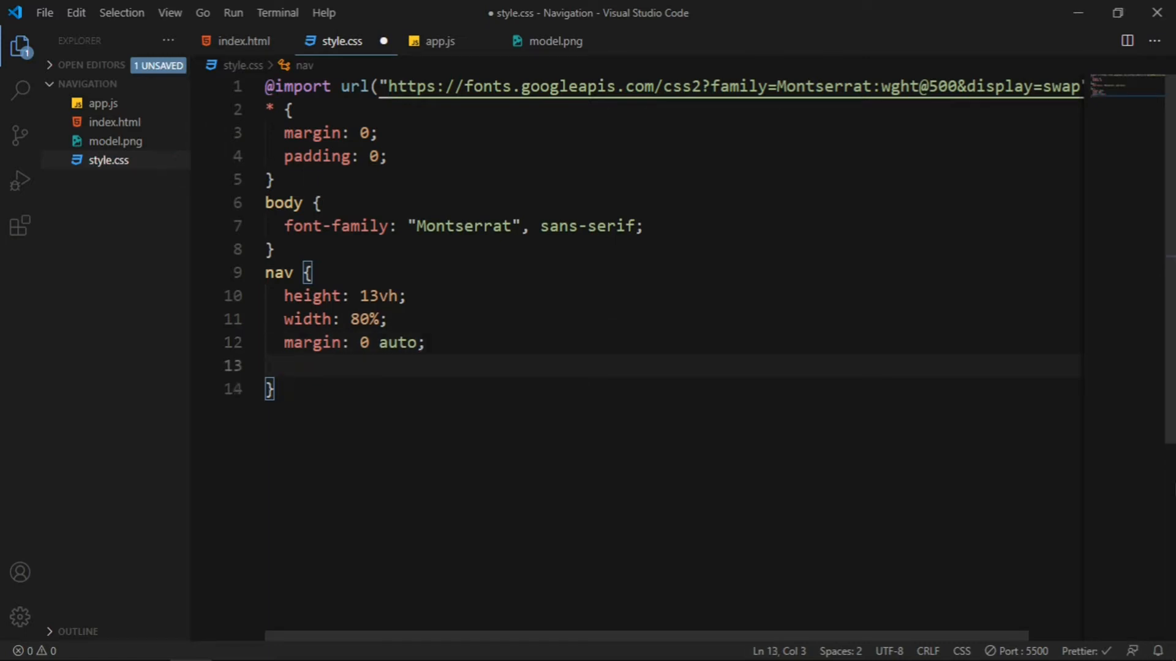
type("display: flex;")
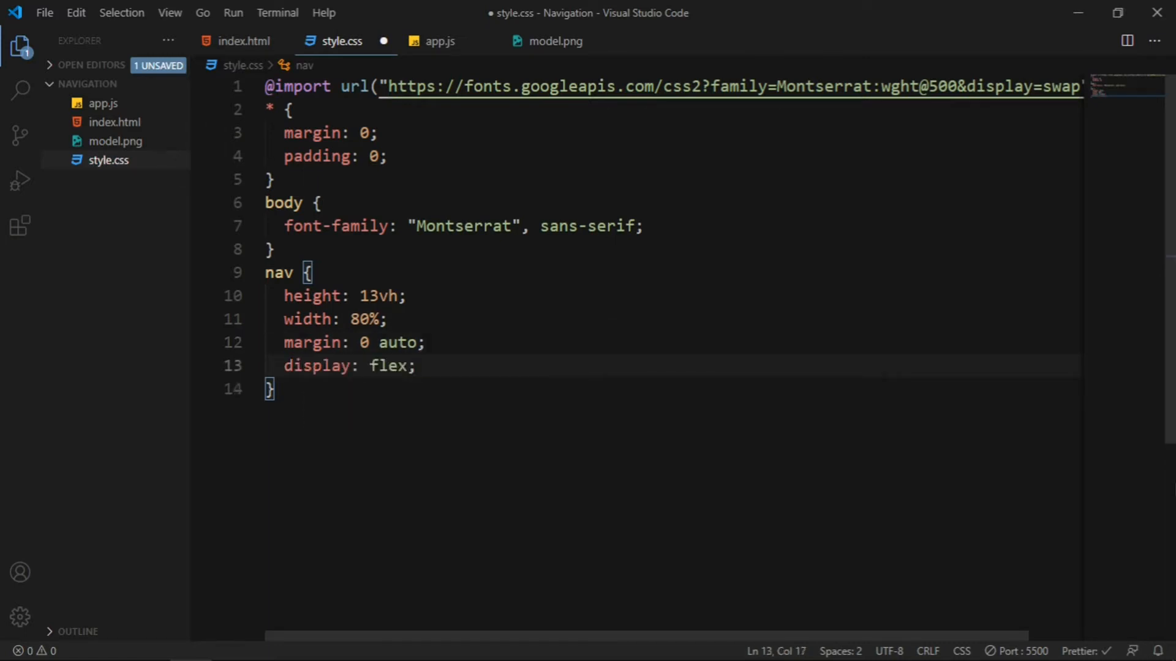
type("jc")
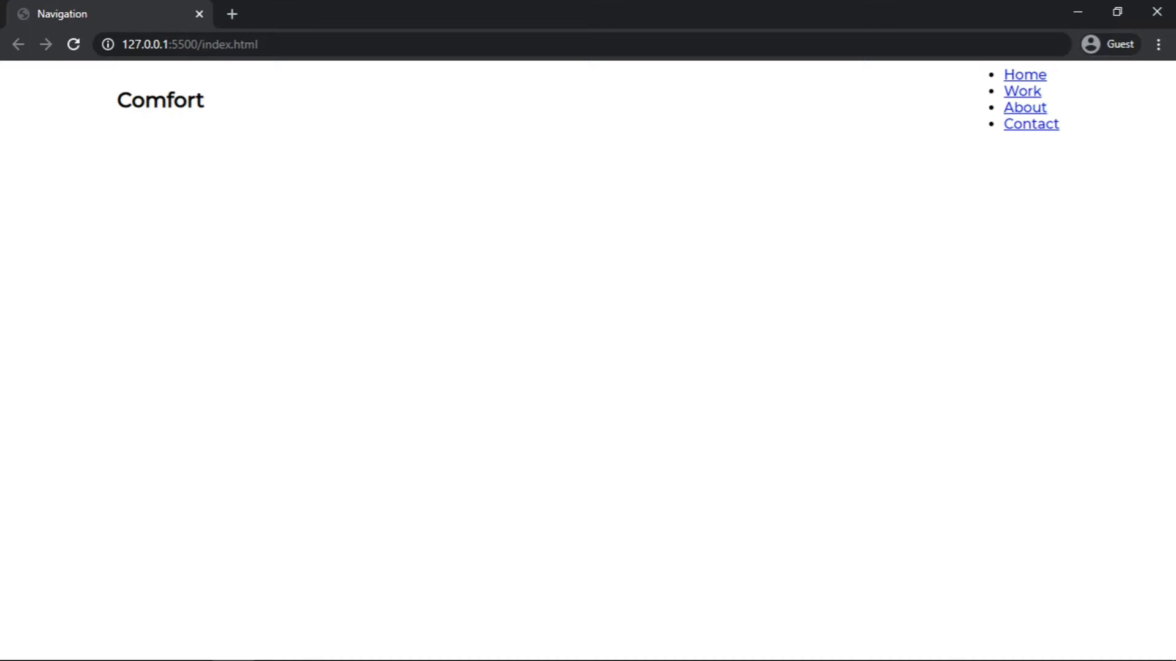
key("Alt+Tab")
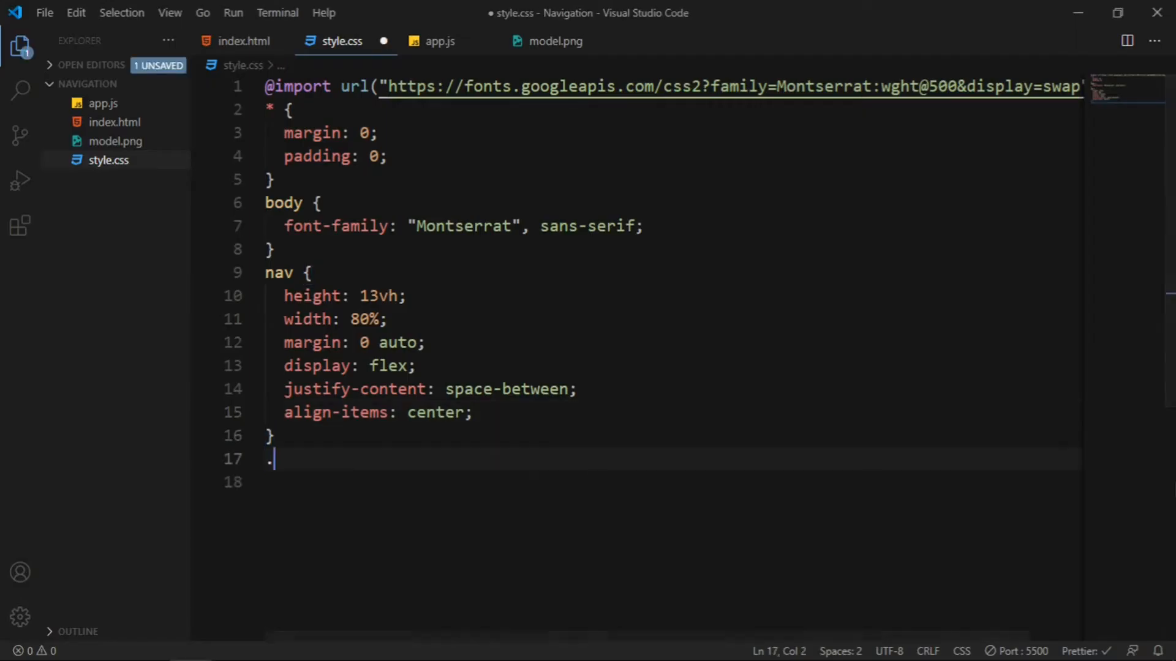
Step: Give .logo flex 2.4 and make .nav-links a centred, spaced, bullet-free flex row with flex 2
type("logo {")
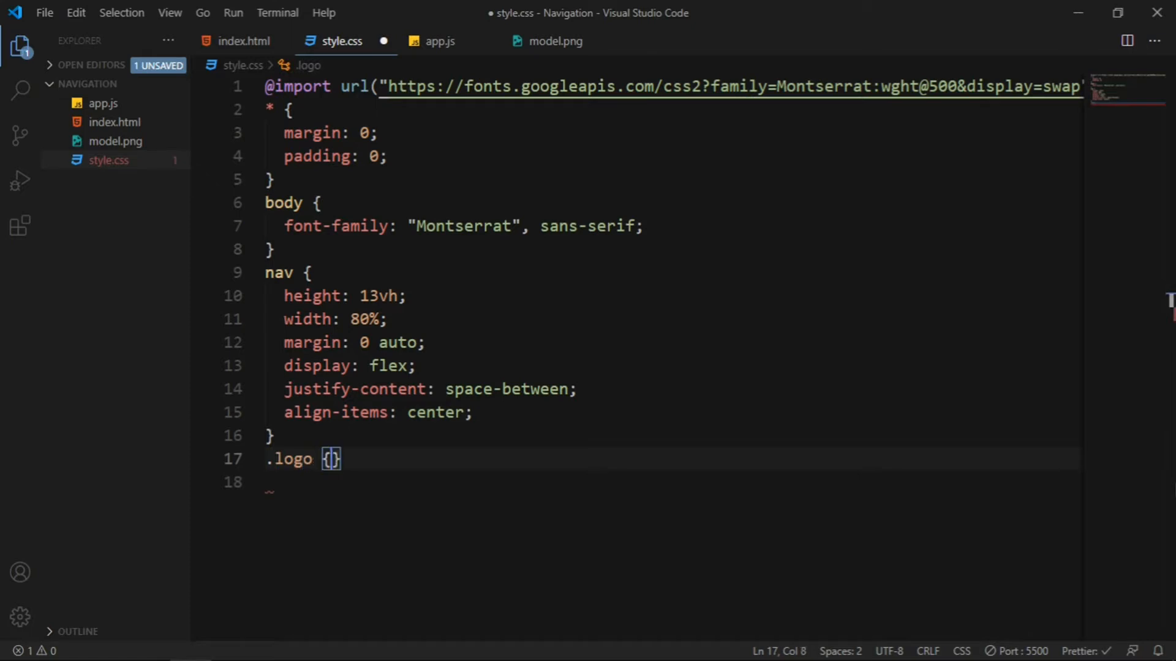
type("font-size: 1.6rem;")
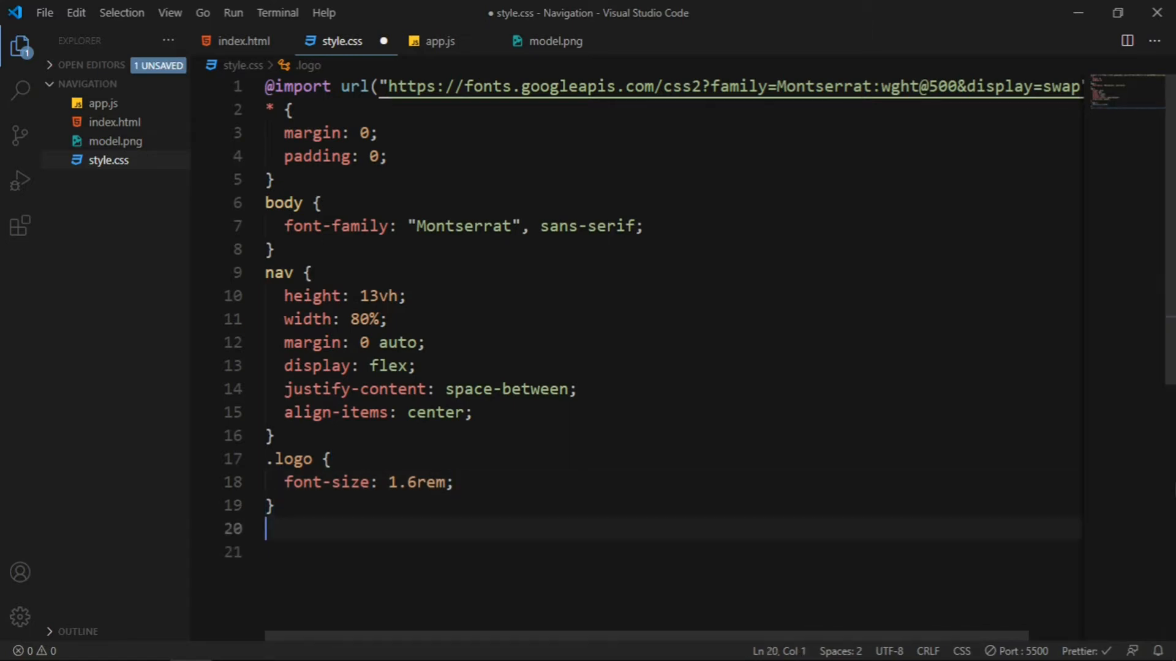
type(".nav-links {")
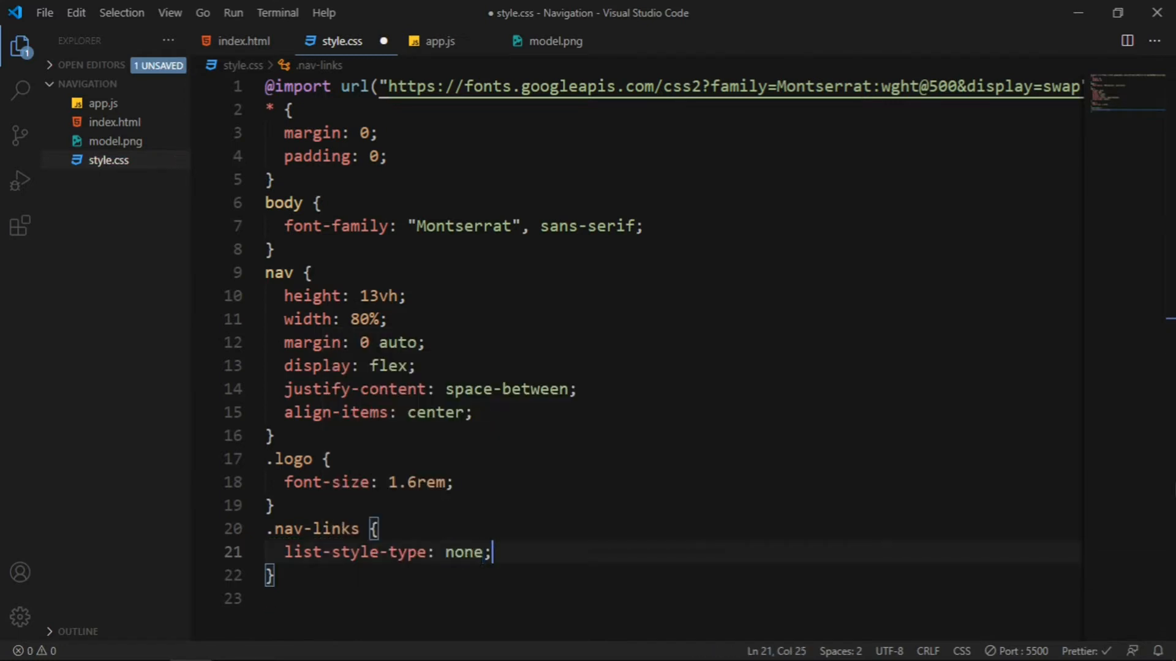
type("display: flex;")
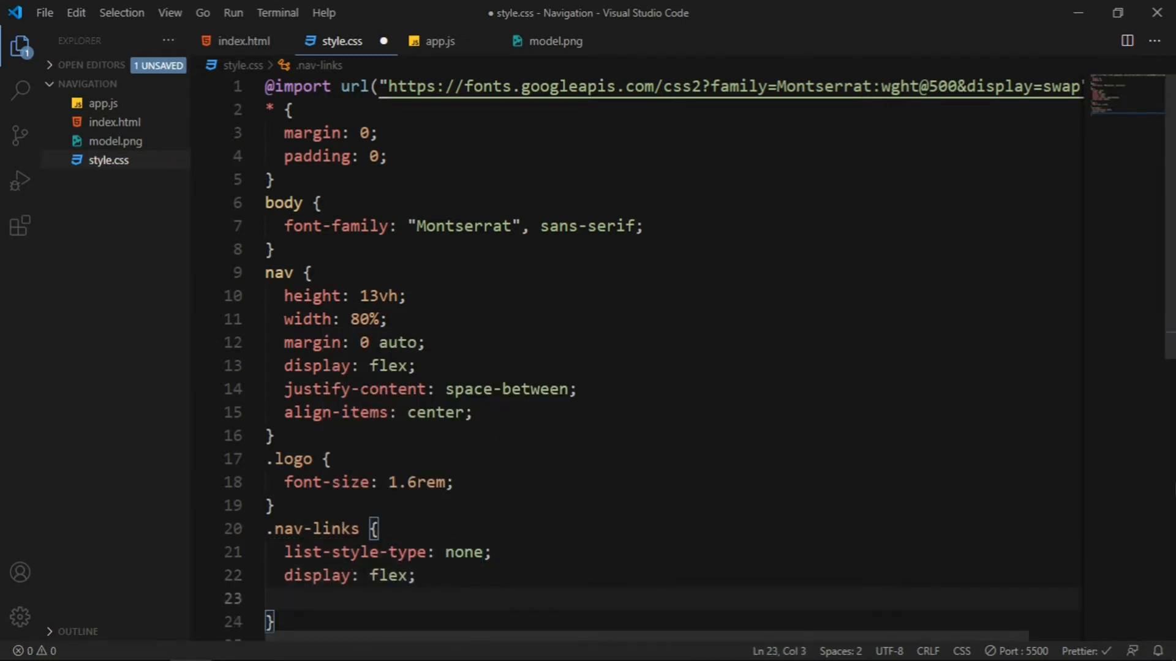
type("align-items: center;")
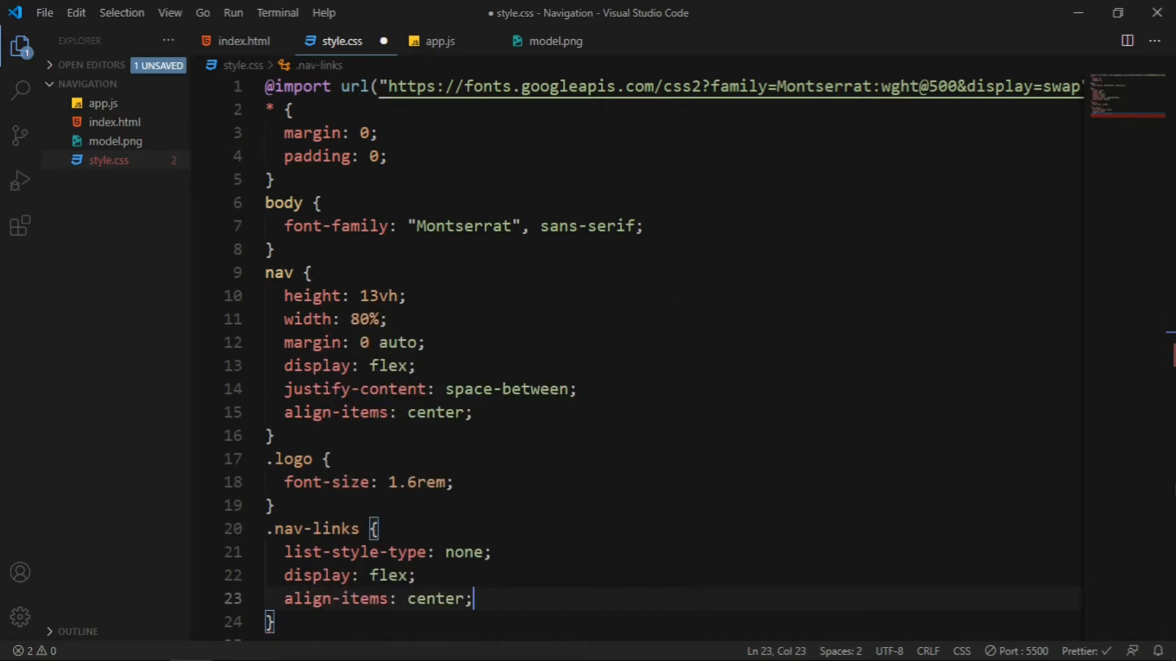
type("jc")
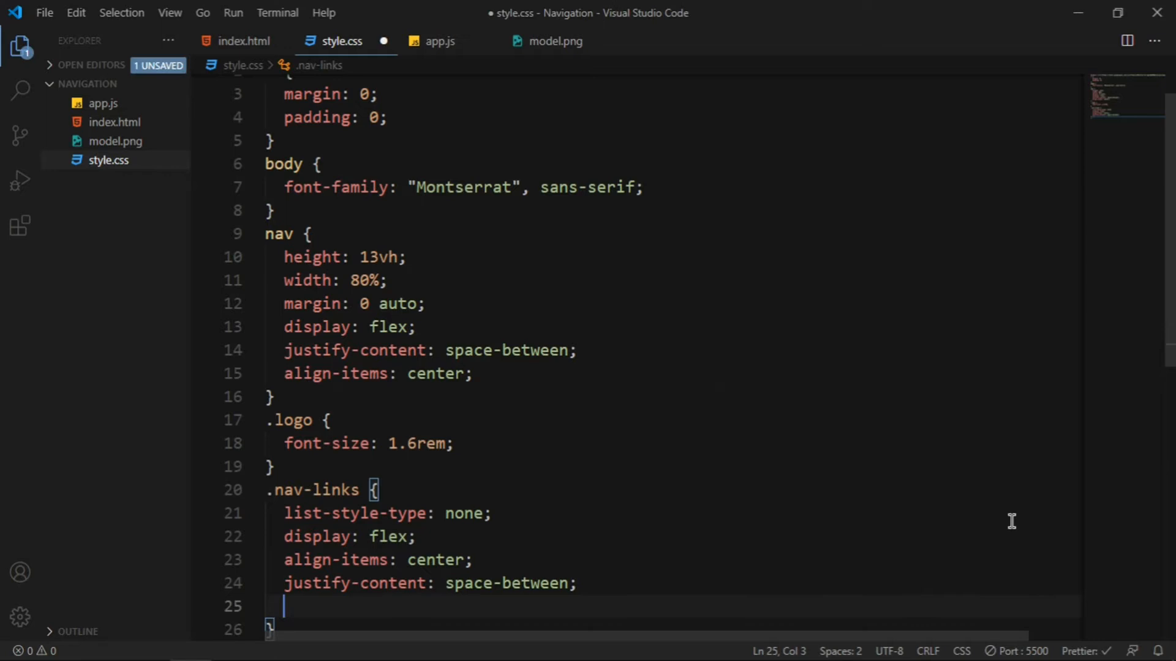
type("flex: 2;")
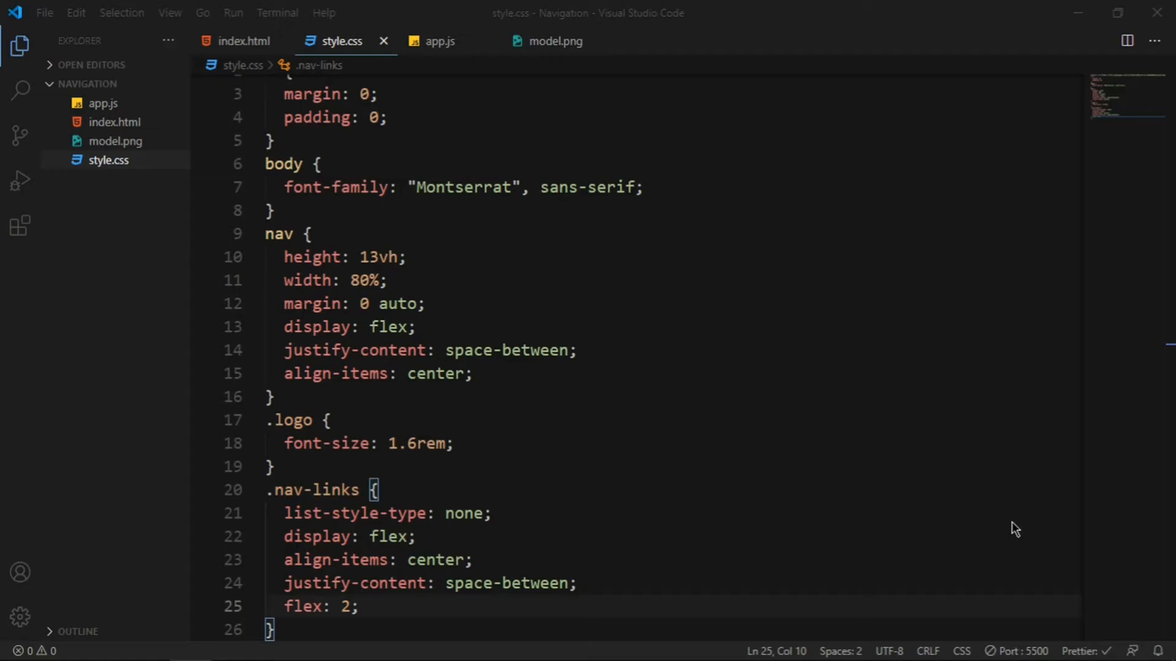
type("flex: 2.4;")
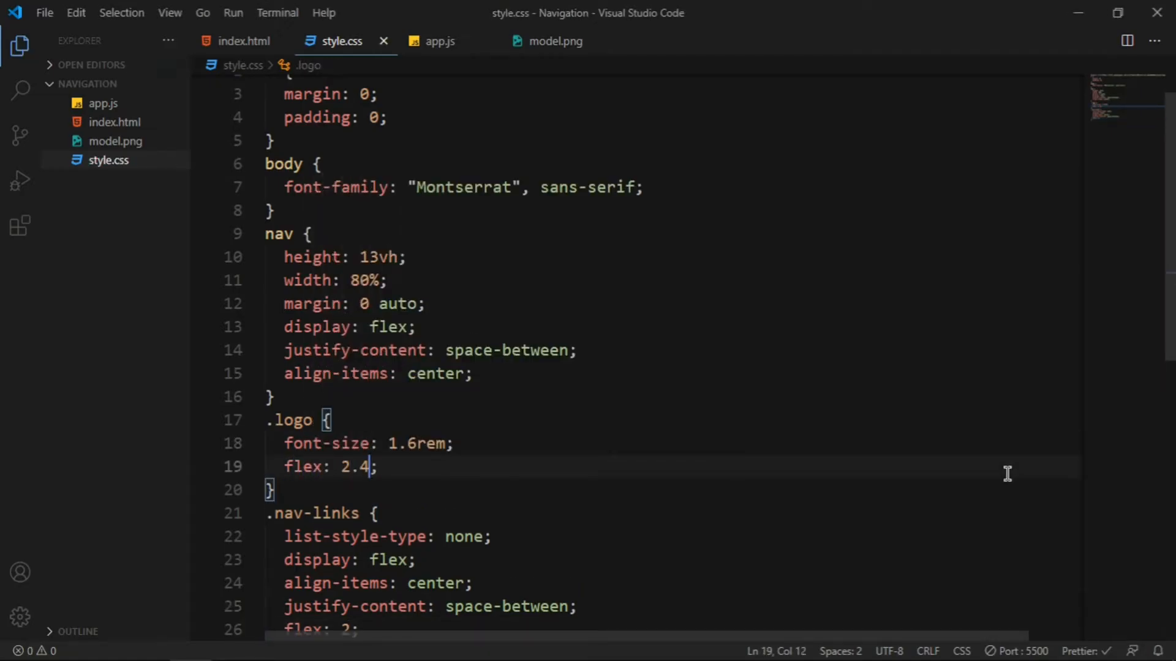
mouse_move(1011, 481)
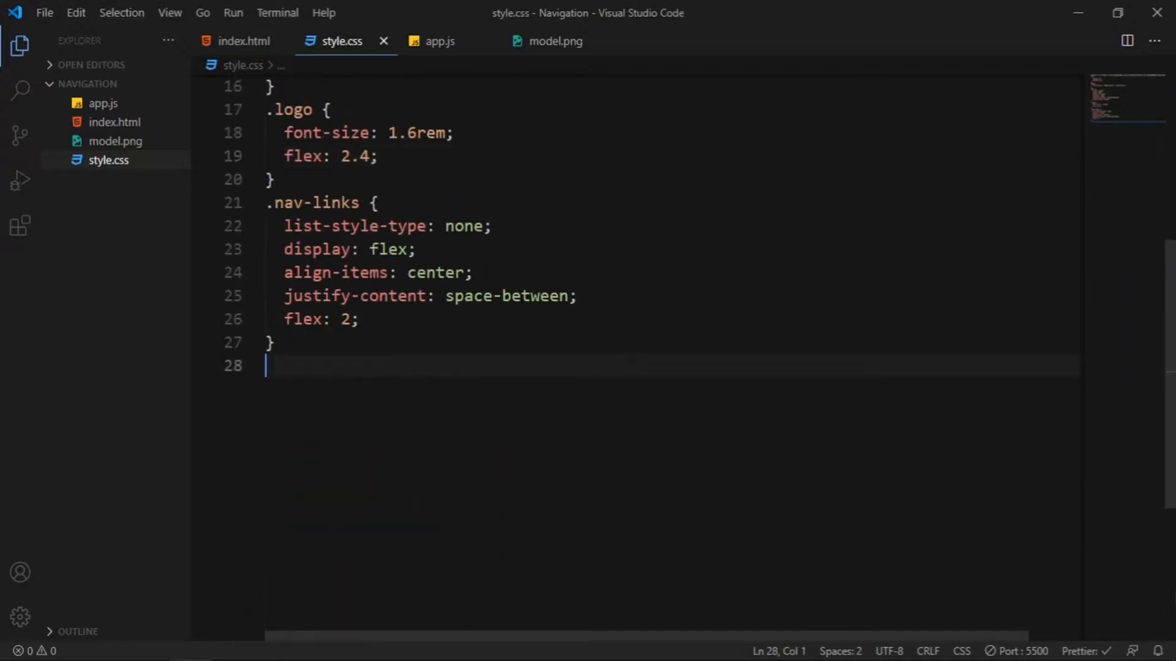
Step: Style .nav-links li a with no underline, #2f2f2f colour, 1.3rem size and a font weight
type(".nav-links li a {")
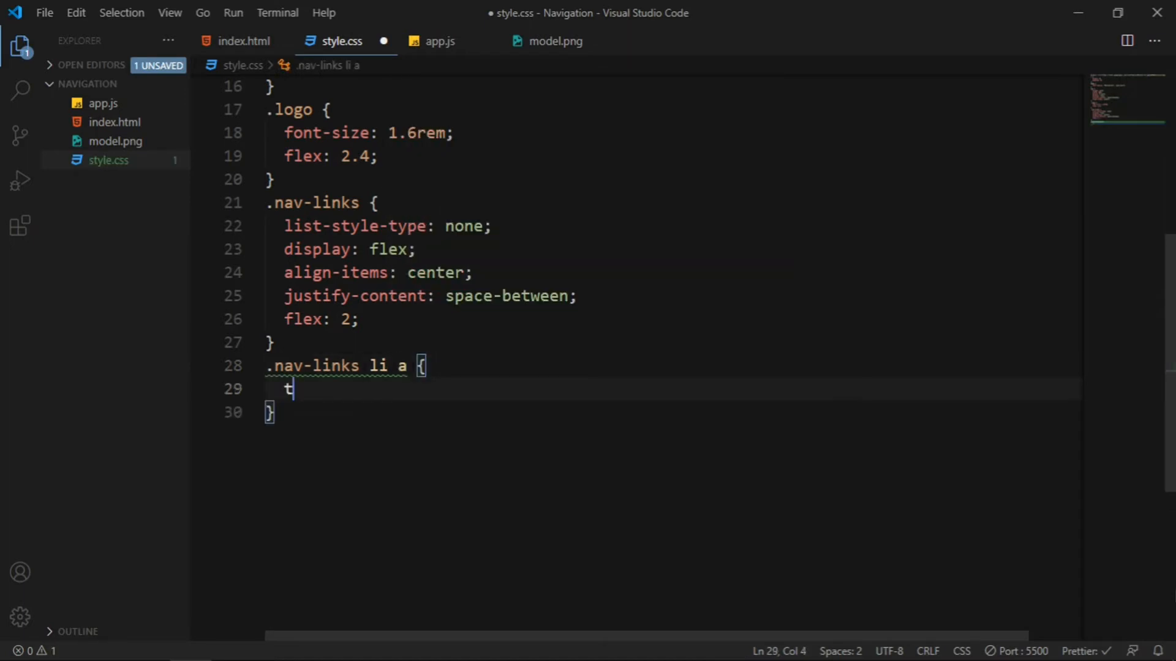
type("ext-decoration: none;")
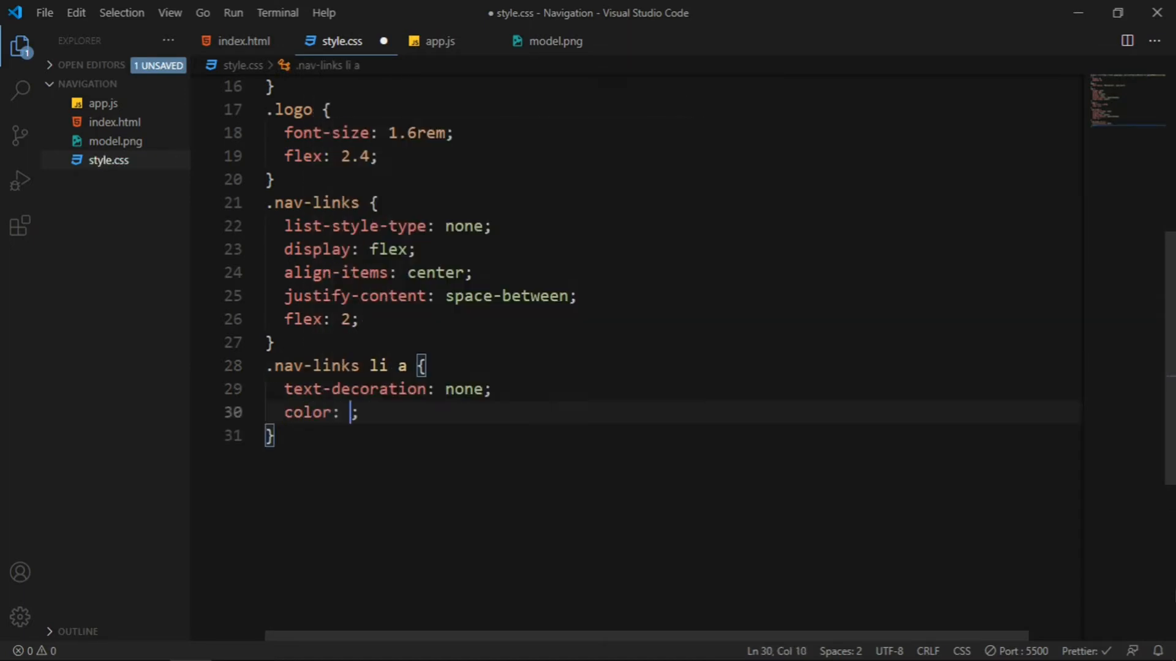
type("#2f2")
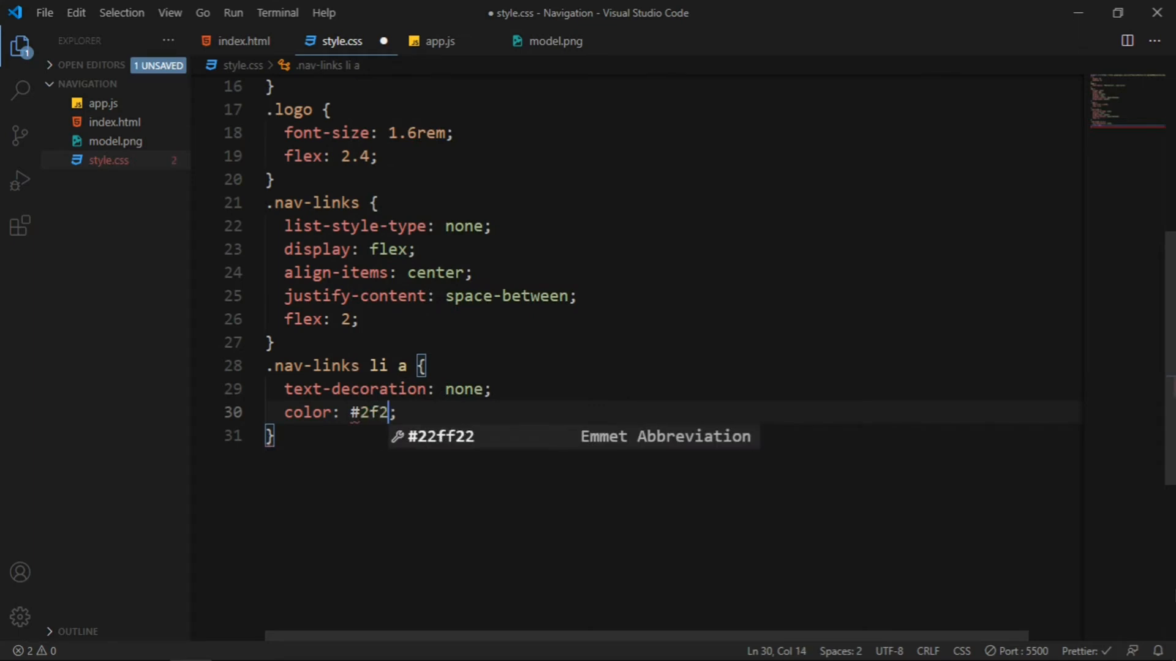
type("font")
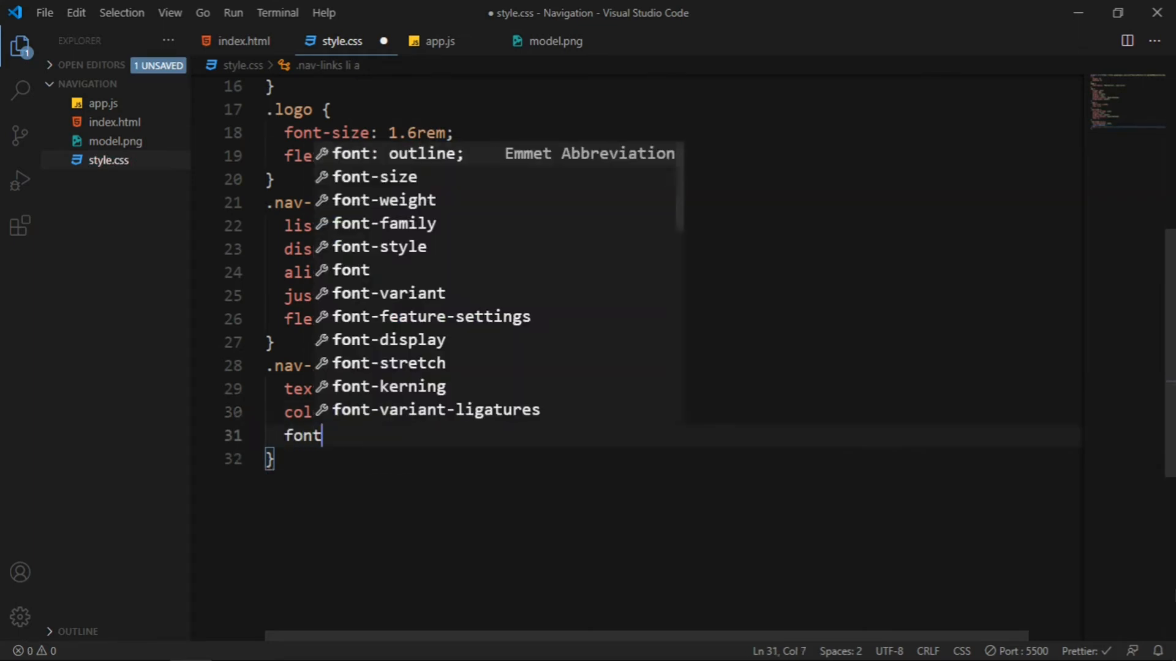
type("-size: 1.3rem;")
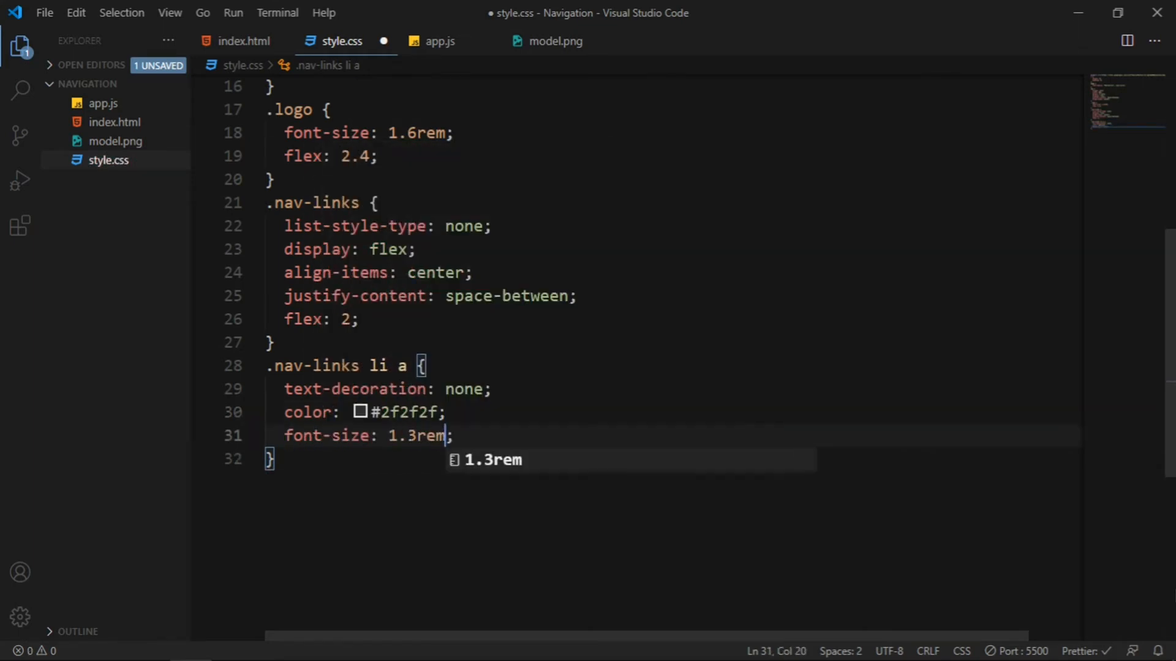
type("font-wi")
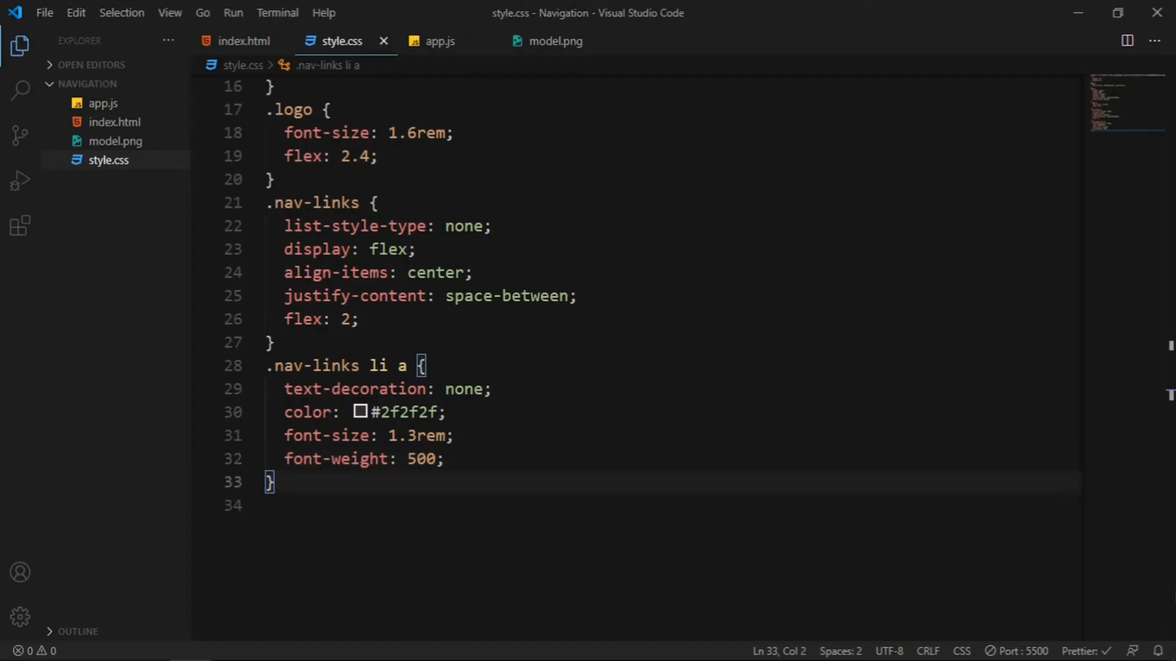
Step: Add a main rule: 100% width, 87vh height, non-repeating centred ./model.png background
type("main {")
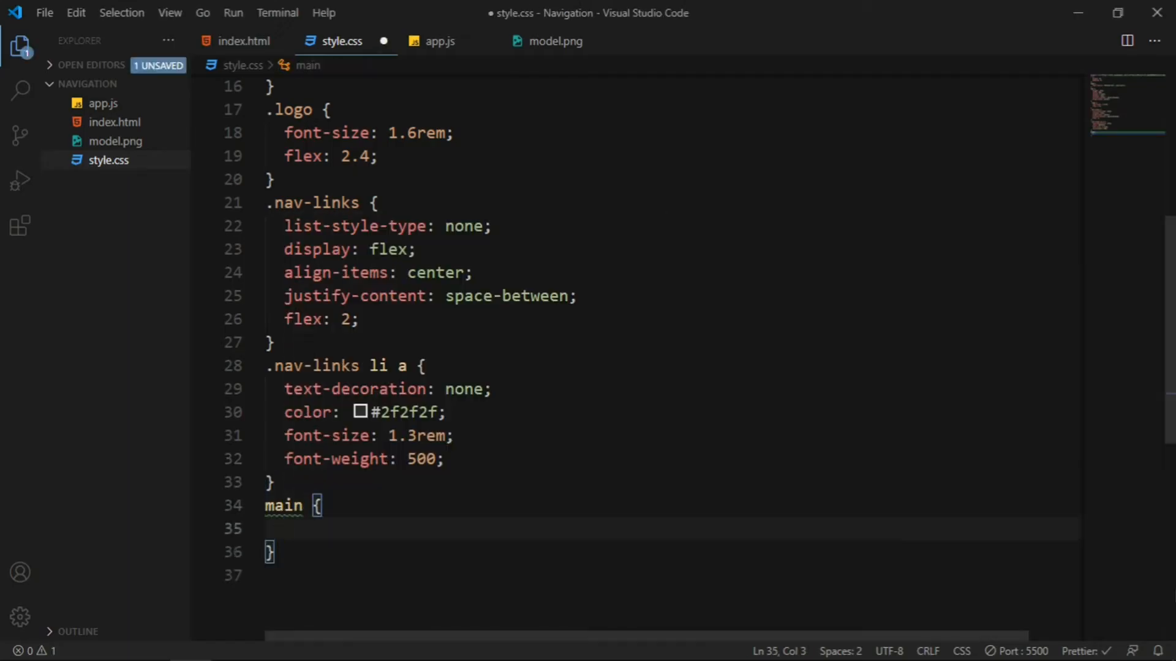
type("width: 100%;")
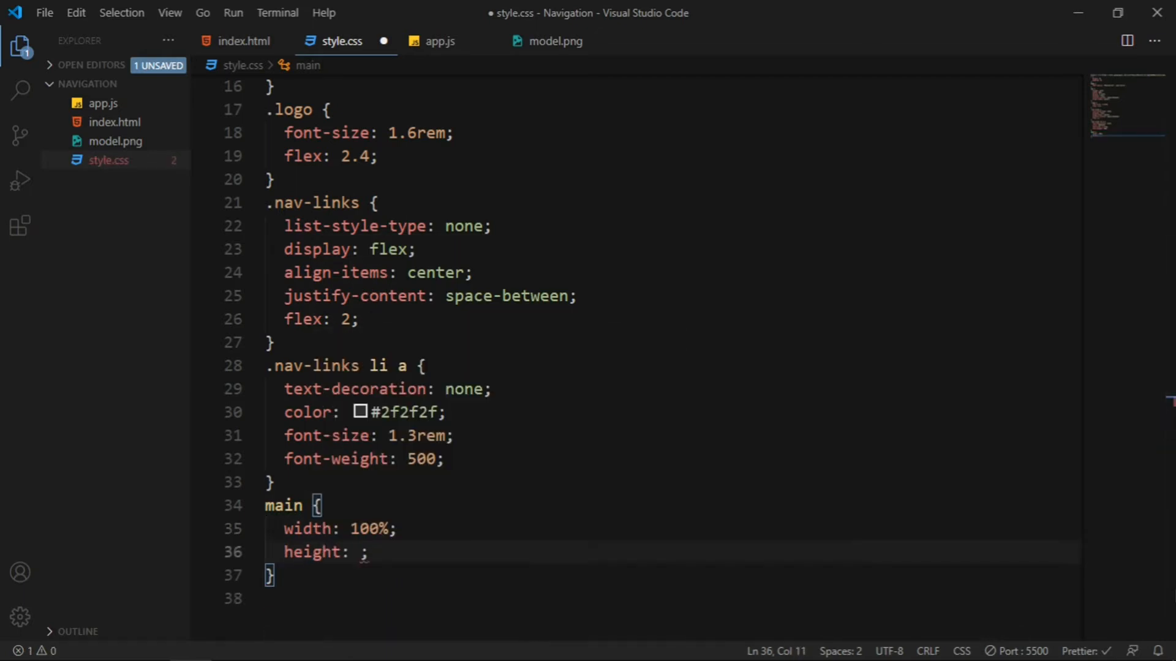
type("87vh")
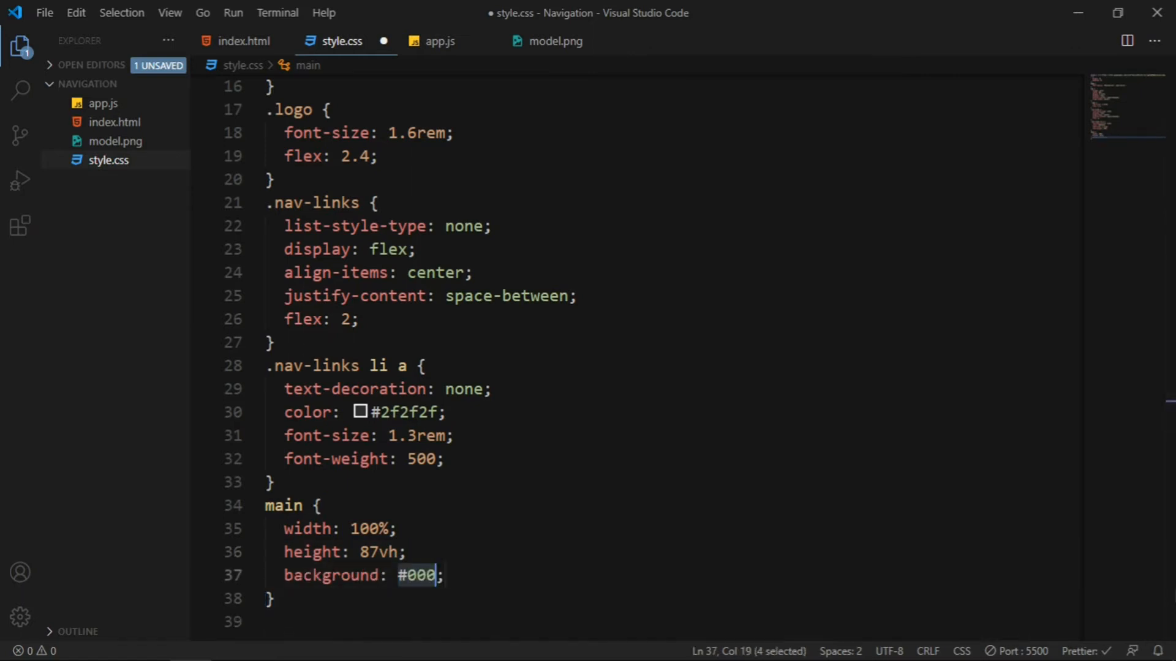
type("url('')")
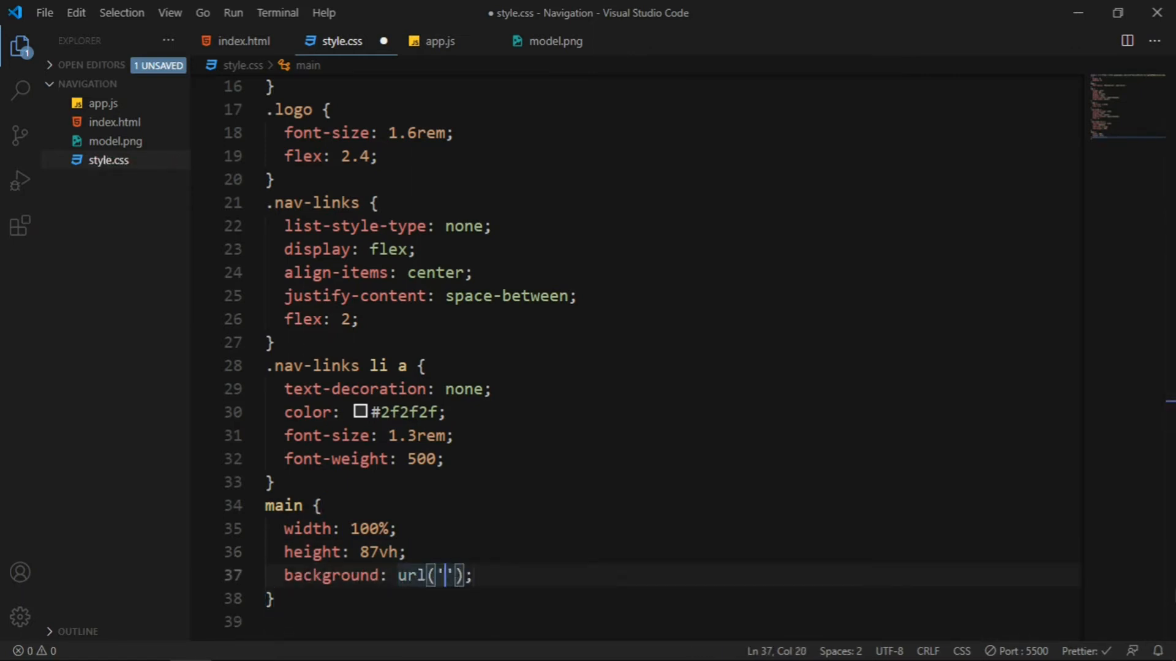
type("./model.png")
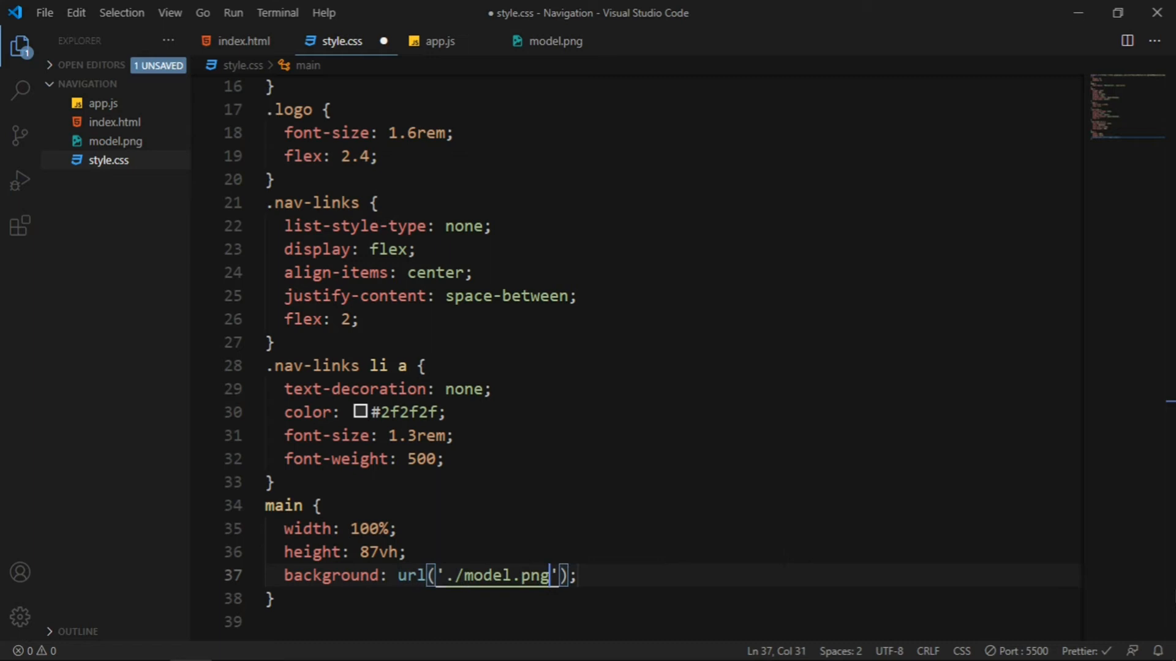
type("no-repeat center top")
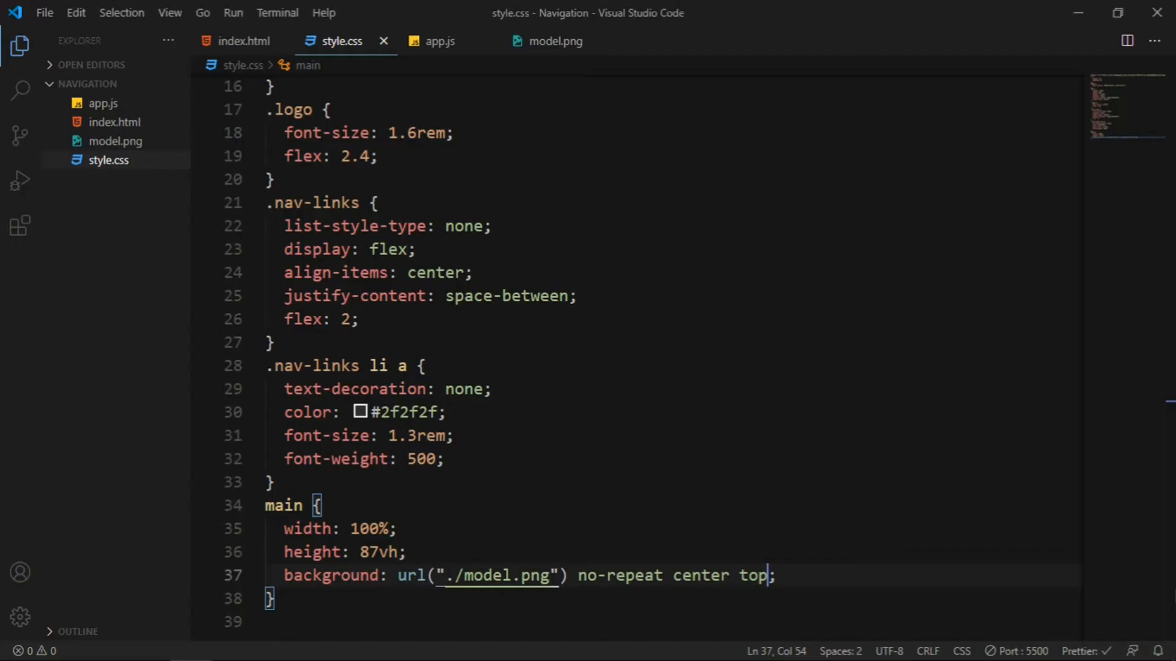
left_click(241, 41)
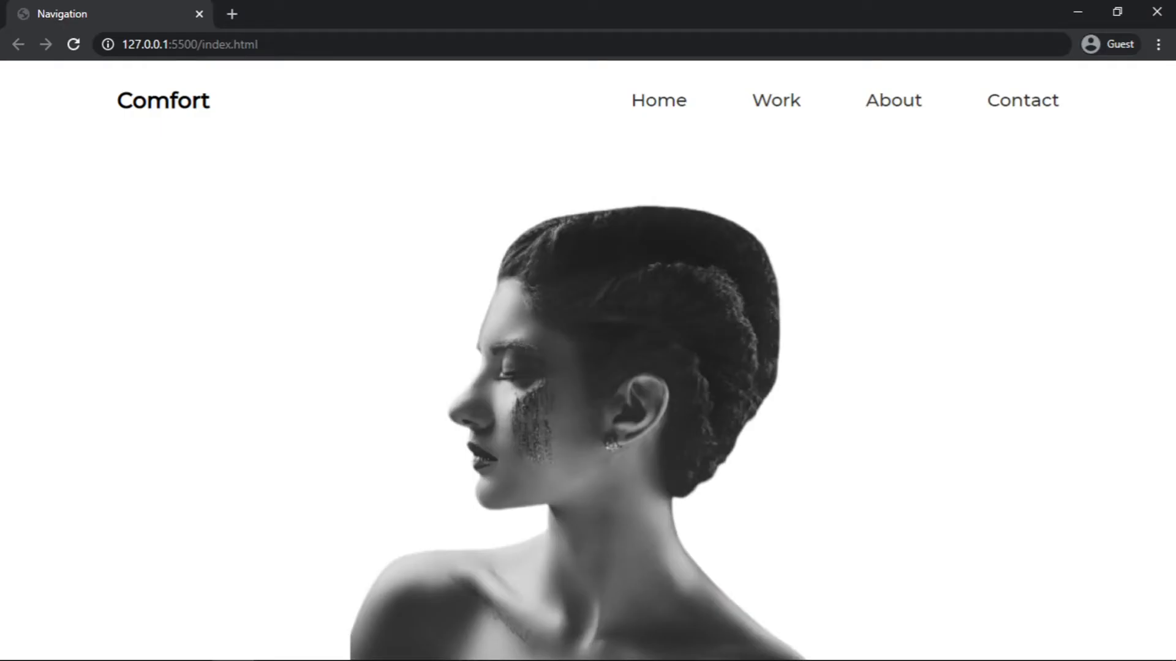
Step: Inspect the Comfort page in Chrome DevTools, then return to the editor
key("F12")
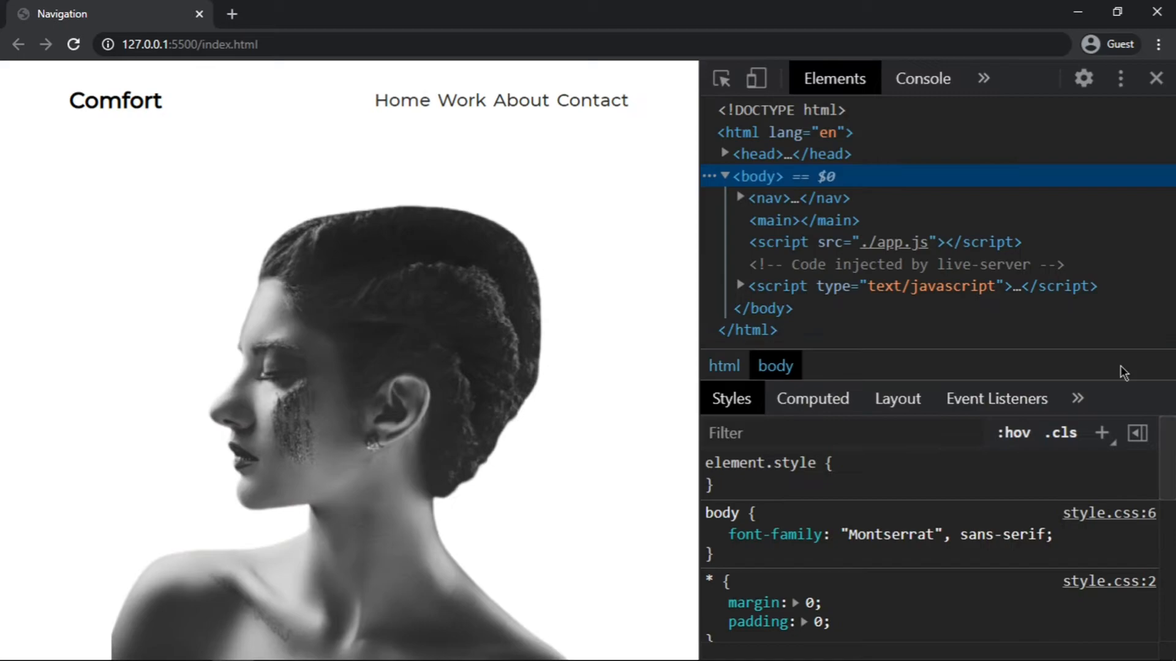
key("alt+tab")
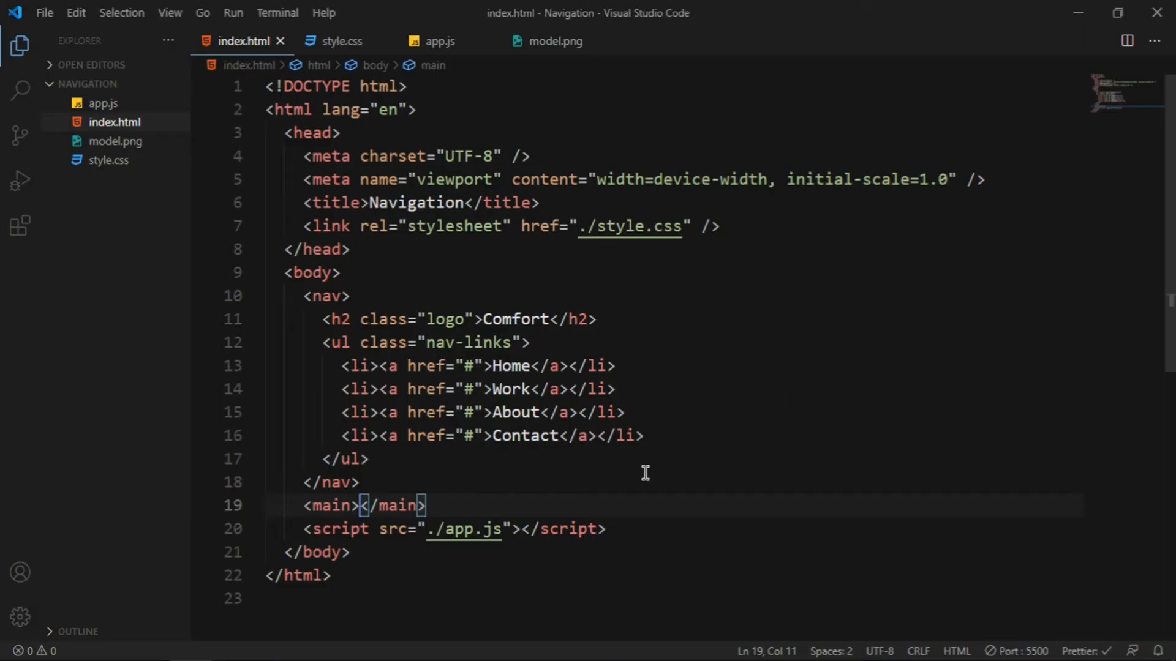
Step: Expand div.menu>.line$*3 after the links list into a menu with line1–line3 divs
left_click(367, 459)
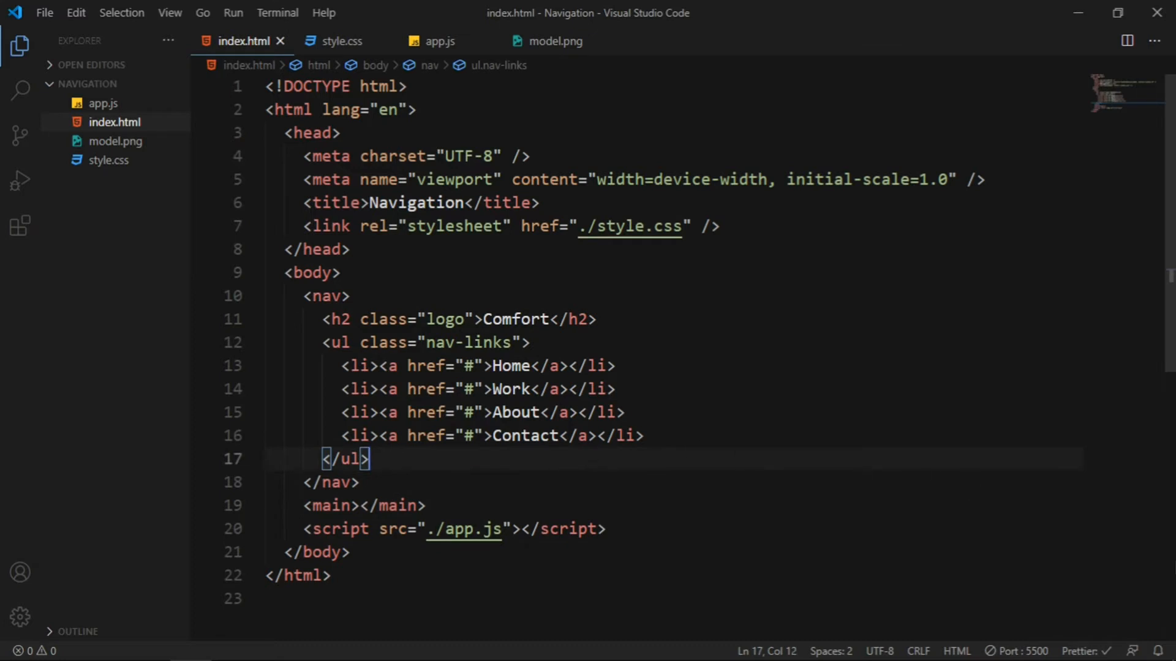
type(".men")
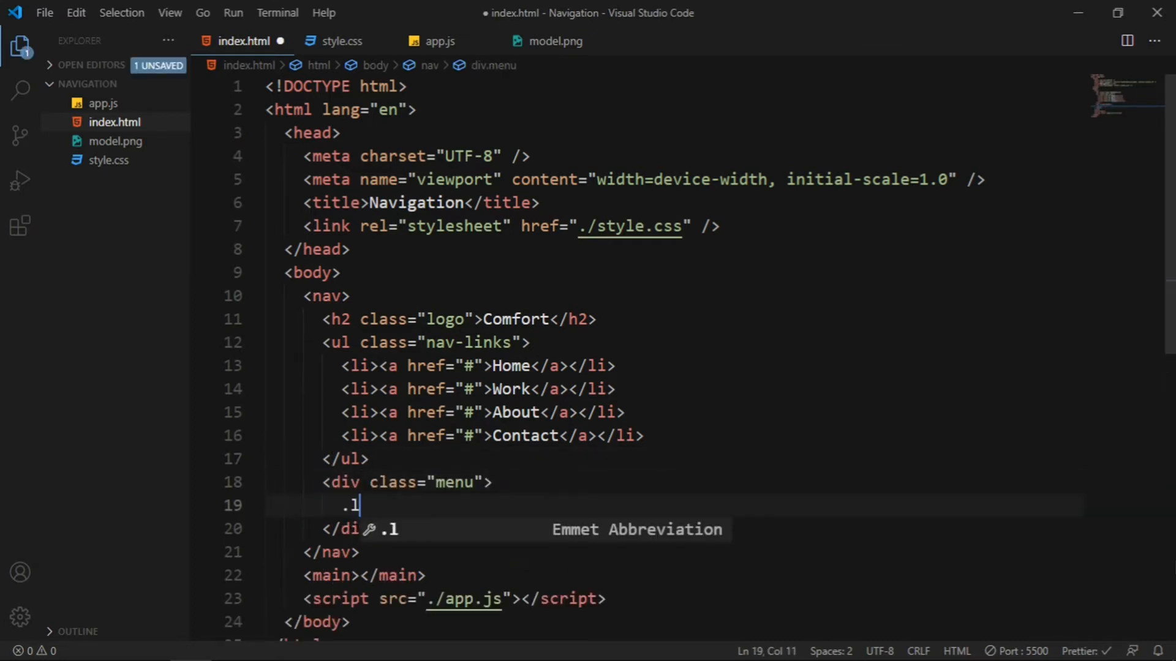
type("ine$")
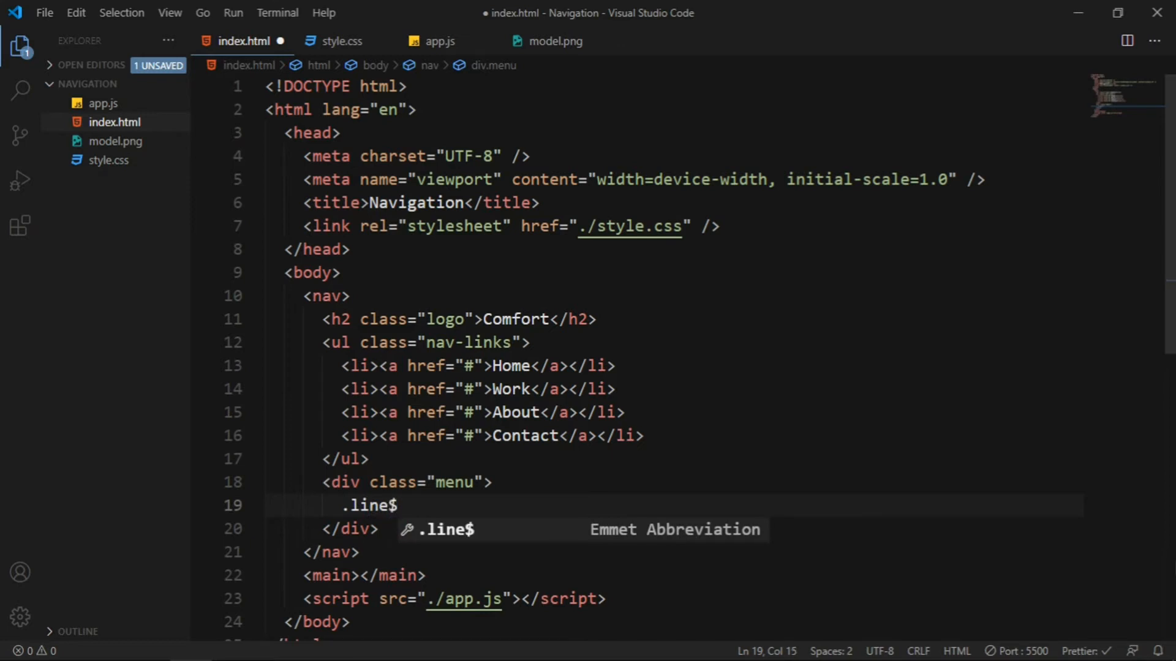
key("Tab")
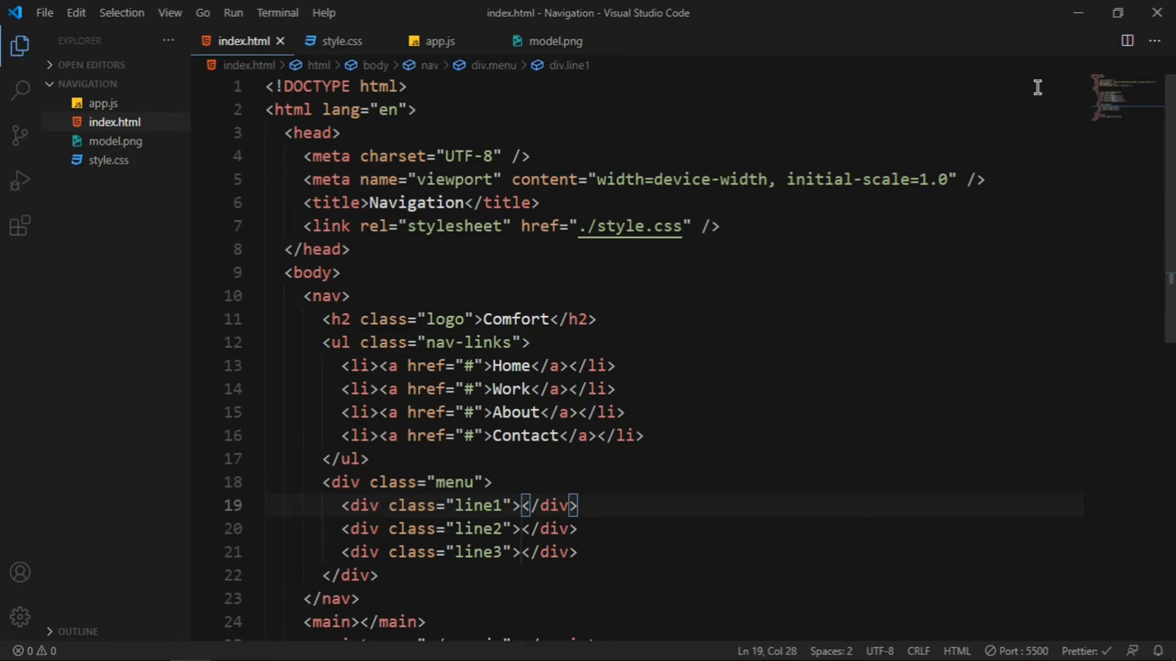
left_click(340, 40)
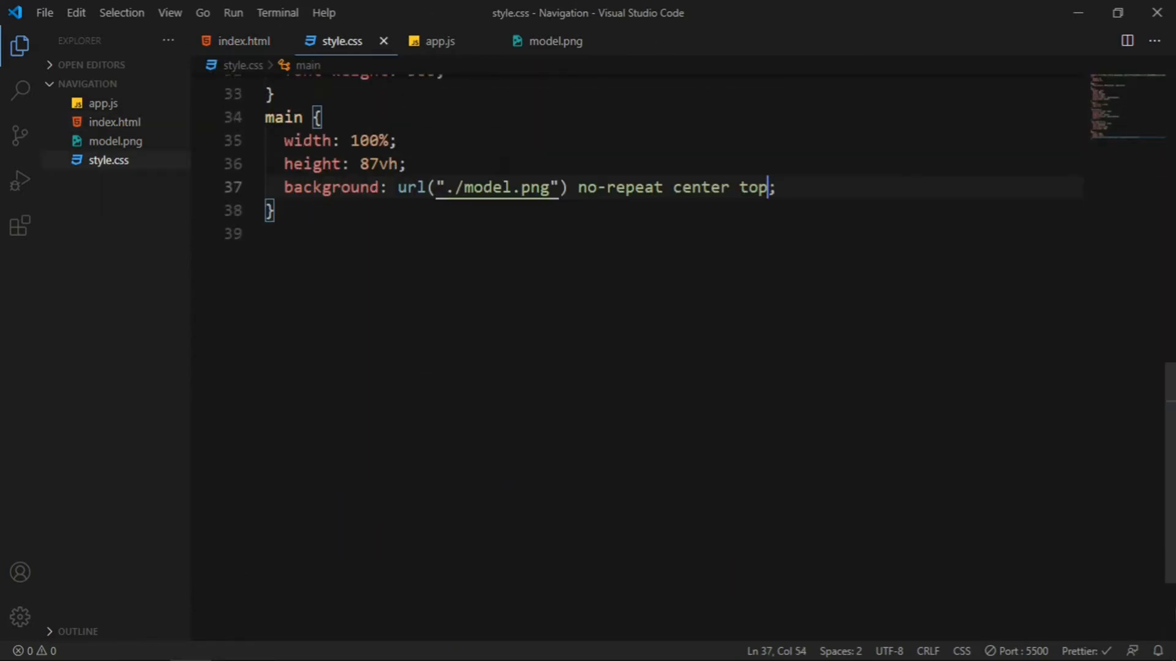
Step: Give .menu a pointer cursor and z-index 1
type(".menu {")
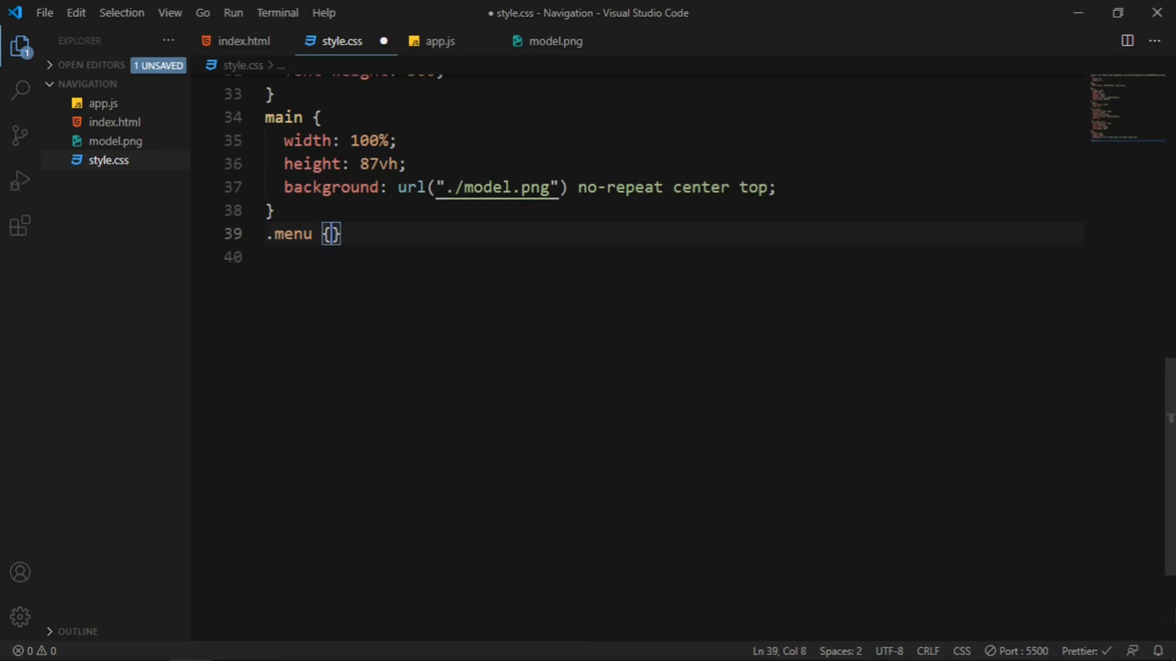
type("cursor: pointer;")
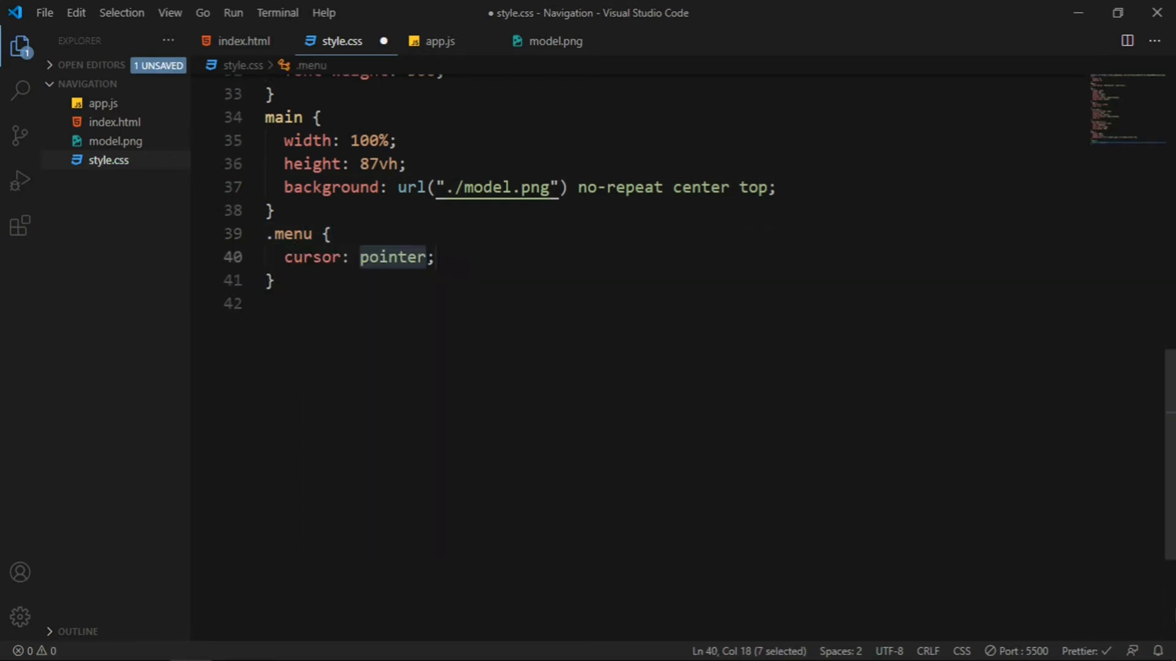
type("z")
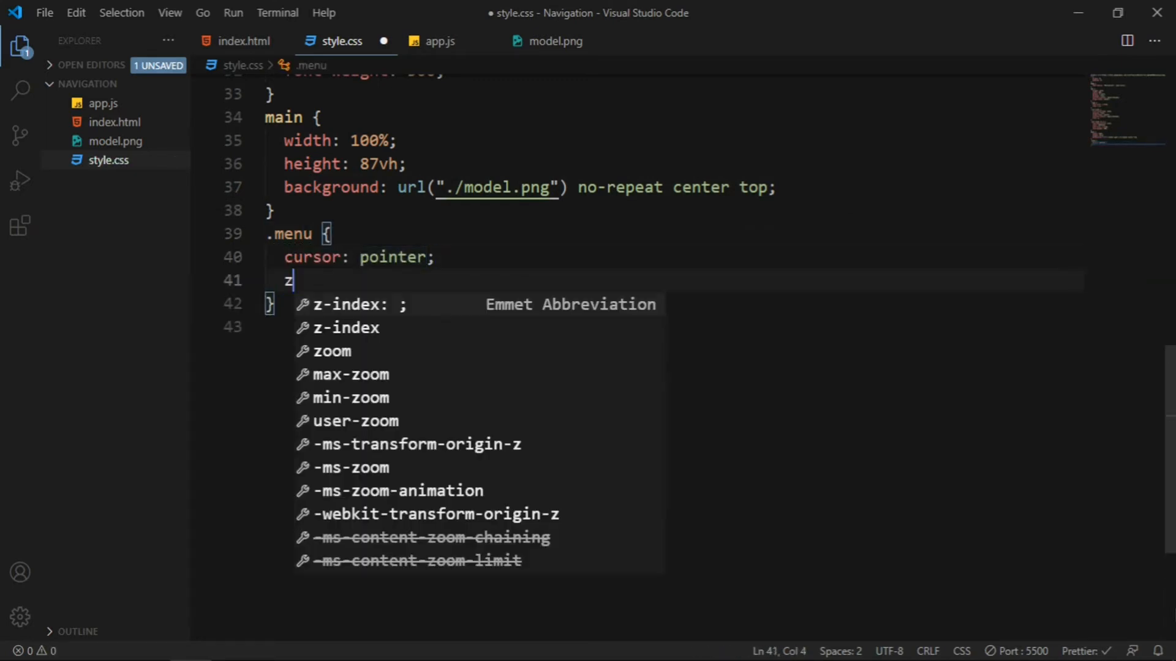
type("-index: 1;")
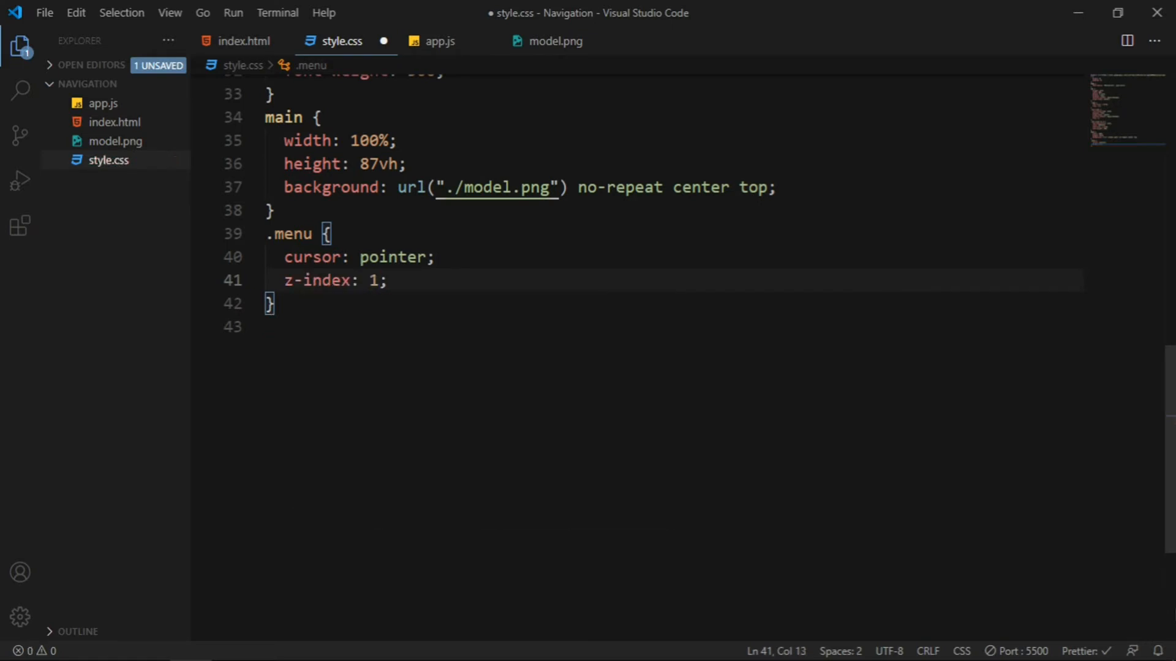
Step: Make .line1, .line2, .line3 30px by 4px bars with #2f2f2f background
type(".line")
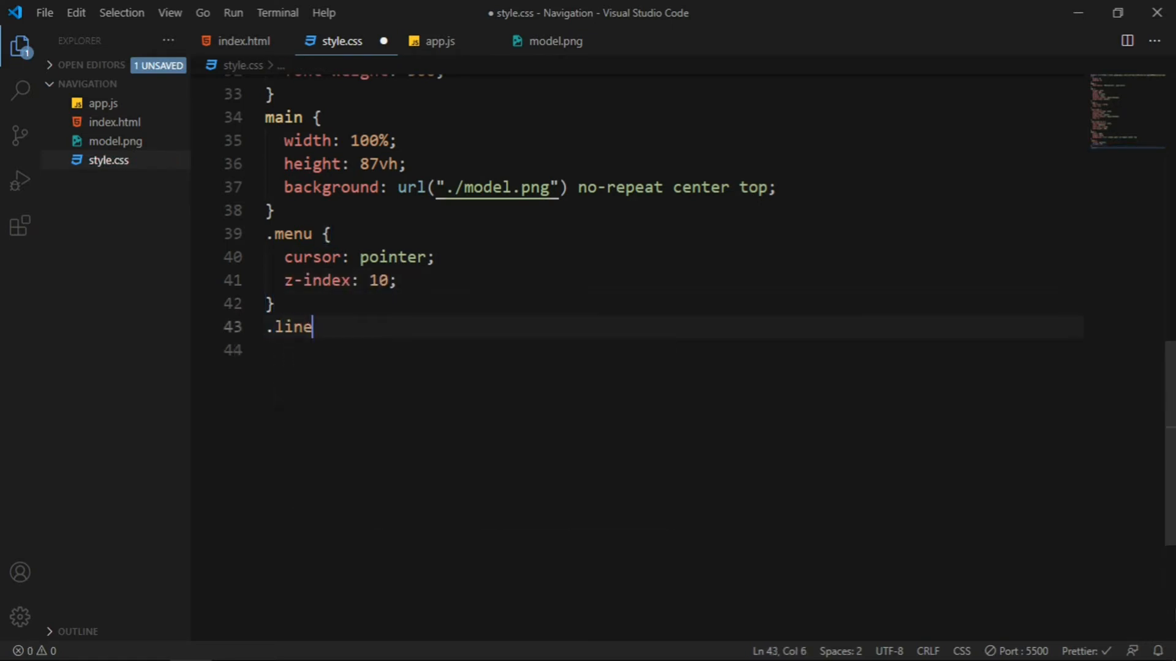
type("1, .li")
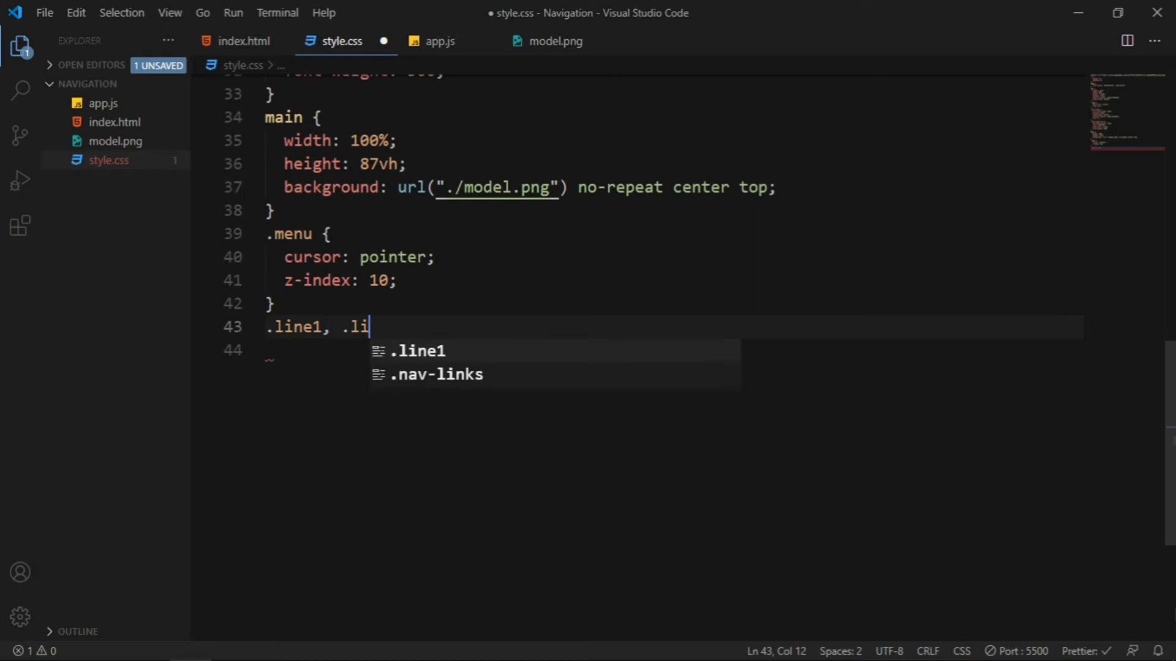
type("ne2,")
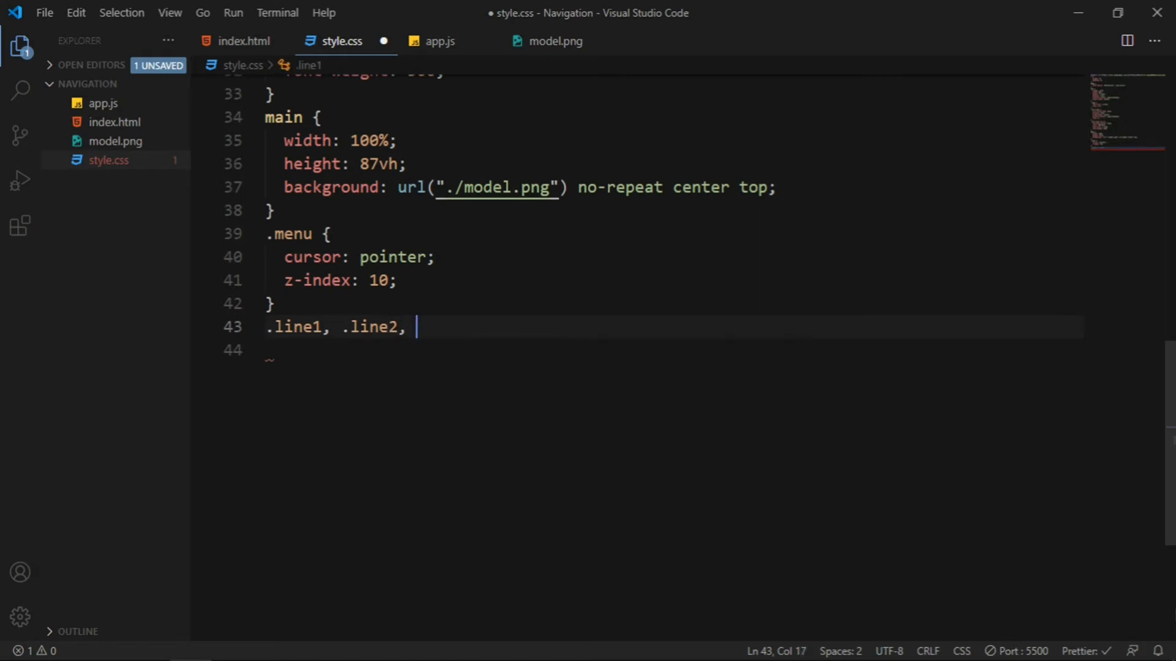
type(".line3")
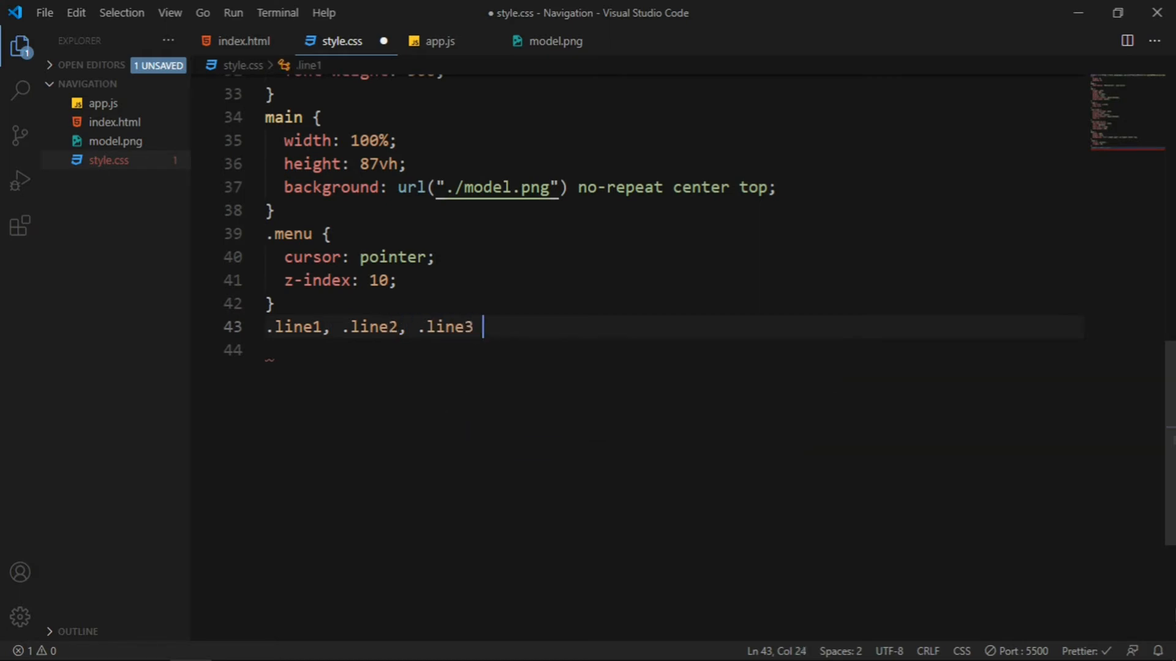
type("{")
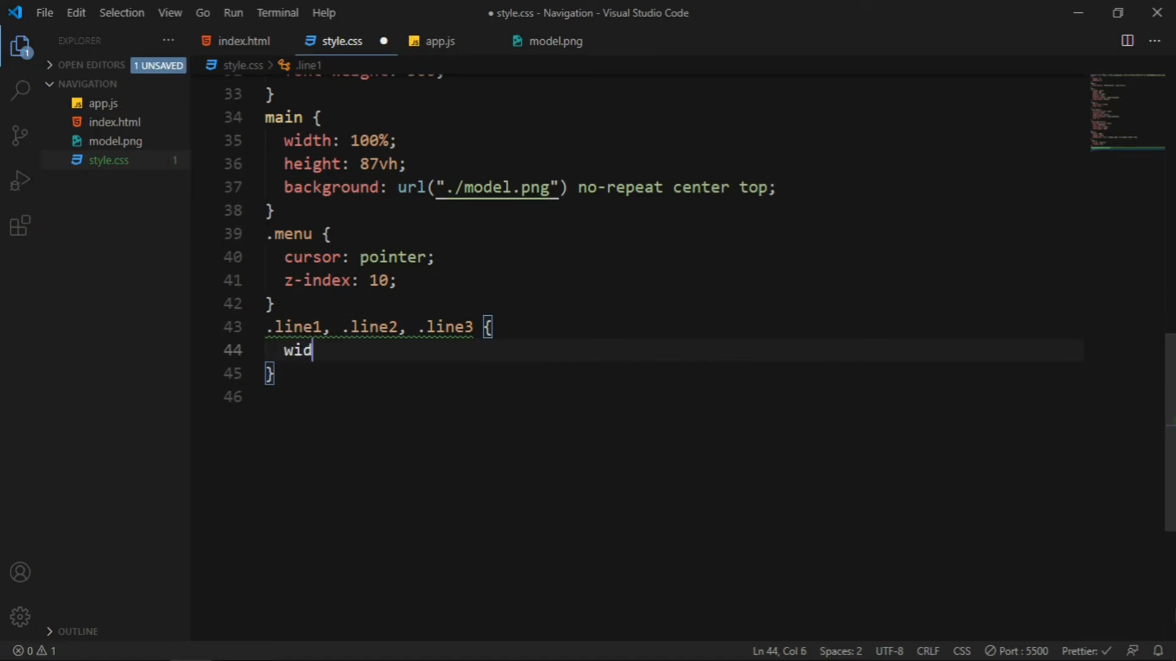
type("th: 30px;")
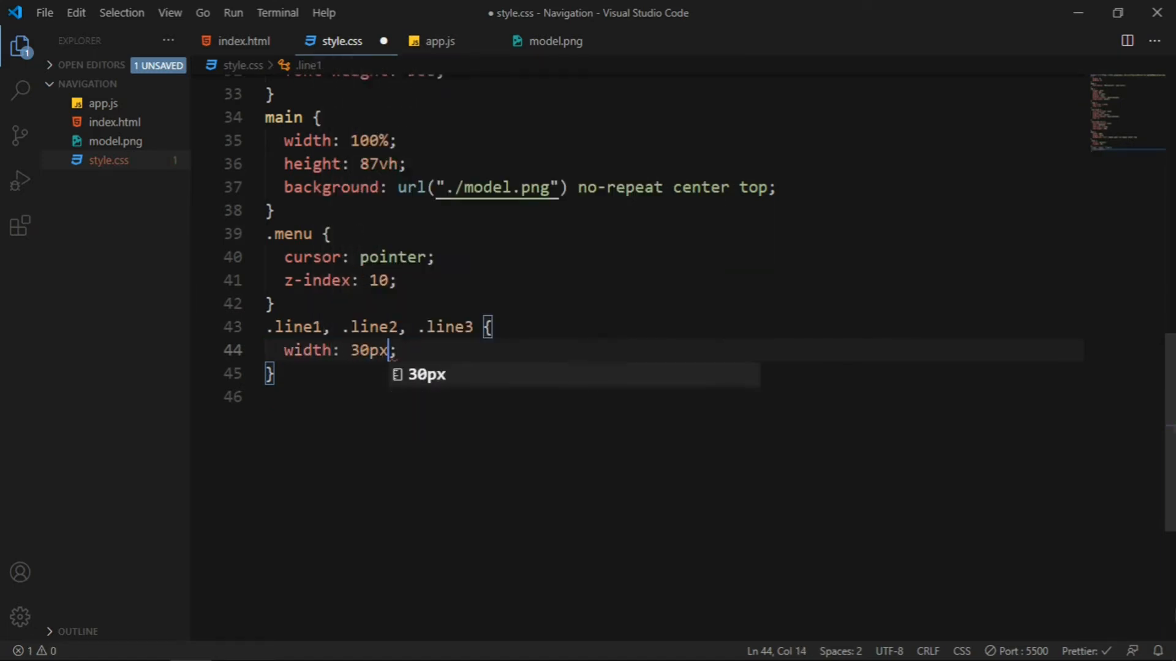
type("h")
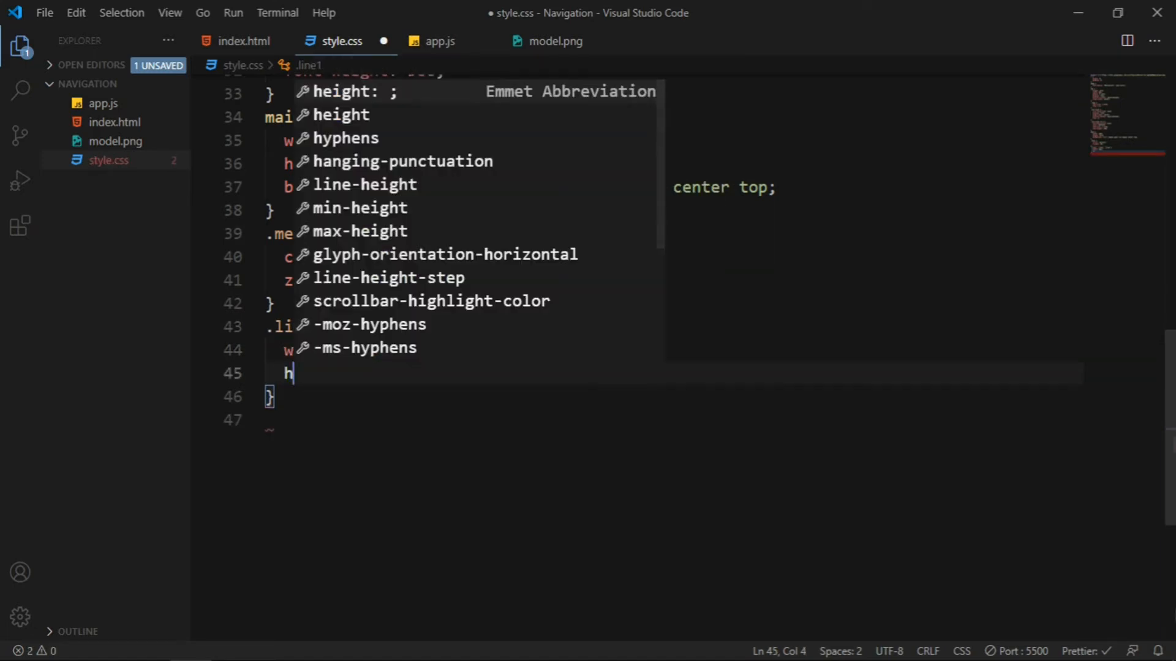
type("eight: 4px;")
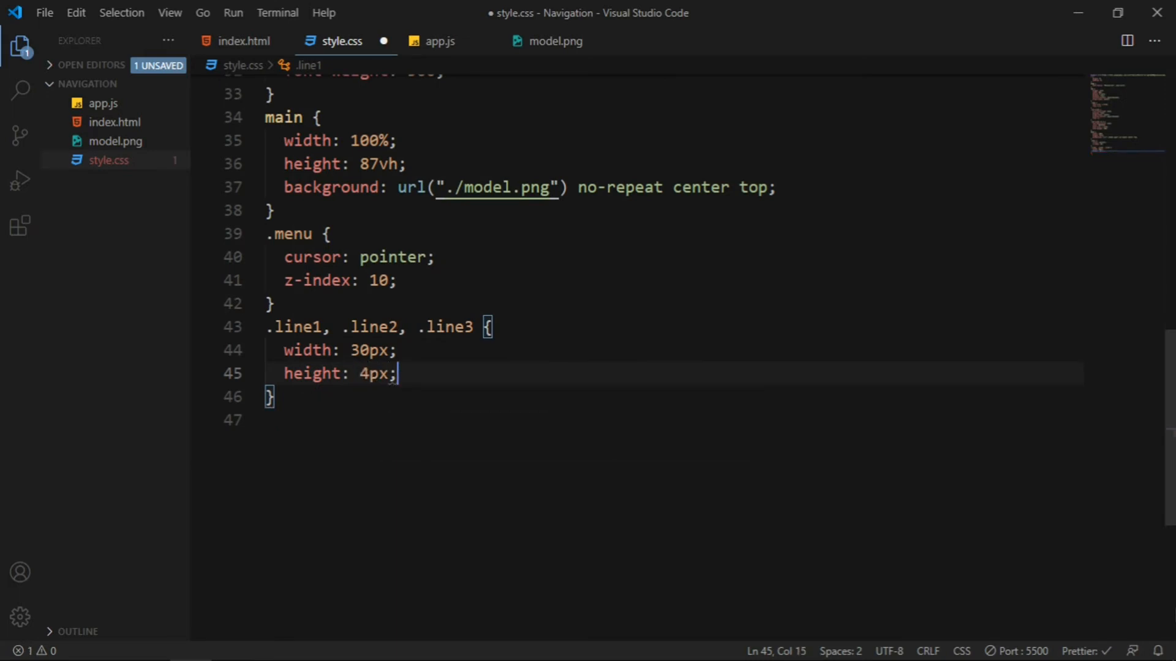
type("background-color: #;")
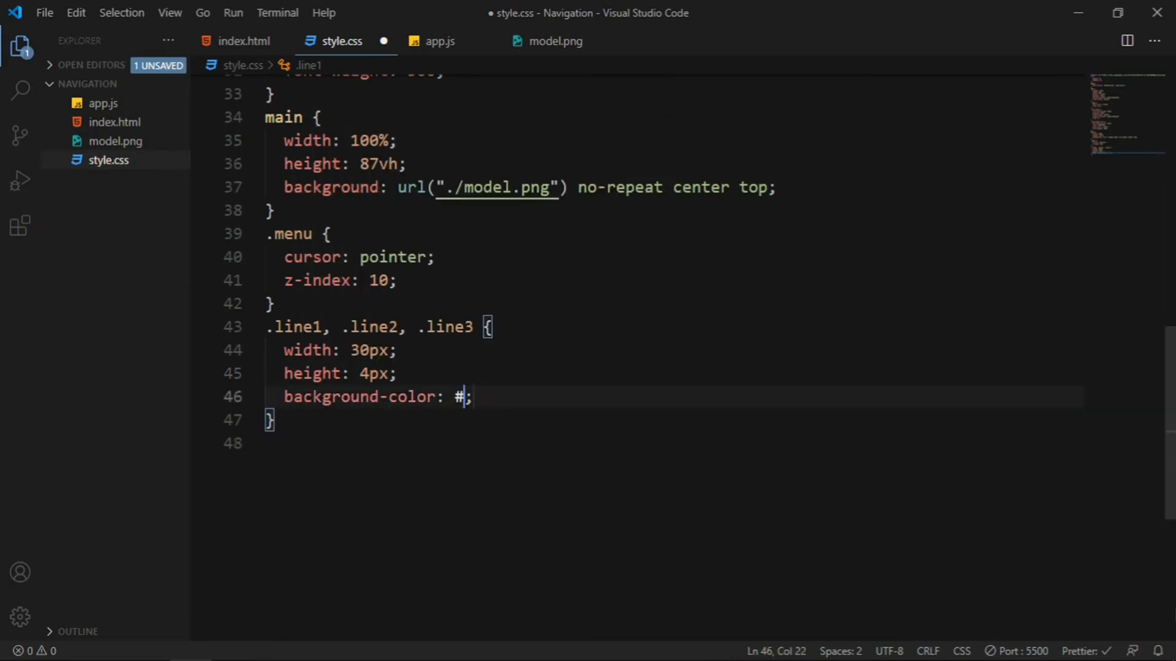
type("2f2f2f")
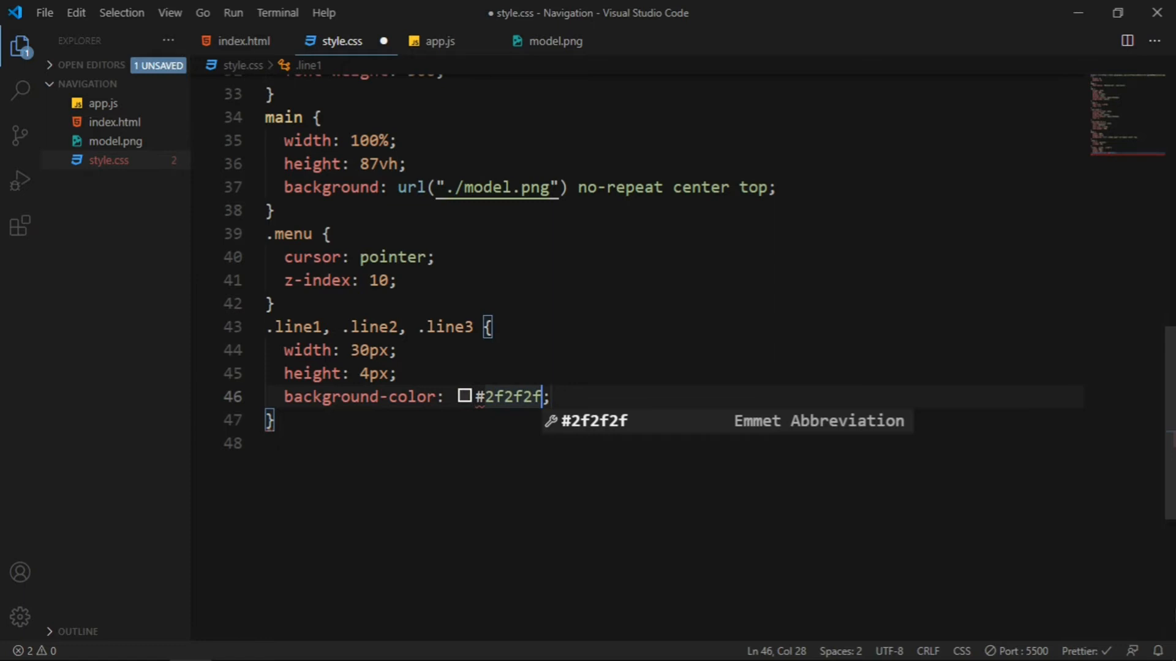
Step: Give the line bars a 5px bottom margin and 15px border radius
type("margin-bo")
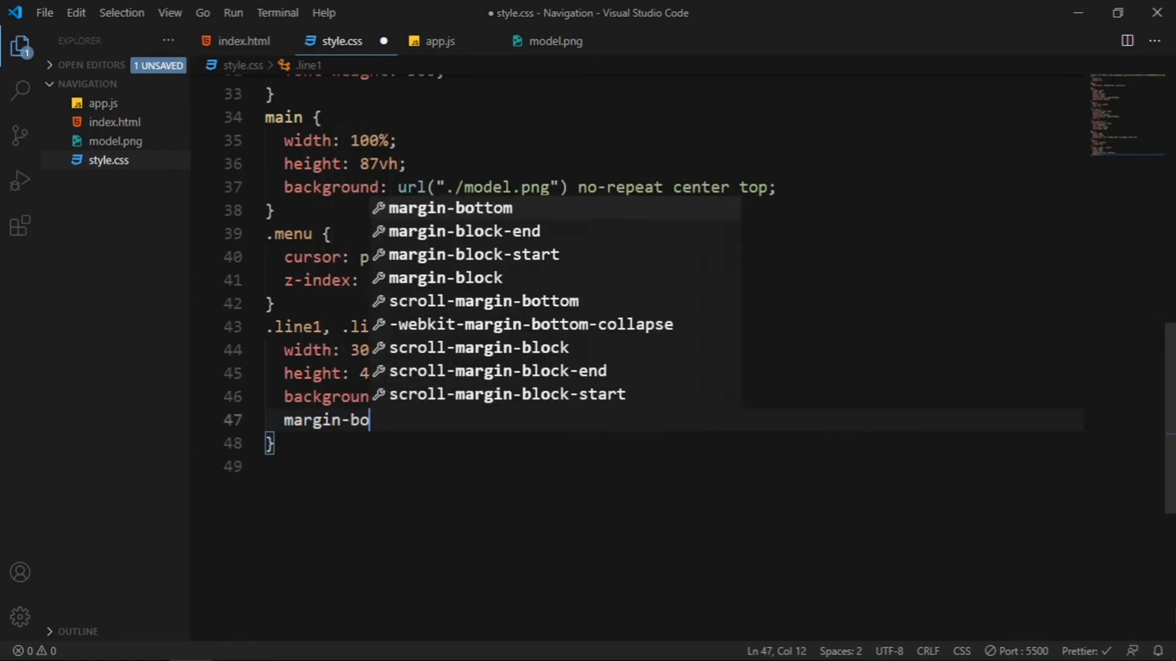
type("ttom: 5p;")
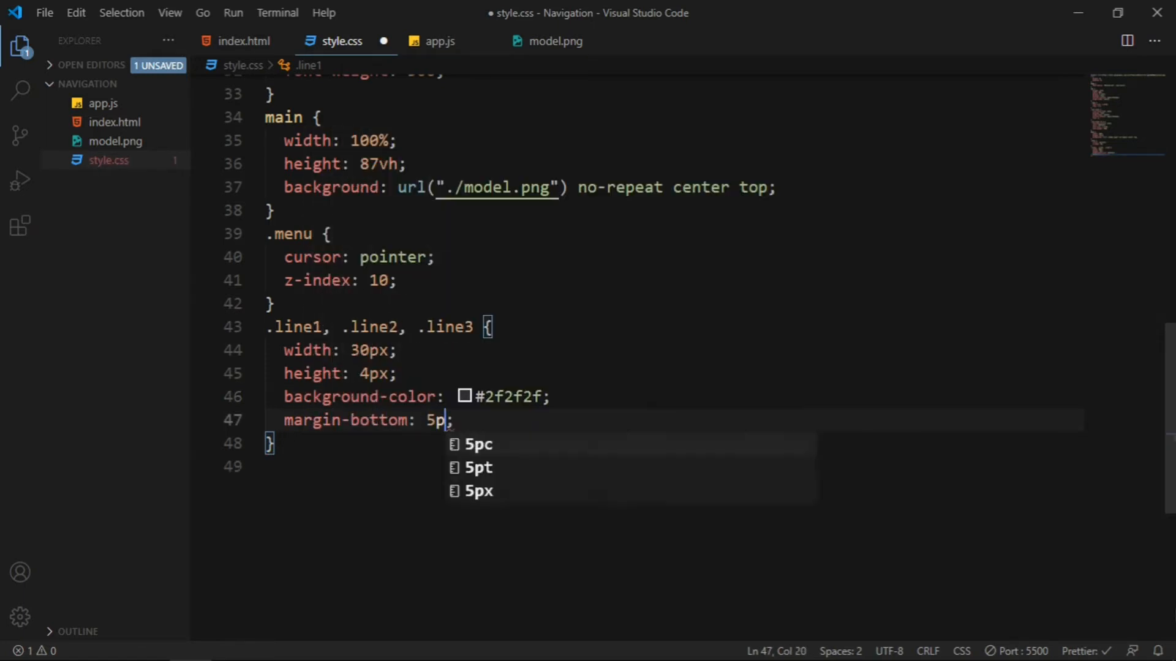
type("border")
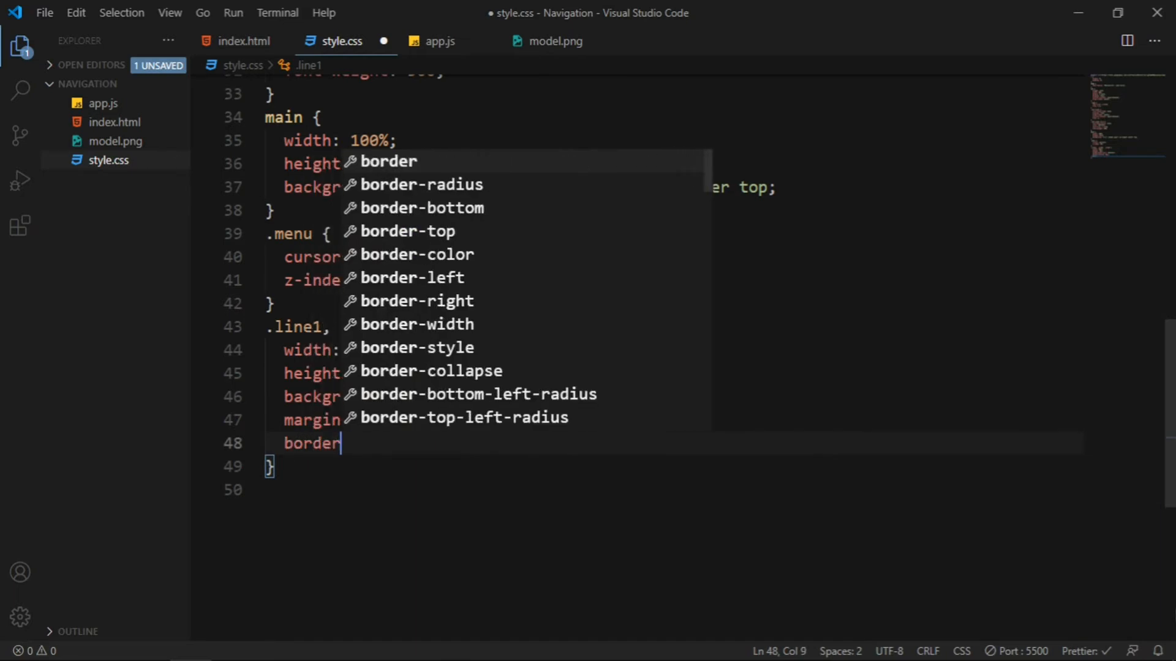
type("-radius: 1;")
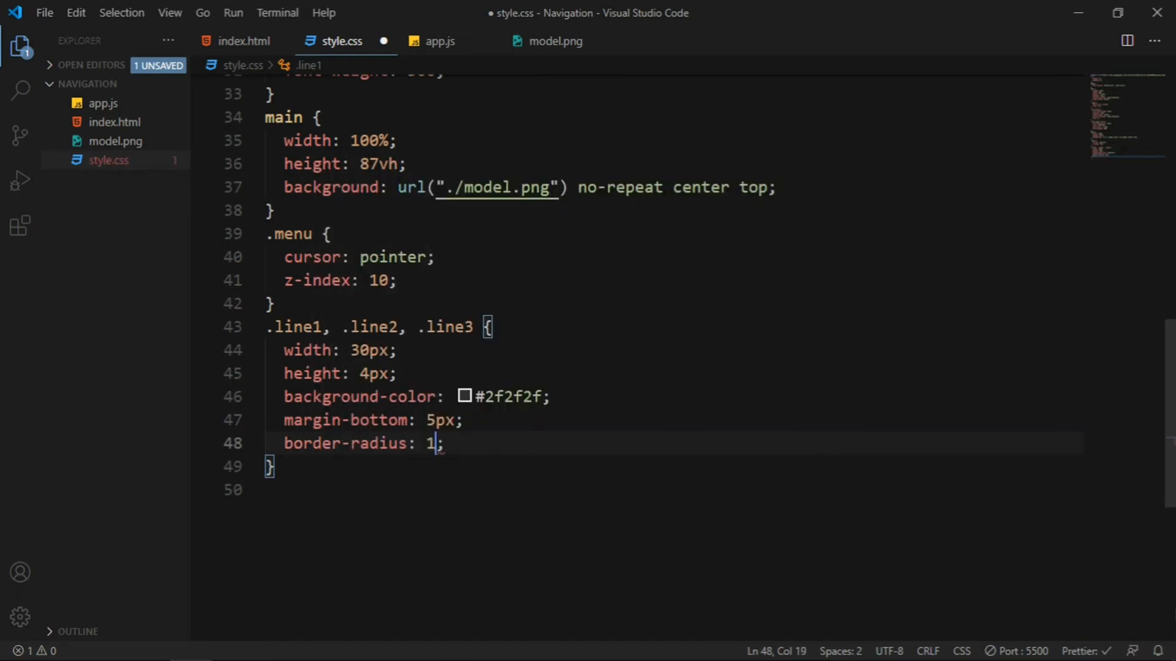
type("5px")
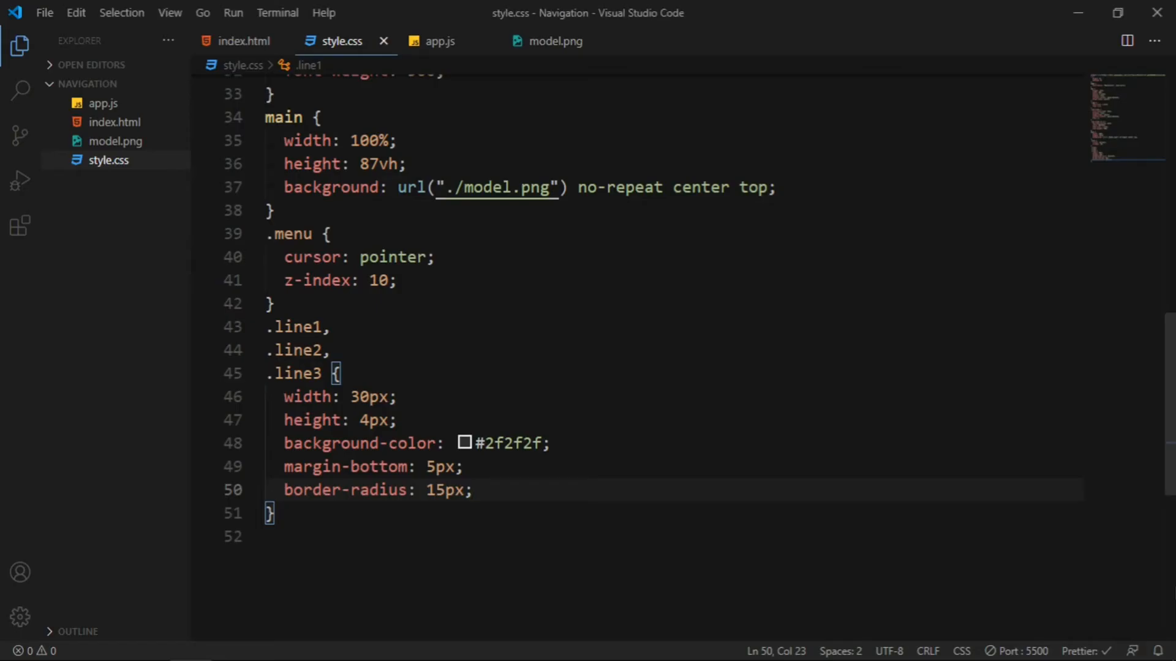
key("enter")
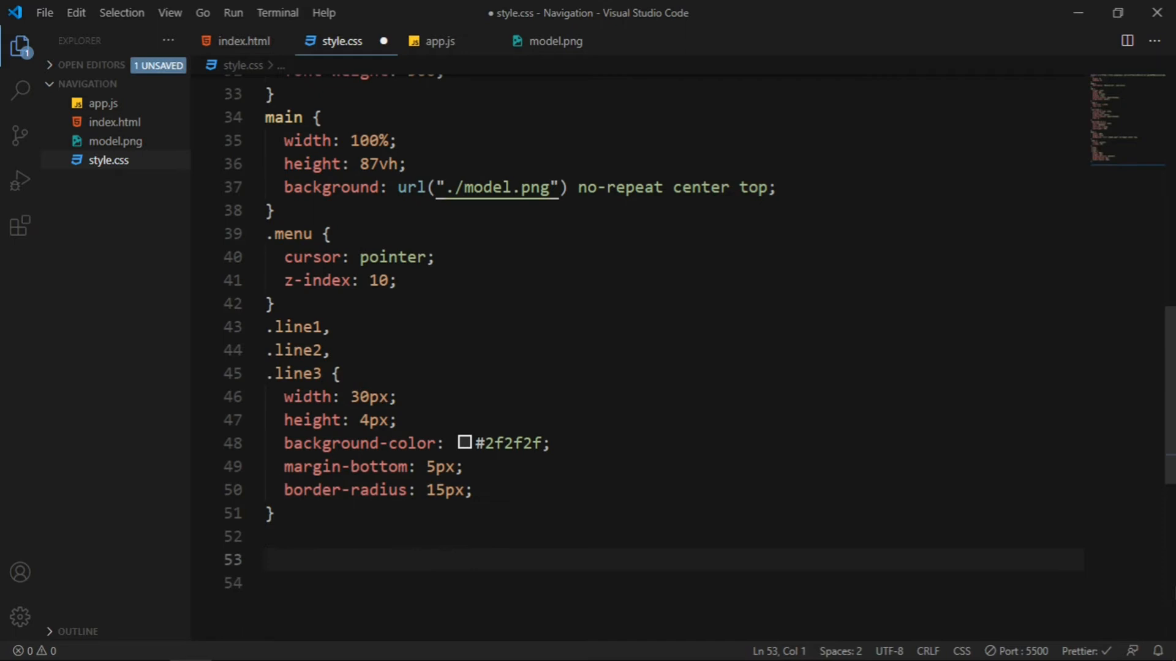
type("@media screen and")
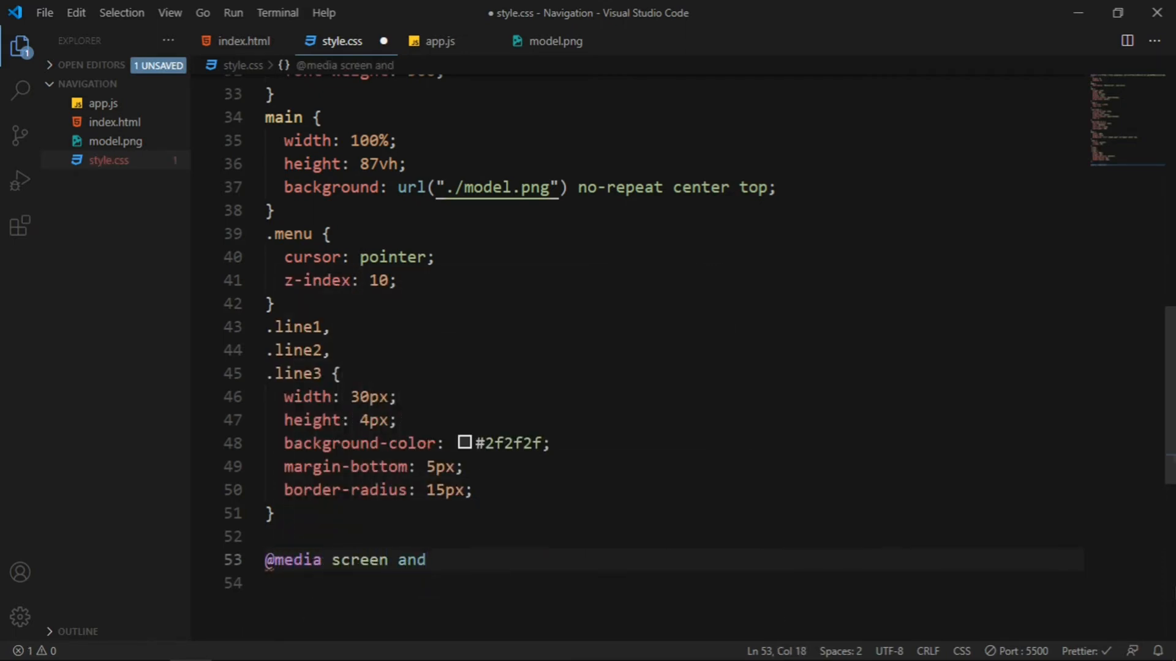
Step: Add a max-width 1000px media query setting .menu to display block, then close DevTools
type("(max-")
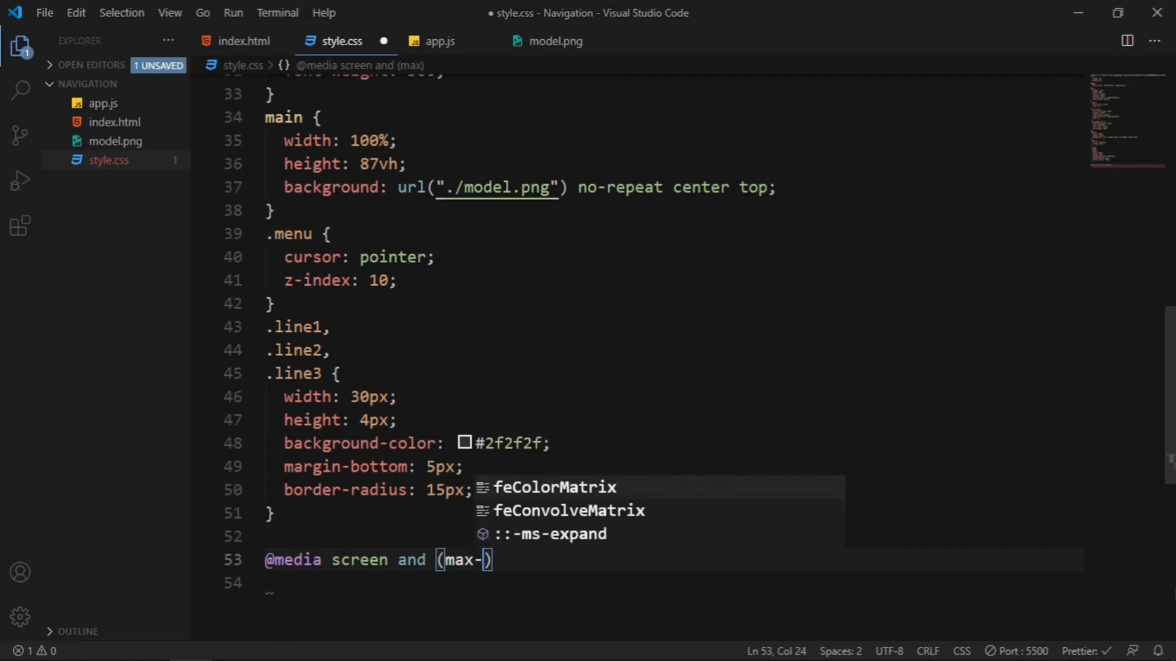
type("width: 100")
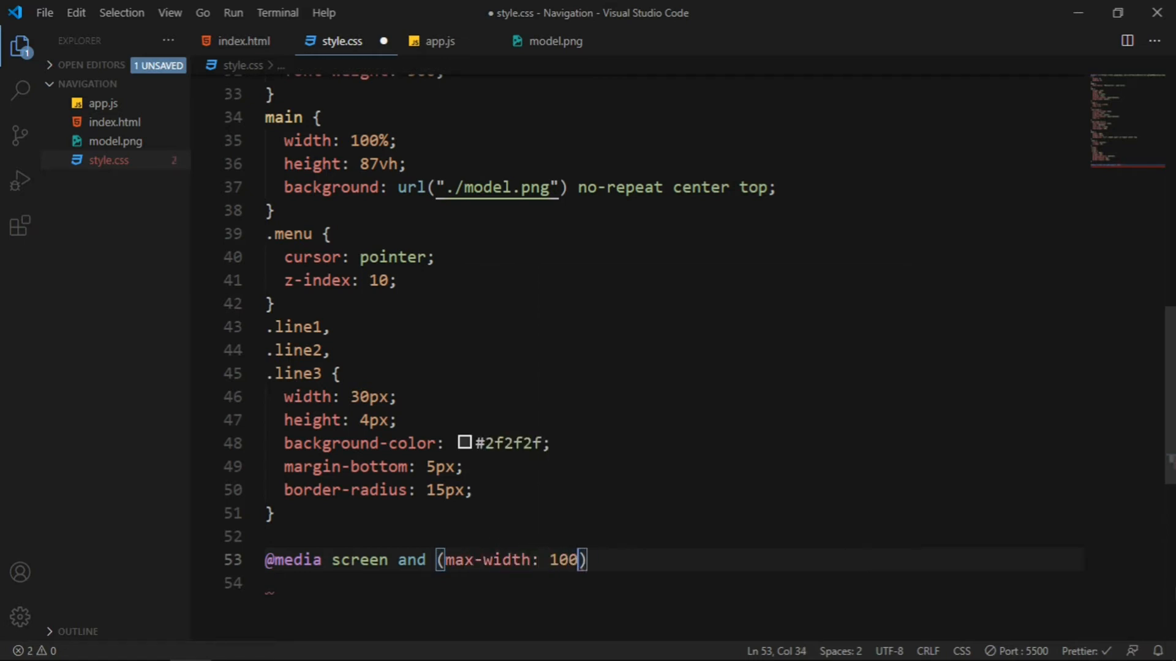
type("0px) {")
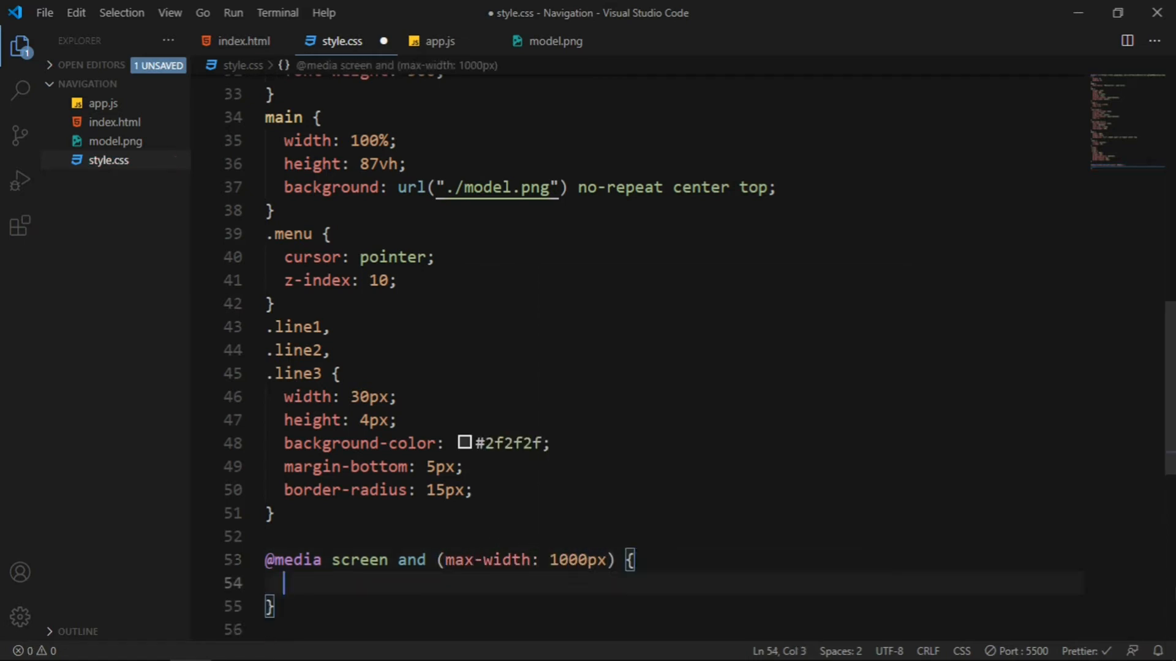
type(".menu {")
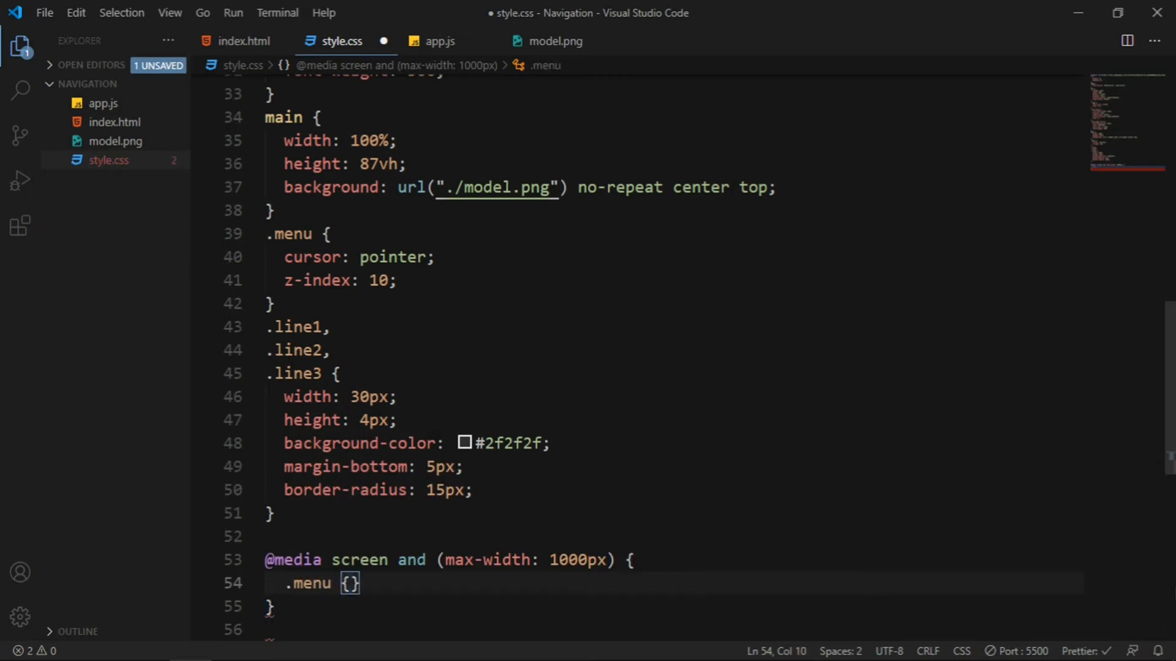
type("display: block;")
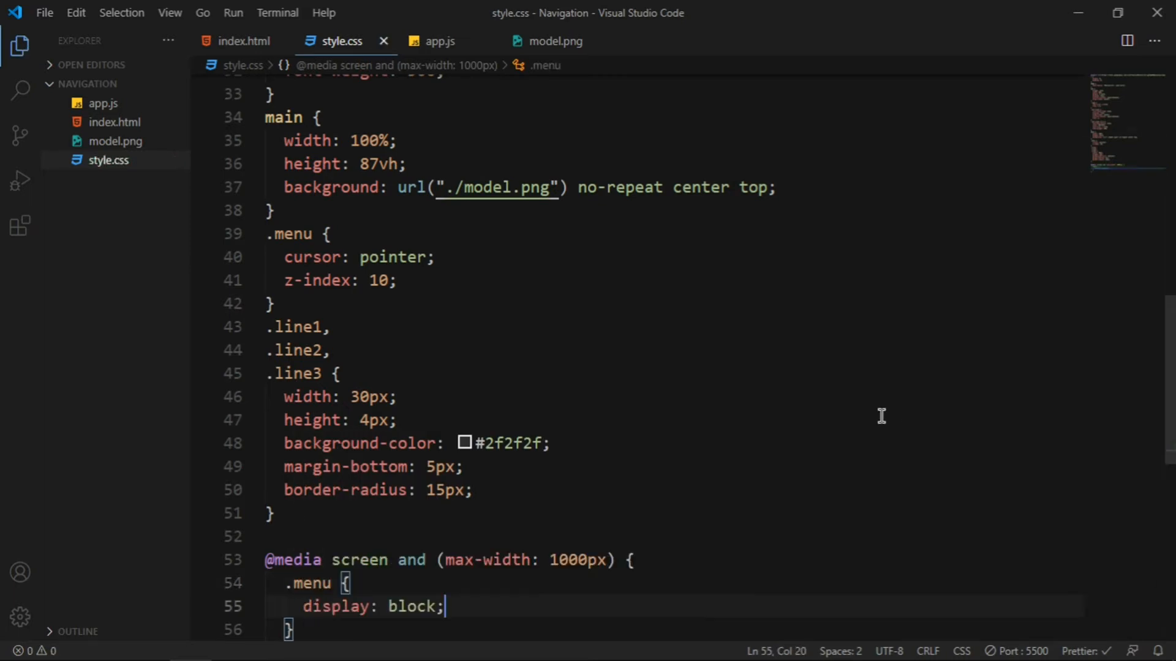
key("Enter")
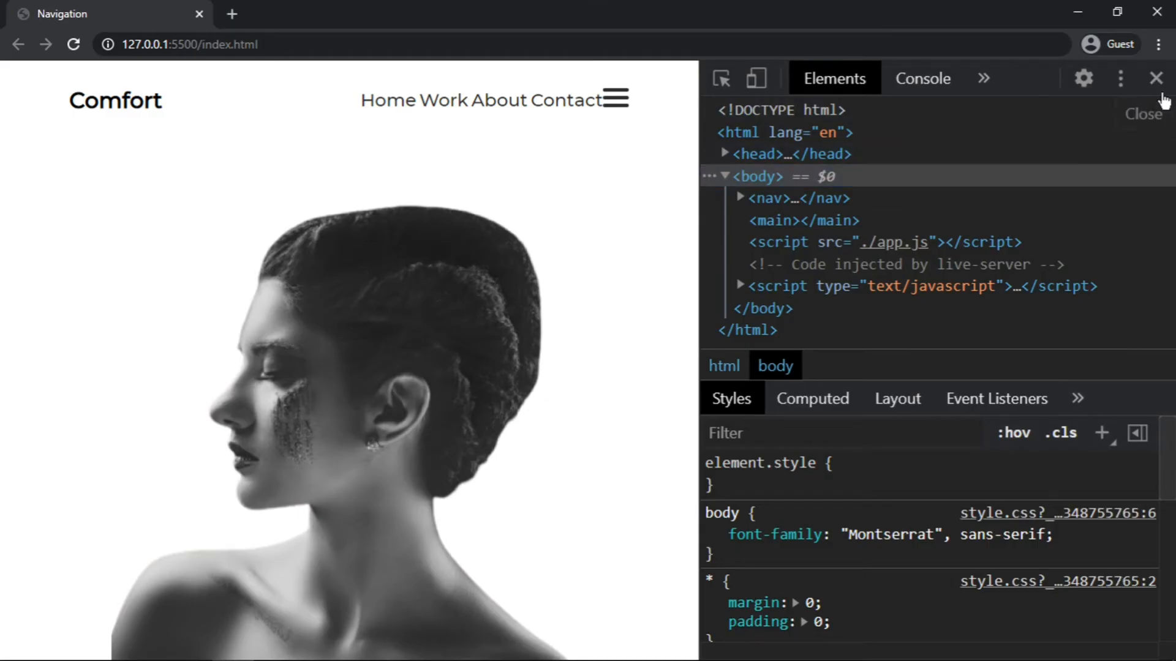
left_click(1156, 77)
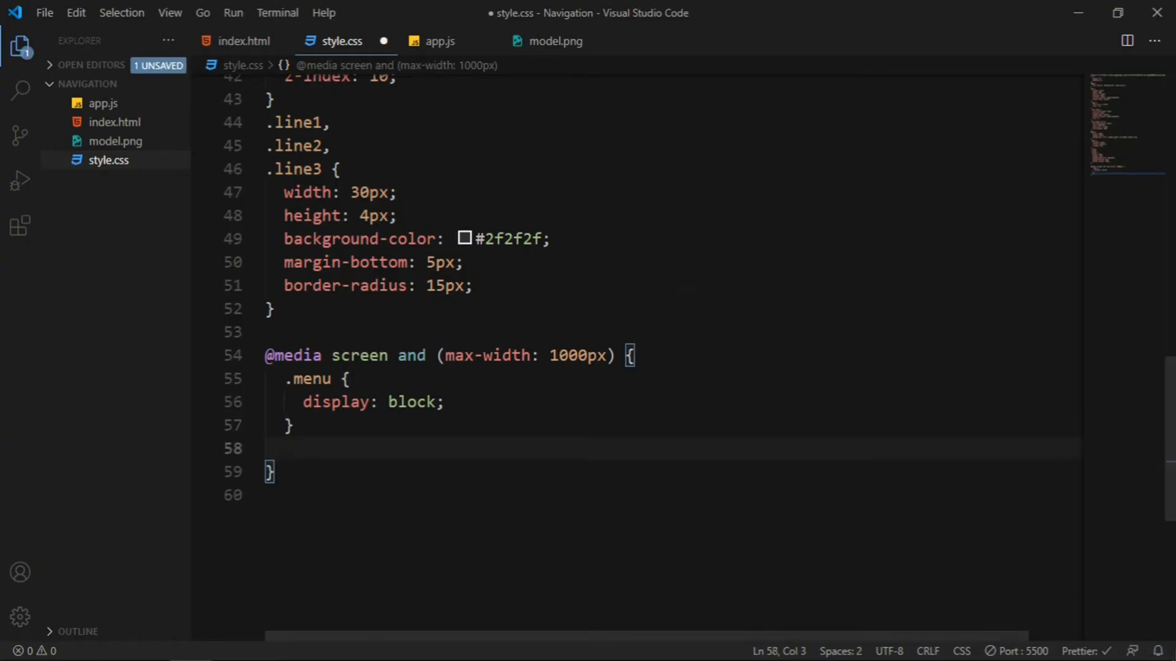
Step: Make .nav-links an absolute top-right, white, 50%-wide column with 10rem vertical padding
type(".nav-links {")
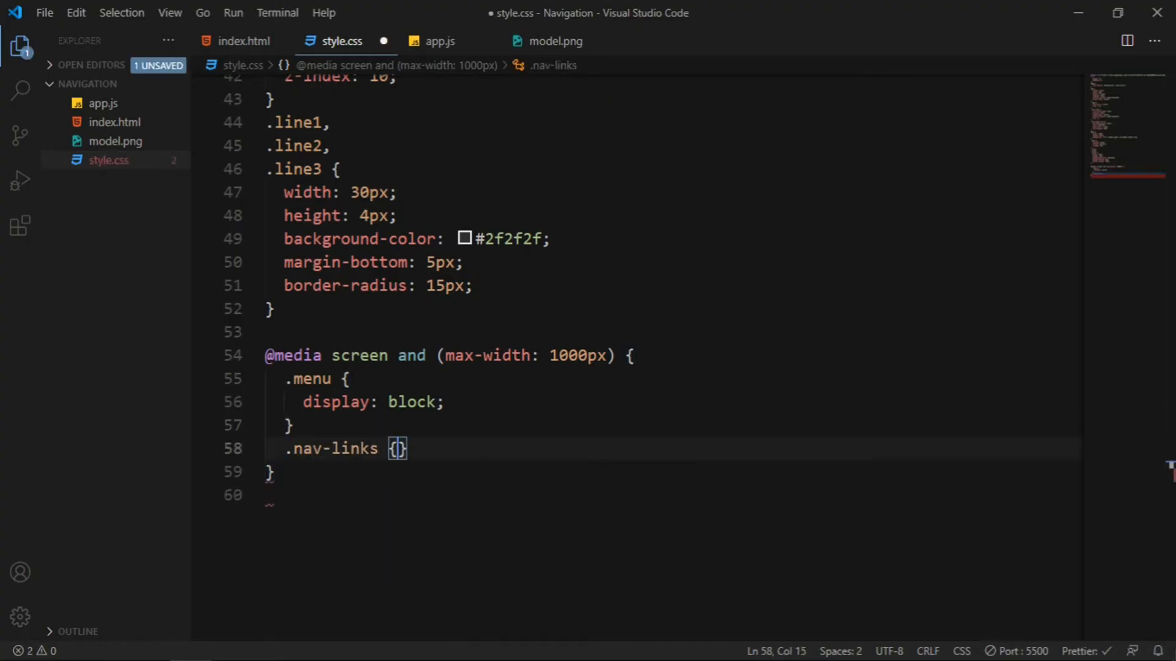
type("position: absolute;")
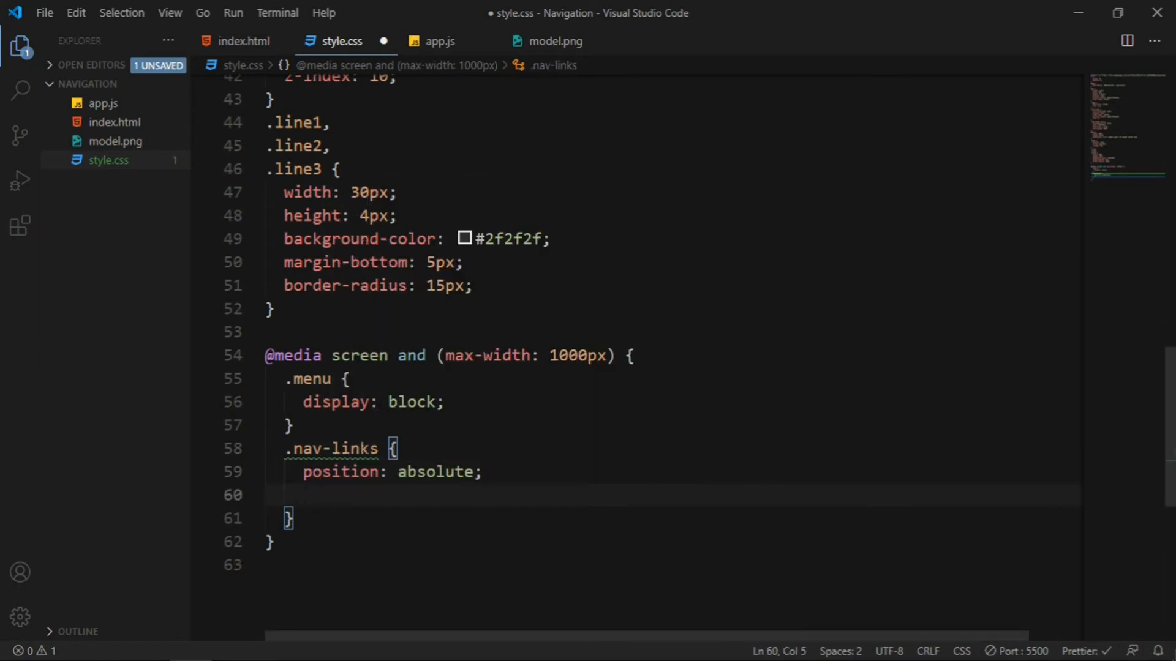
type("top:0;")
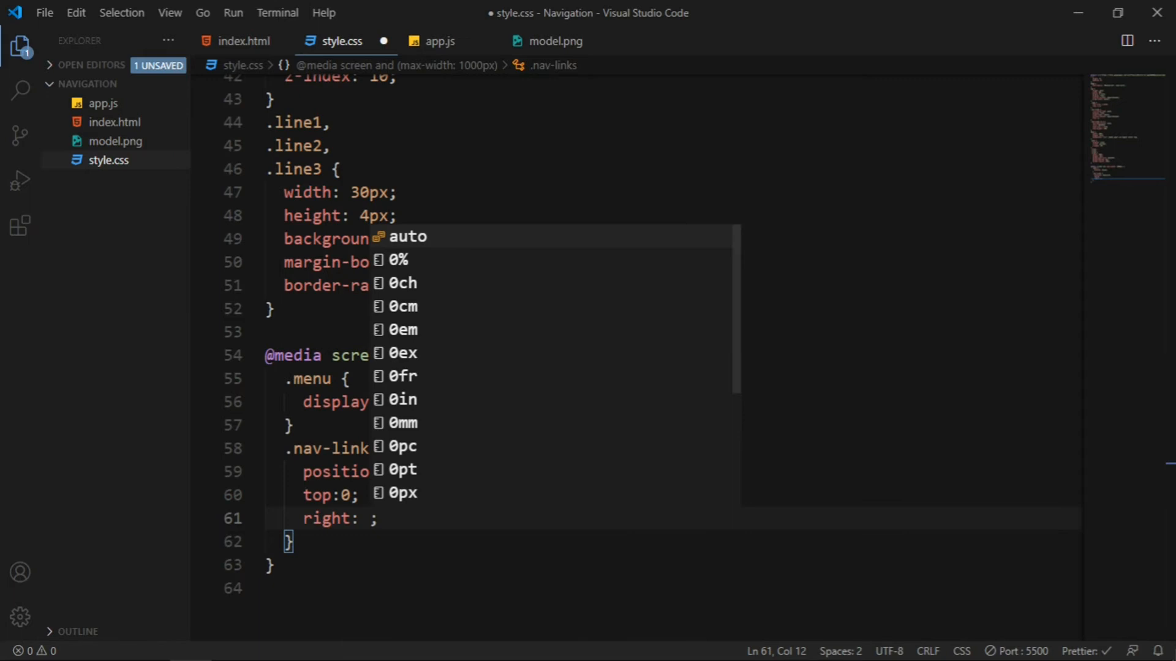
type("bg")
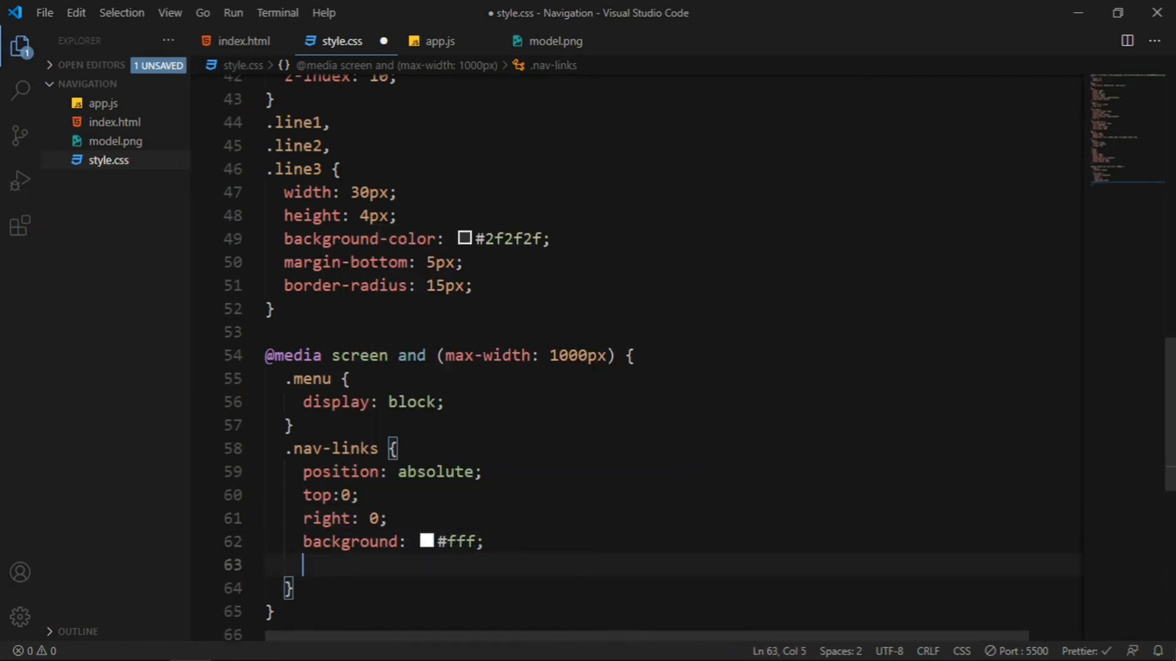
type("width: 50%;")
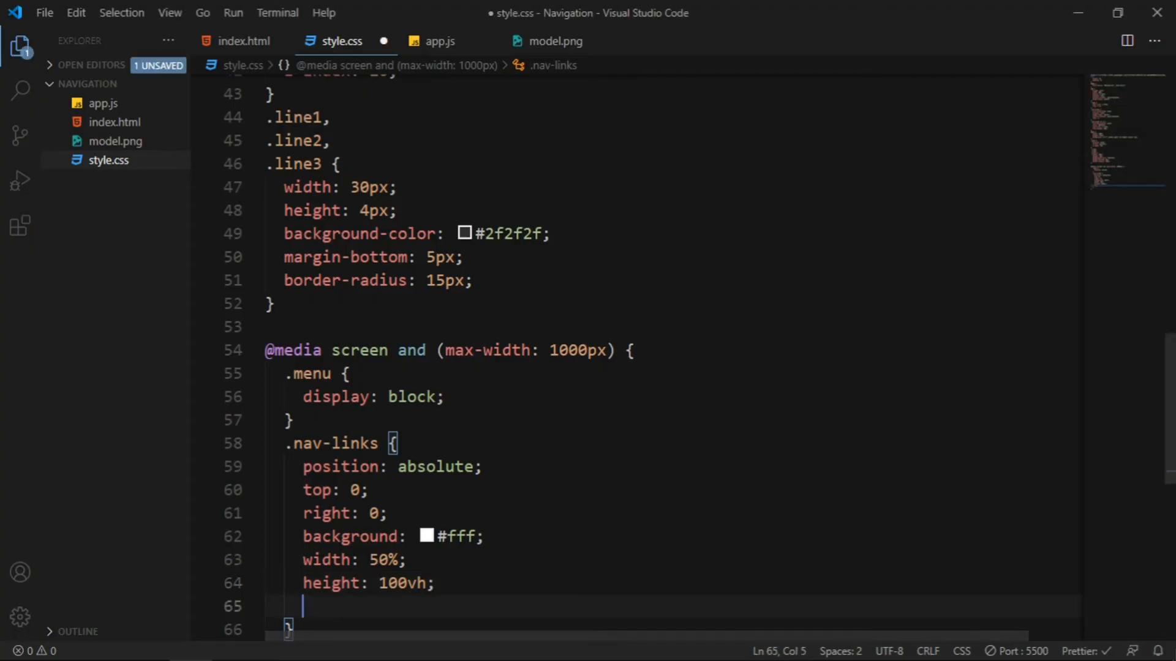
type("flex-direction: column;")
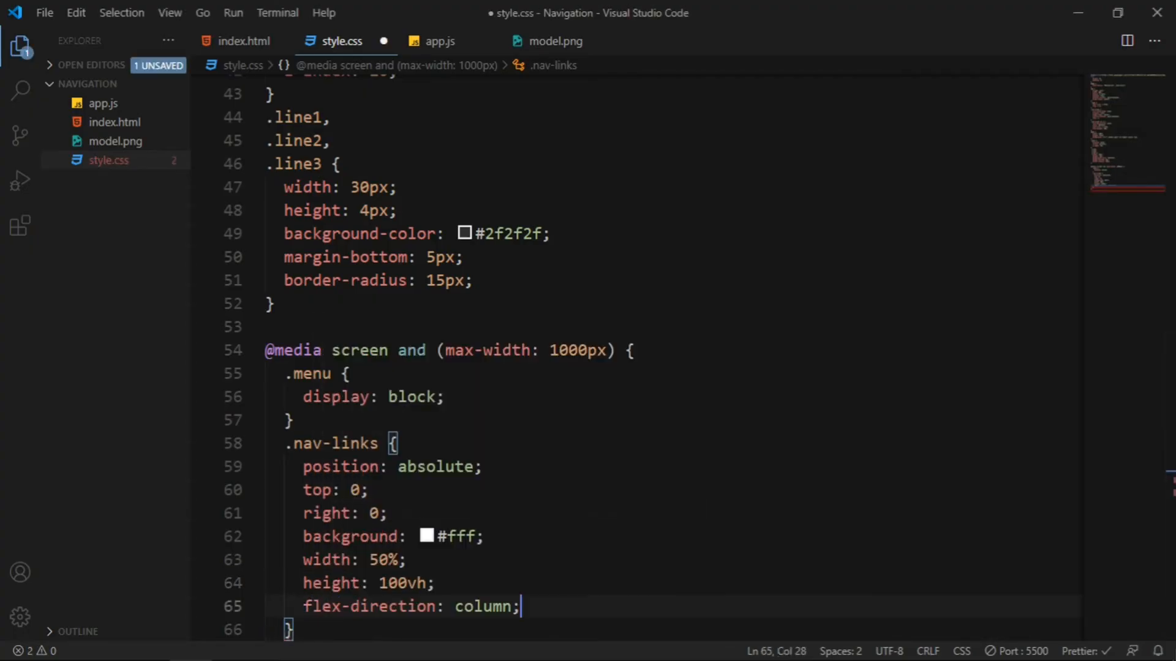
key("ctrl+s")
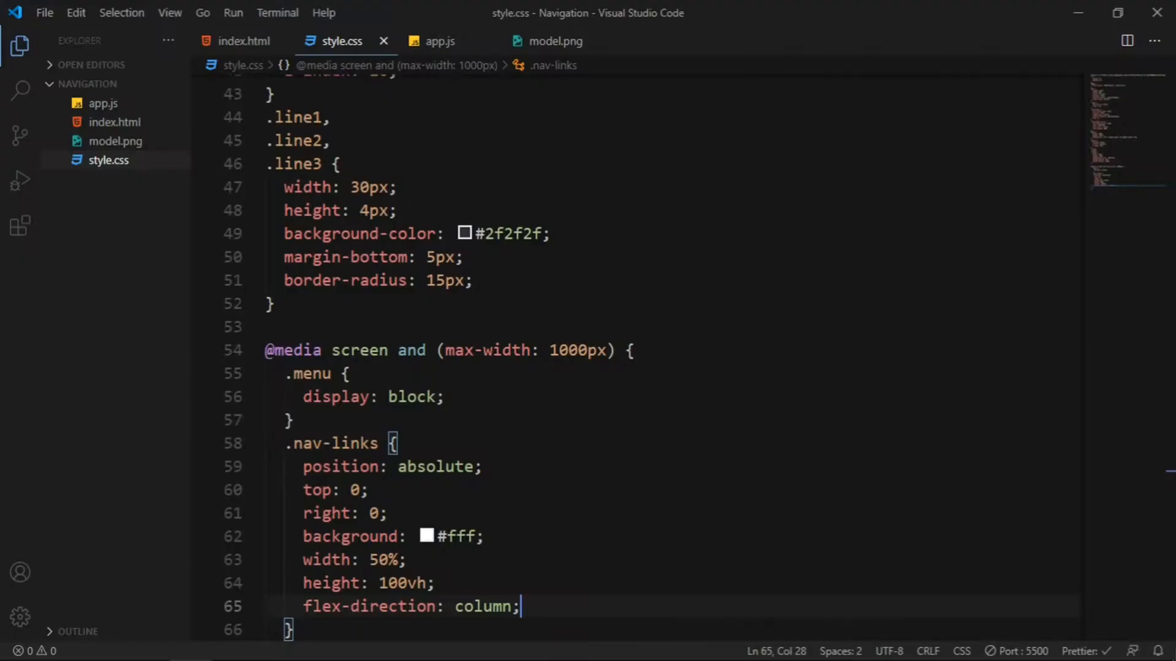
type("padding: 10;")
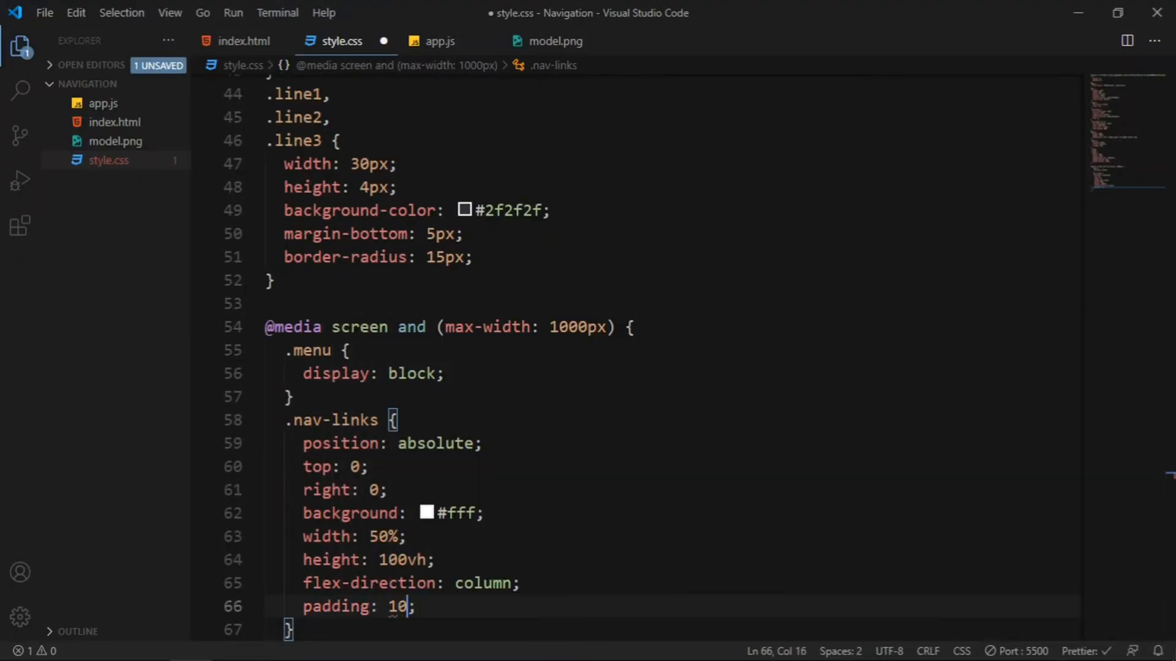
type("rem 0rem 5rem")
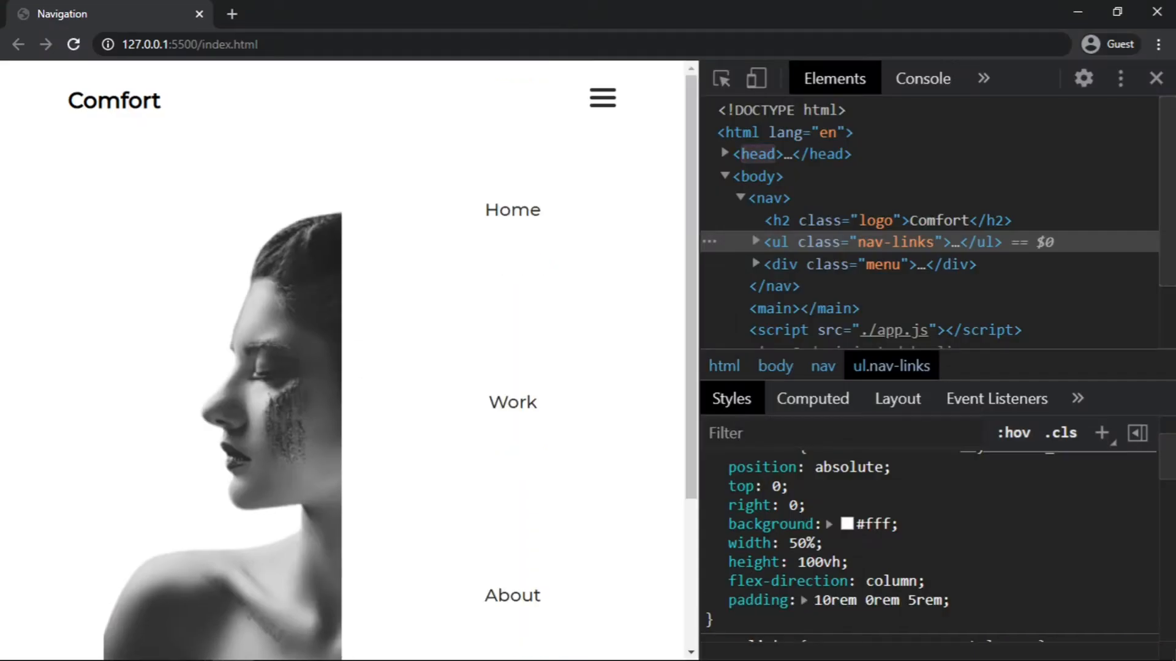
scroll("down", 3)
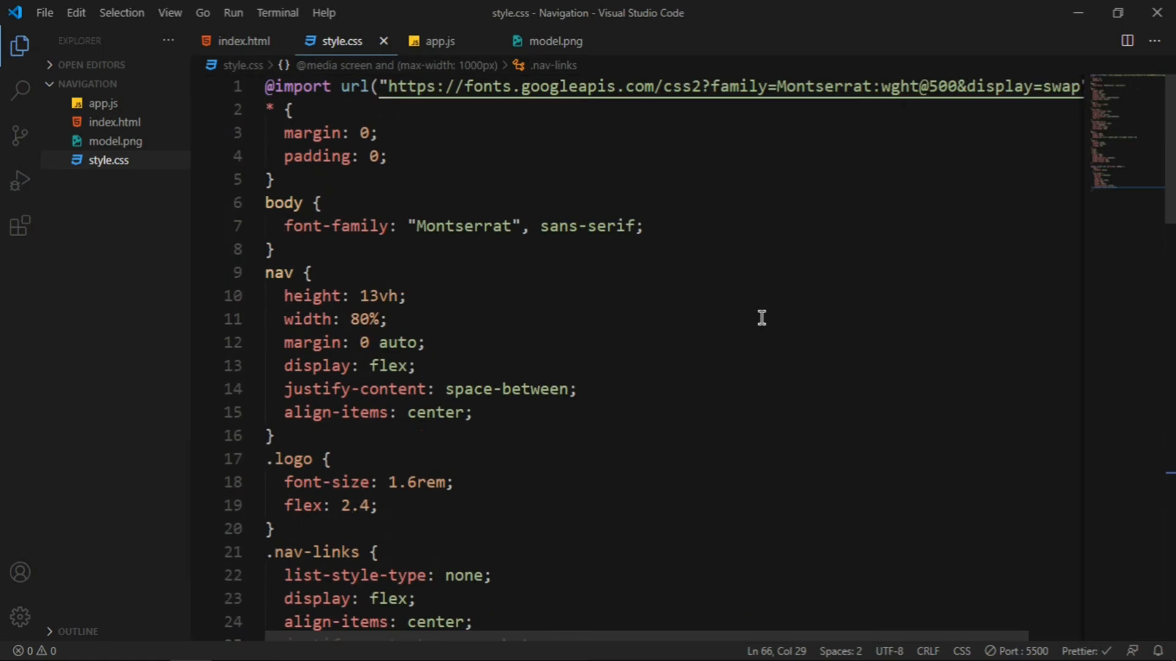
Step: Add box-sizing to the * rule and box-shadow -4px 1px 5px rgba(0,0,0,0.3) to .nav-links
type("bo")
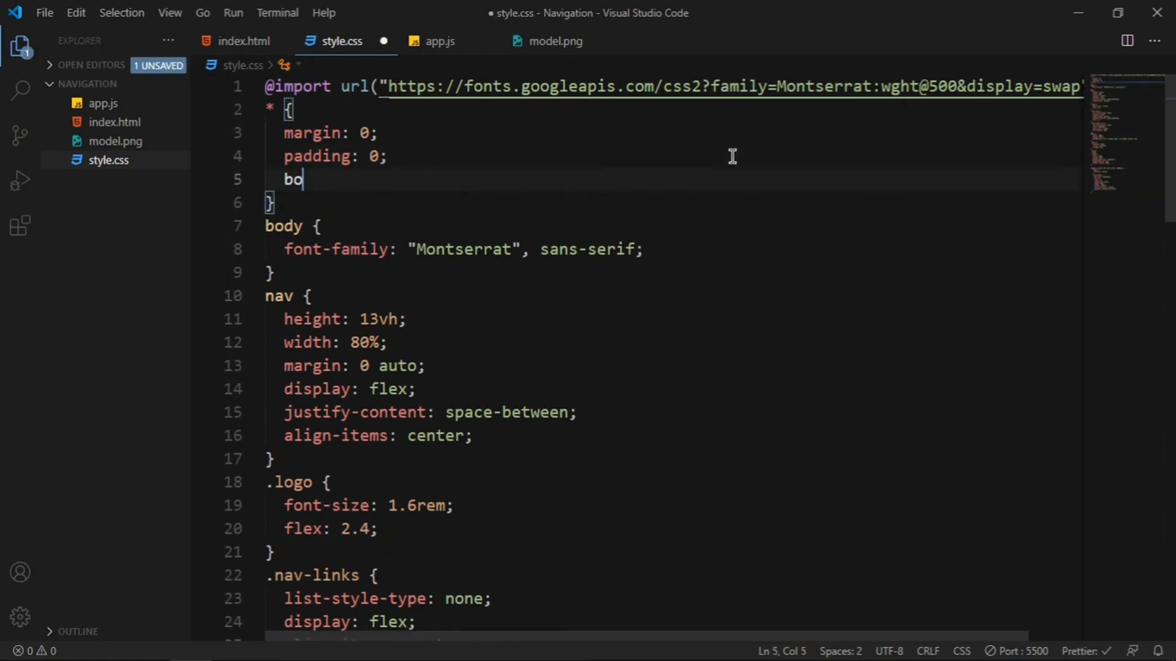
type("x-s")
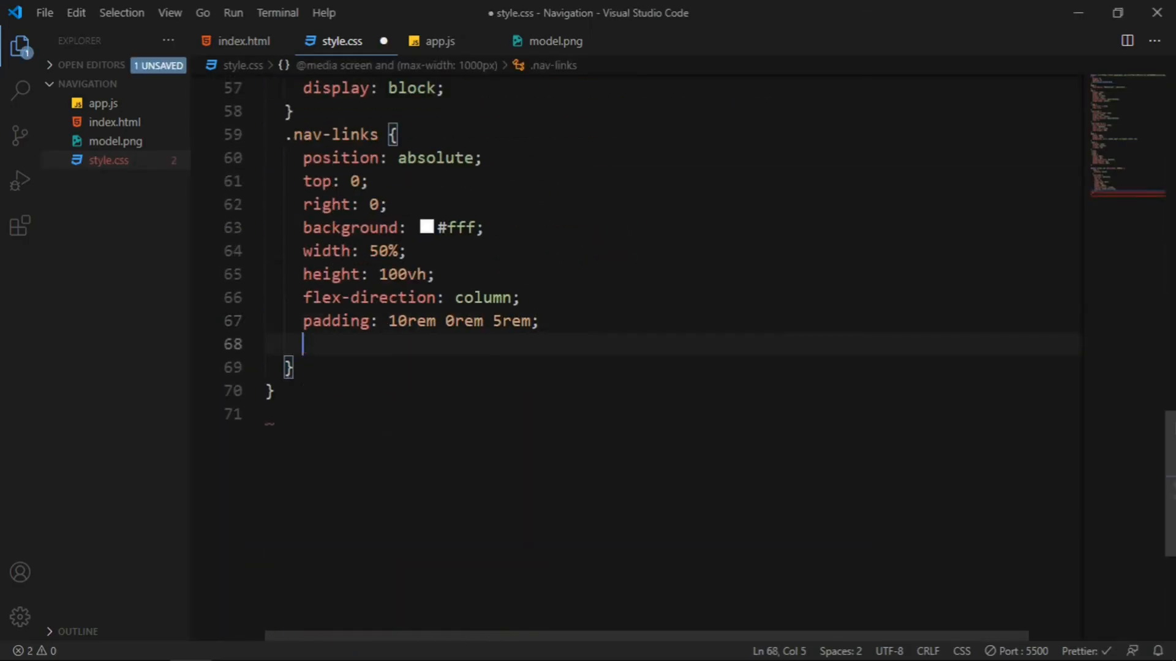
type("box-shadow: ;")
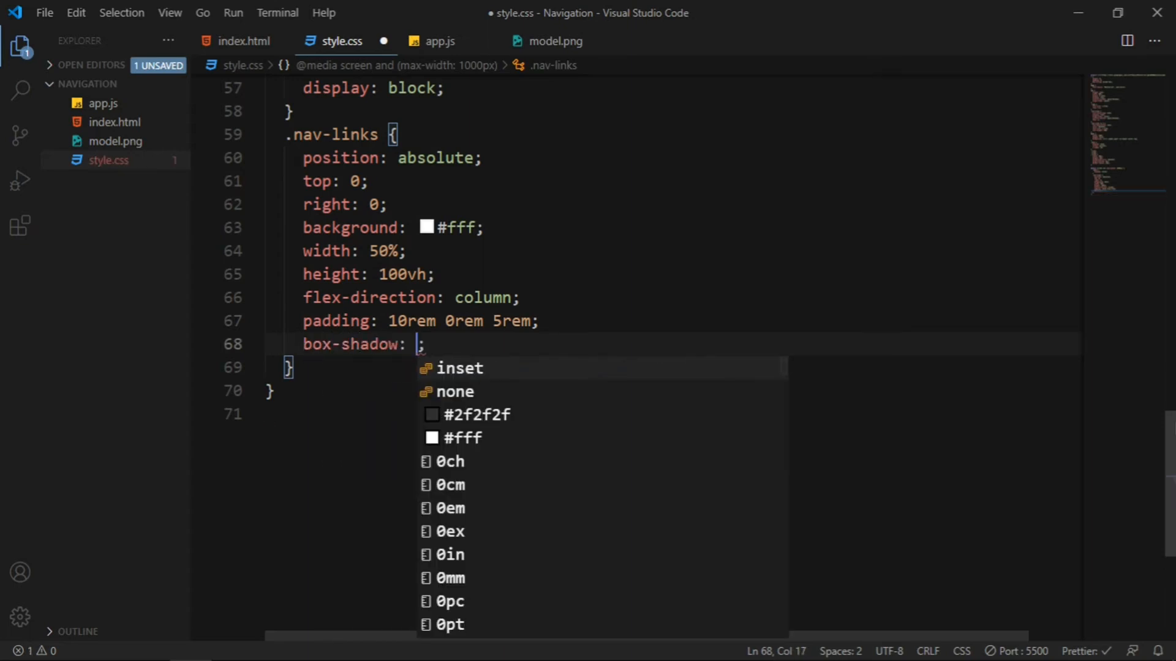
type("-4px")
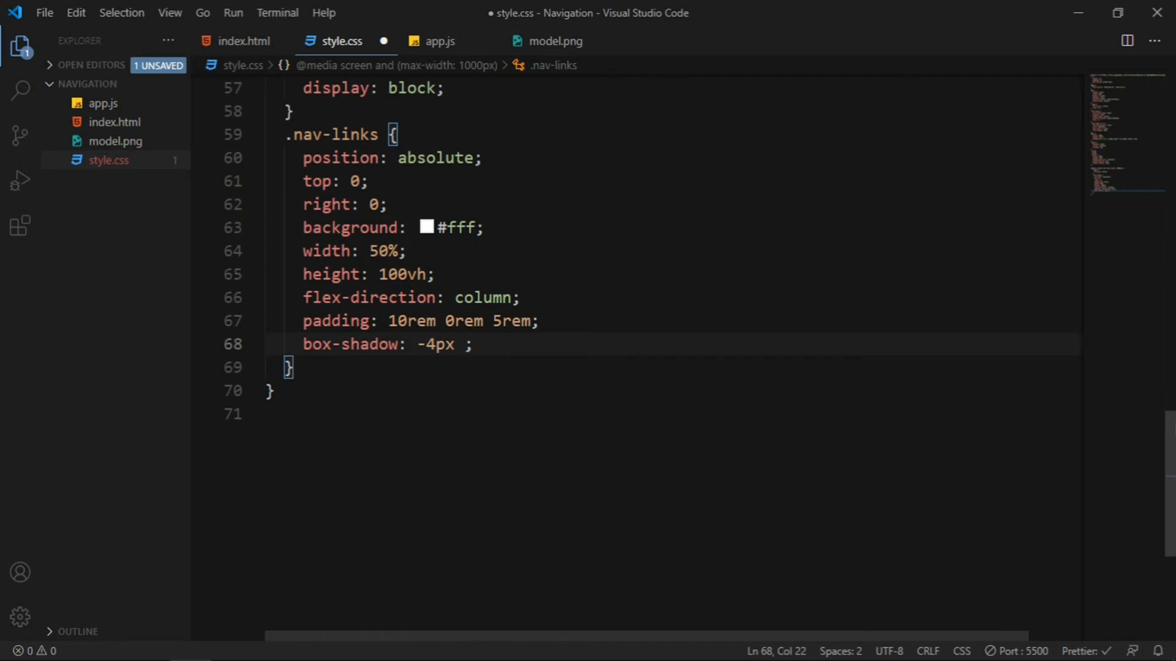
type("1px 5px")
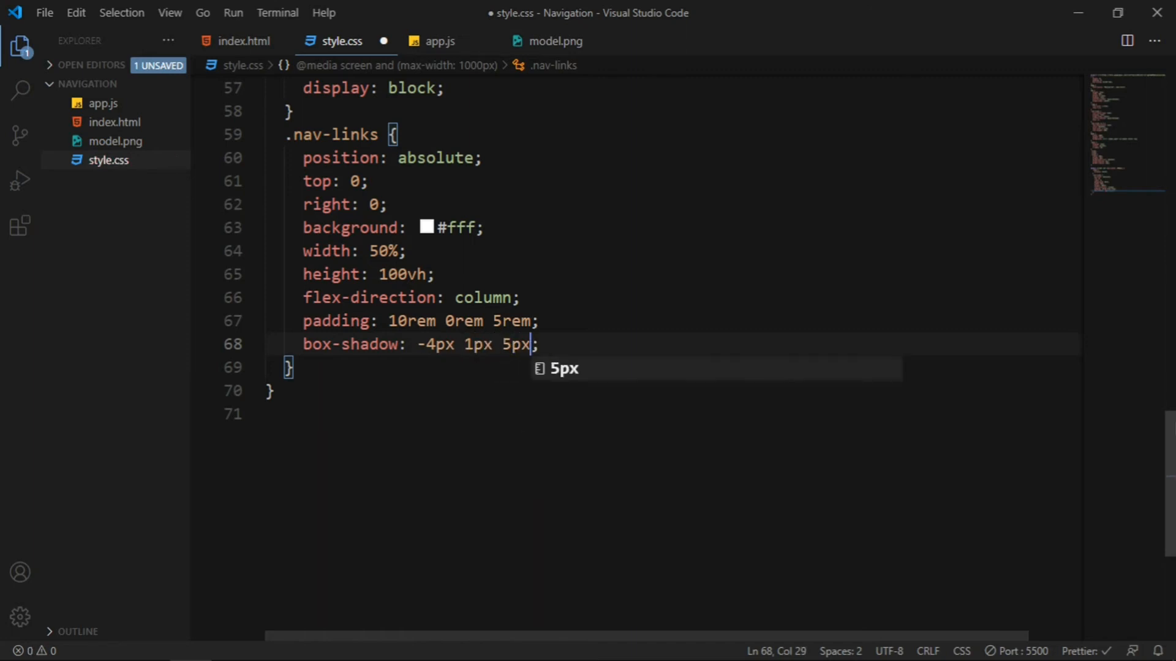
type("rgb")
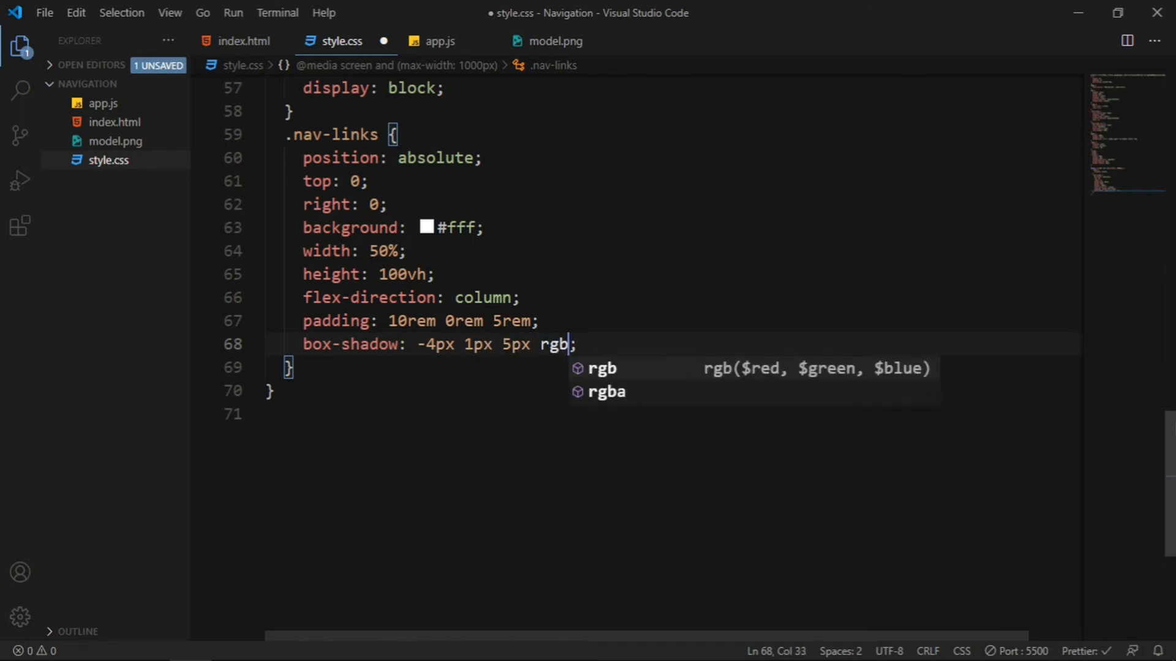
type("a(0,0,)")
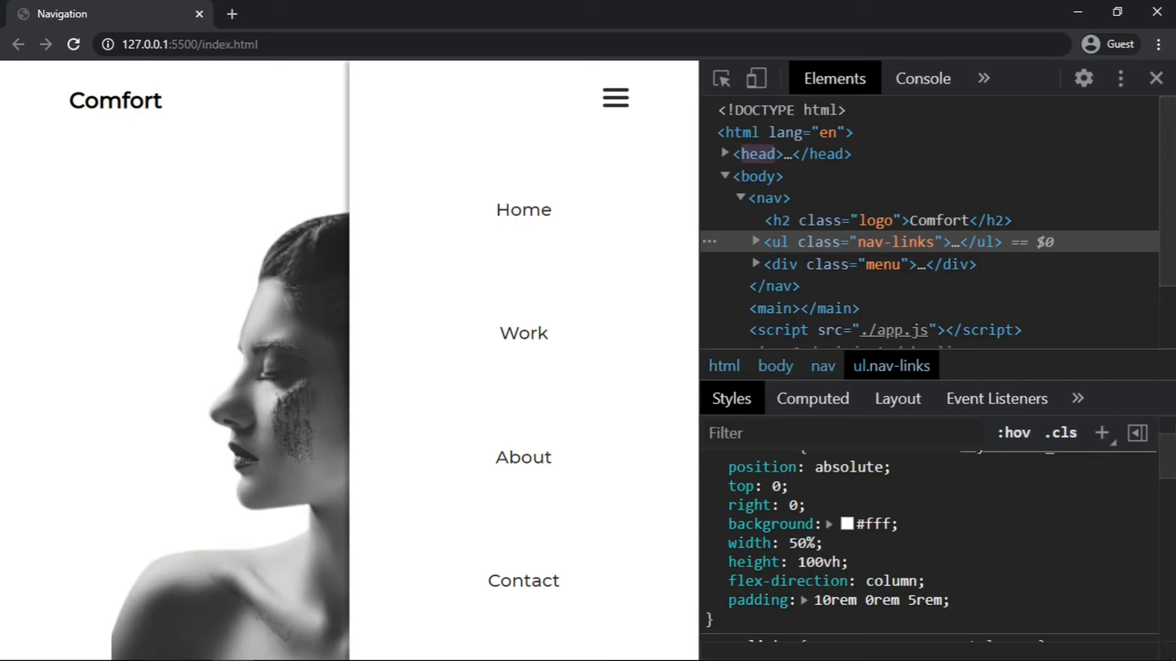
Step: Push the mobile .nav-links off-screen with translateX(100%) and begin a body overflow-x: hidden declaration
type("t")
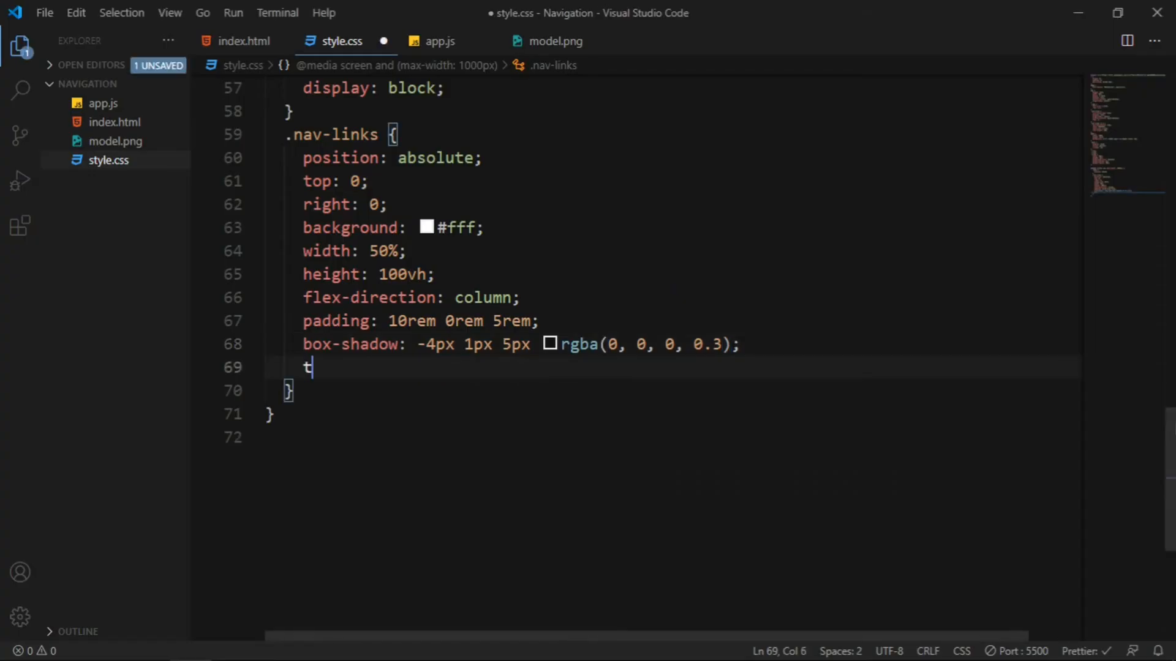
type("ransform: t;")
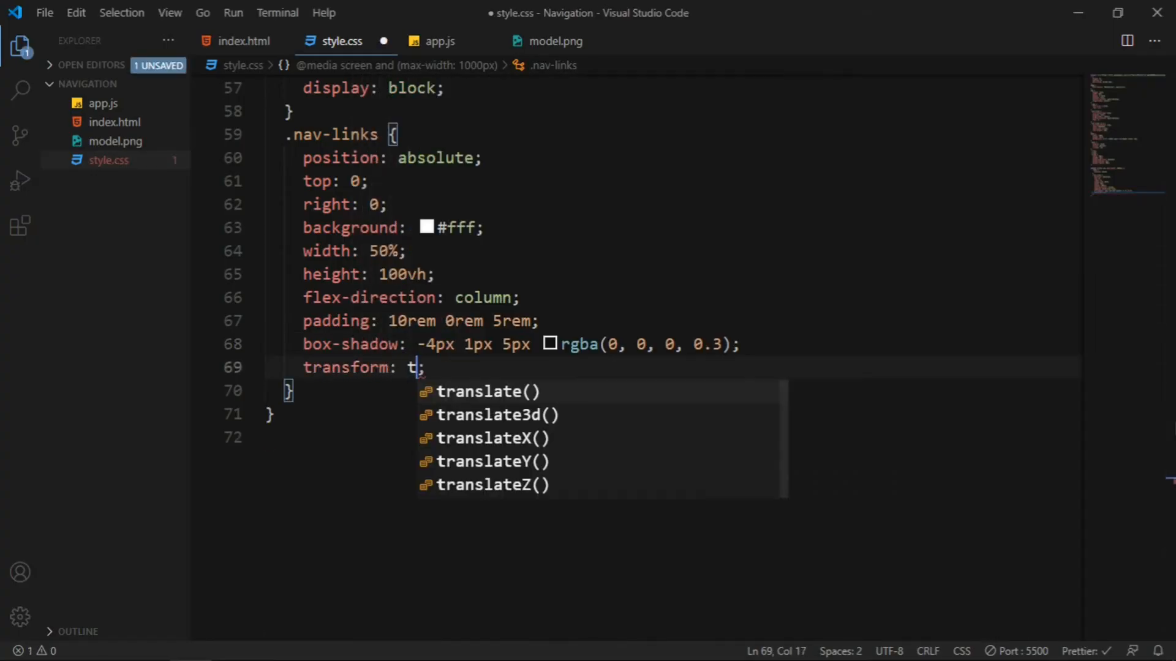
left_click(492, 437)
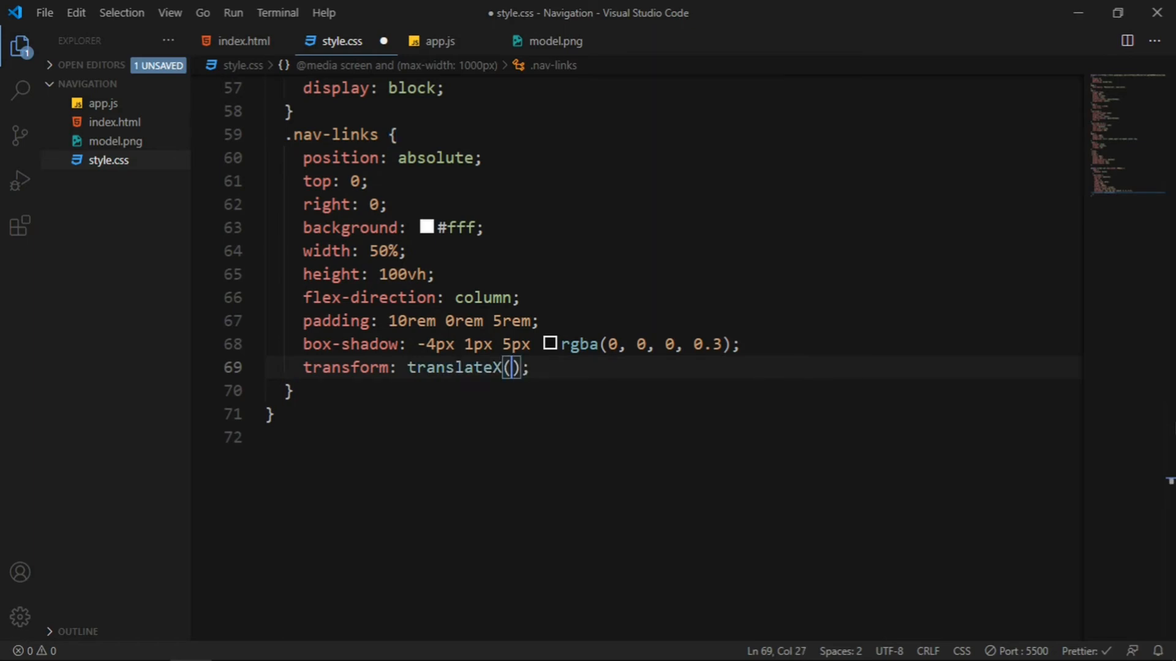
type("100%")
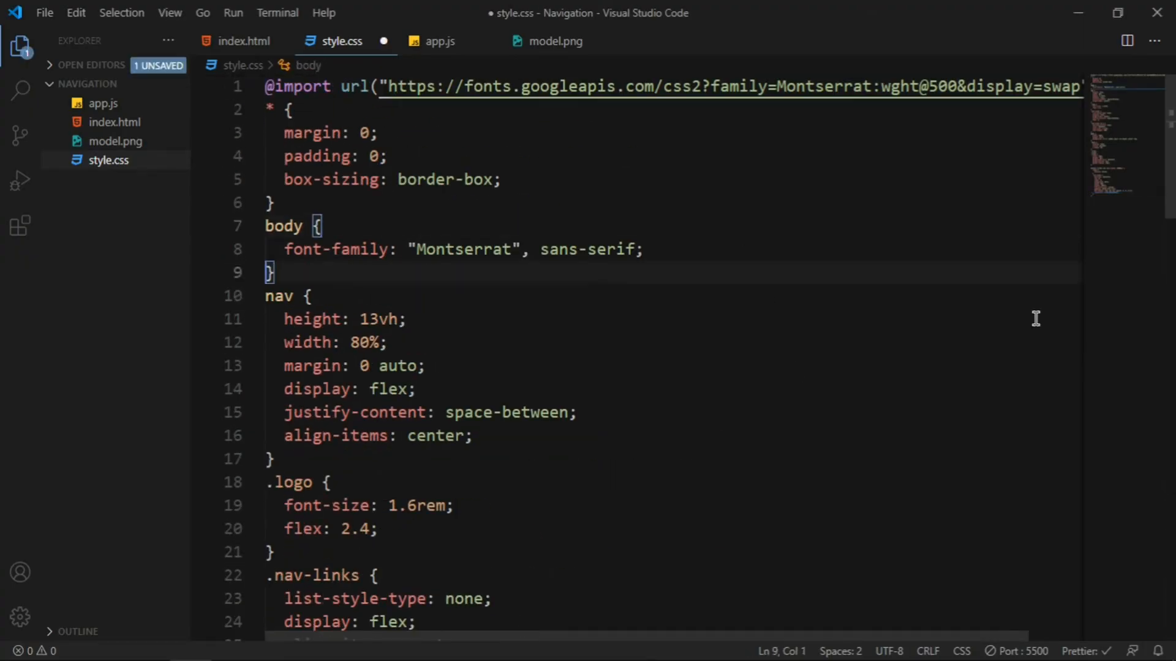
key("enter")
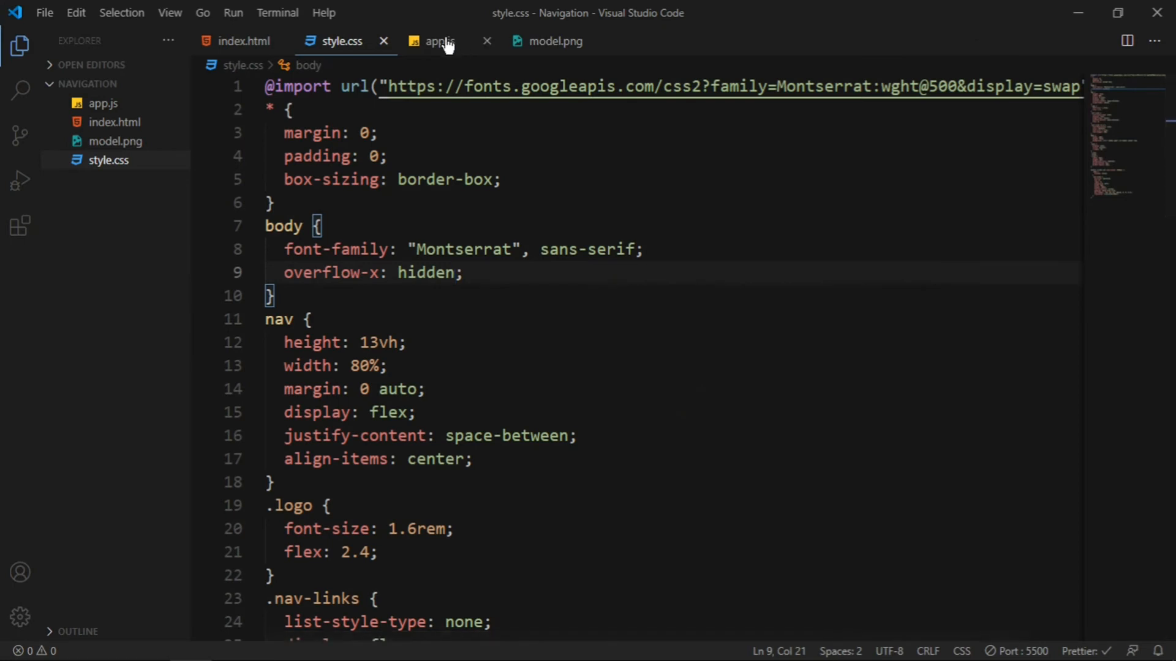
Step: In app.js, declare the menu and navLinks constants with document.querySelector
left_click(438, 41)
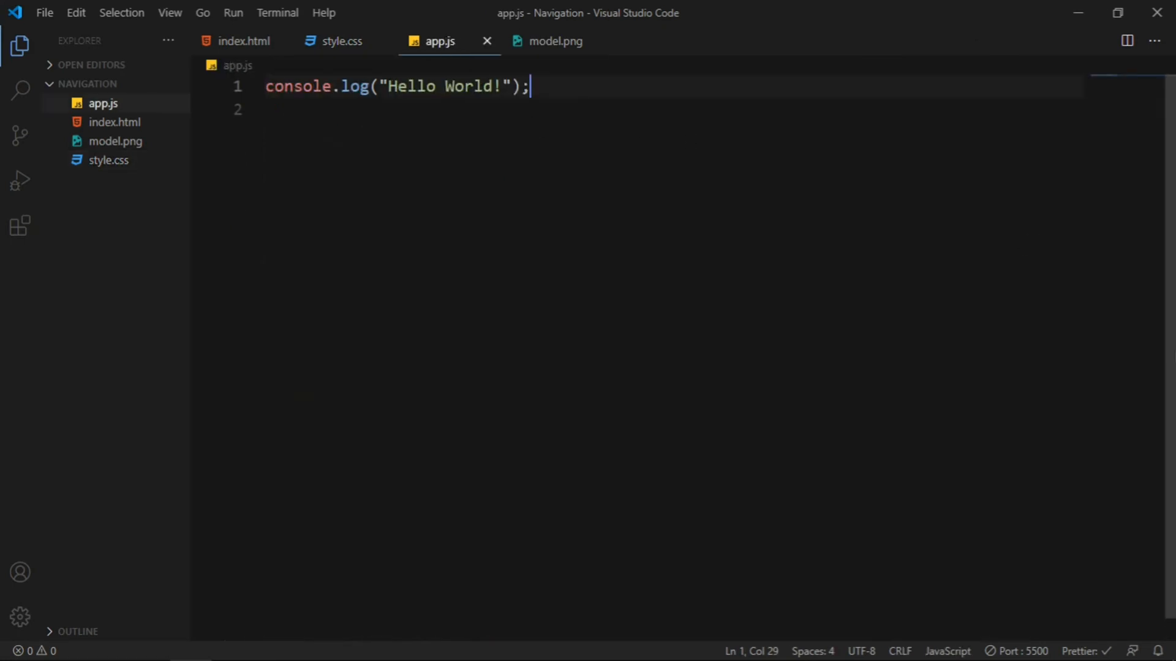
type("const")
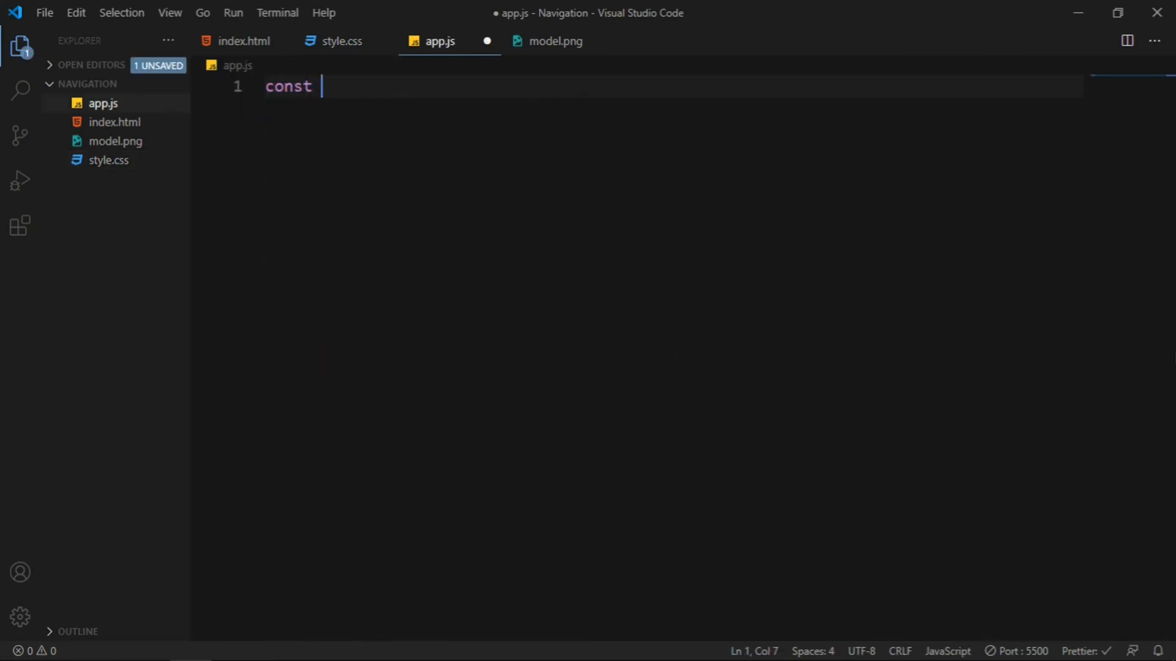
type("menu =")
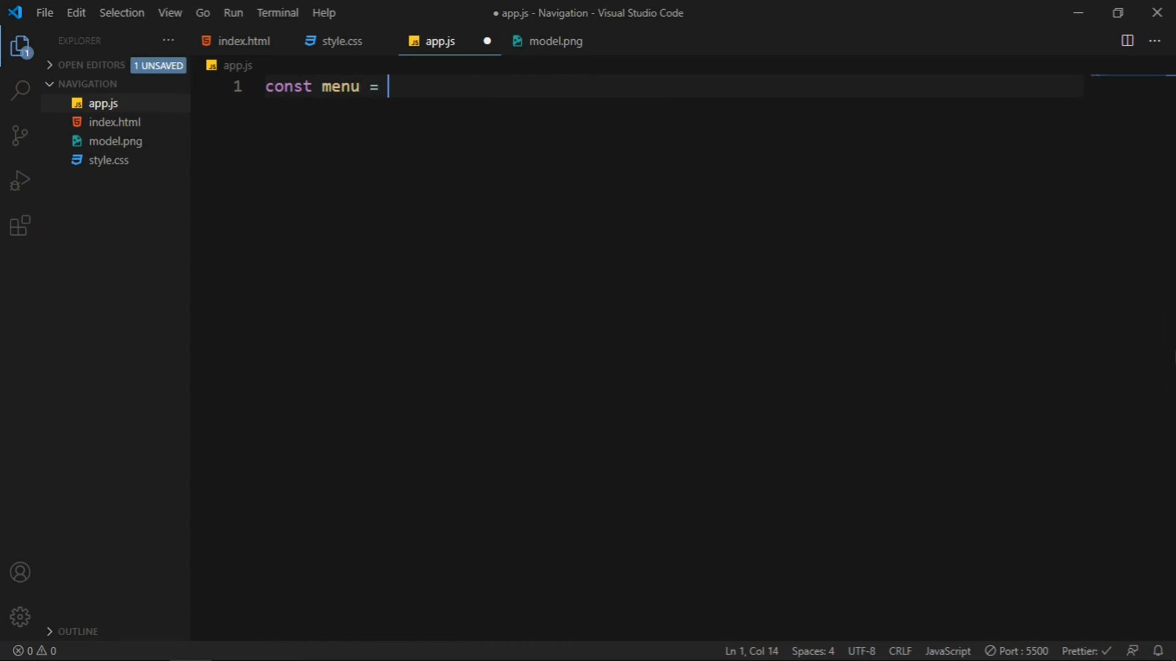
type("document.quers")
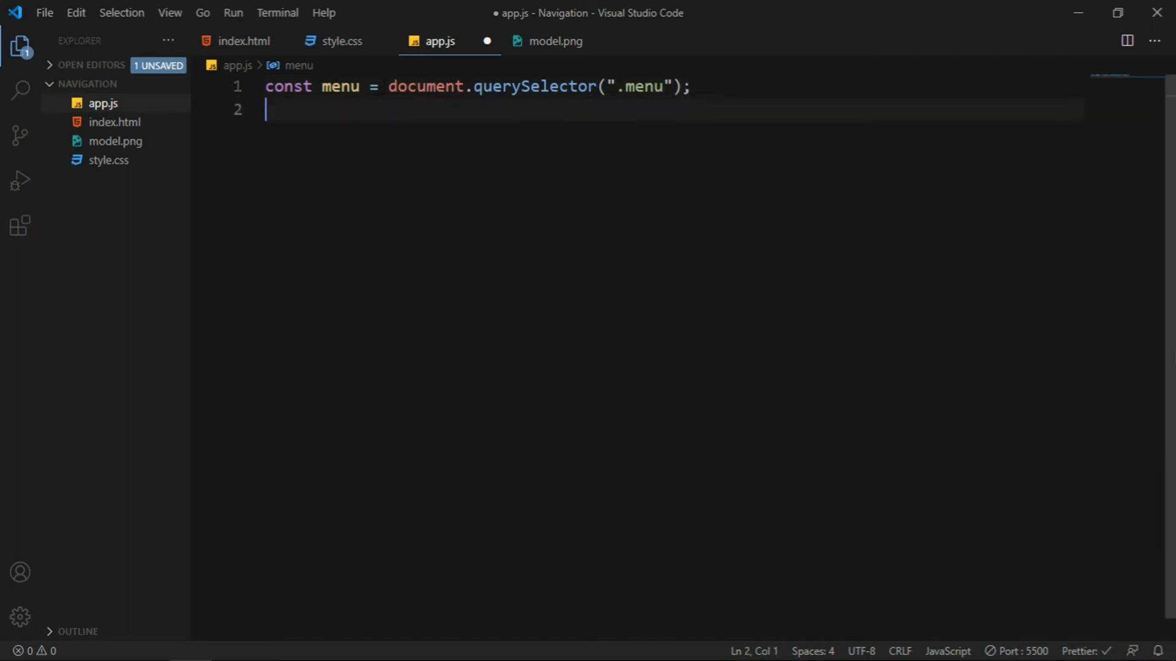
type("const navLinks =")
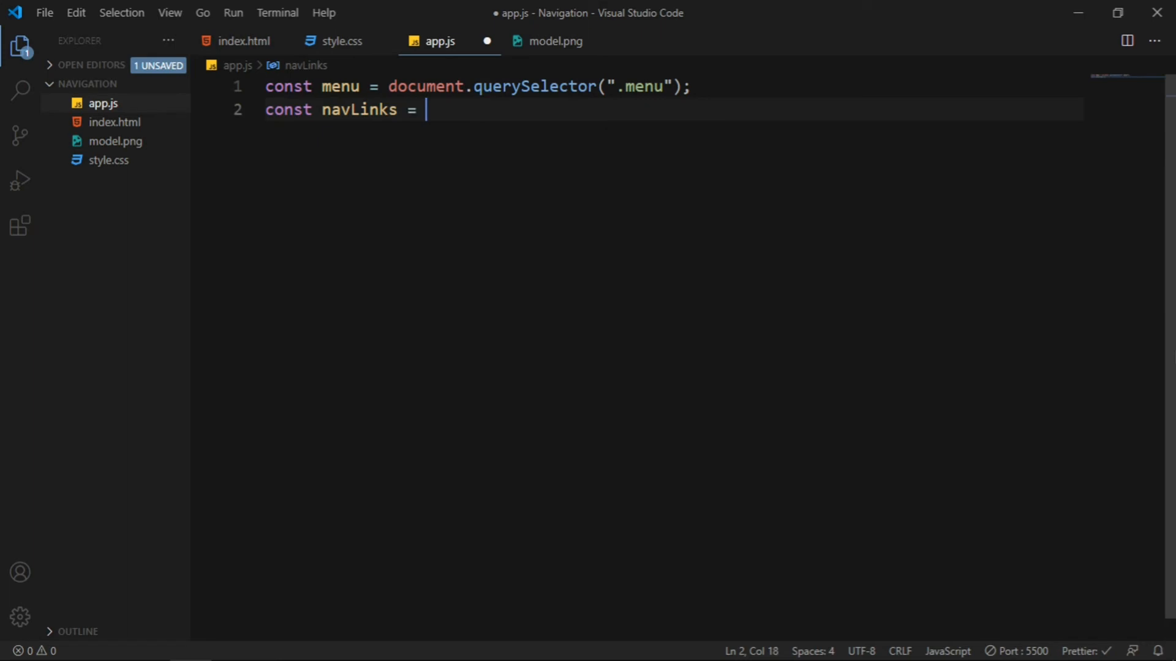
type("document.querySelector")
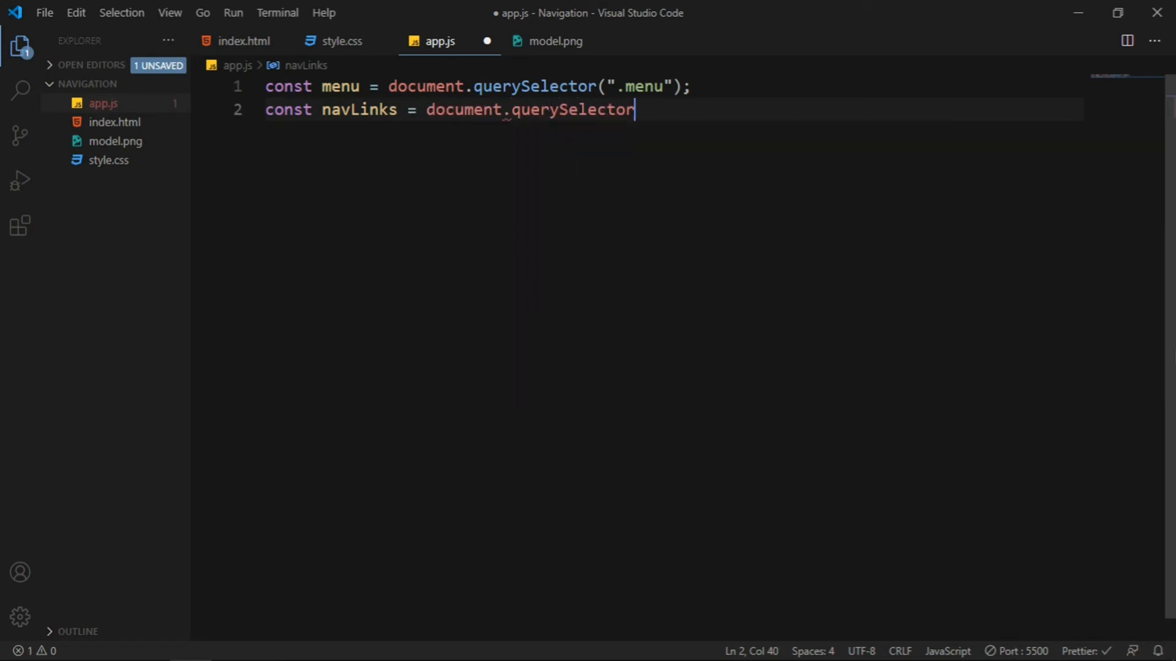
type("(\".cn\"")
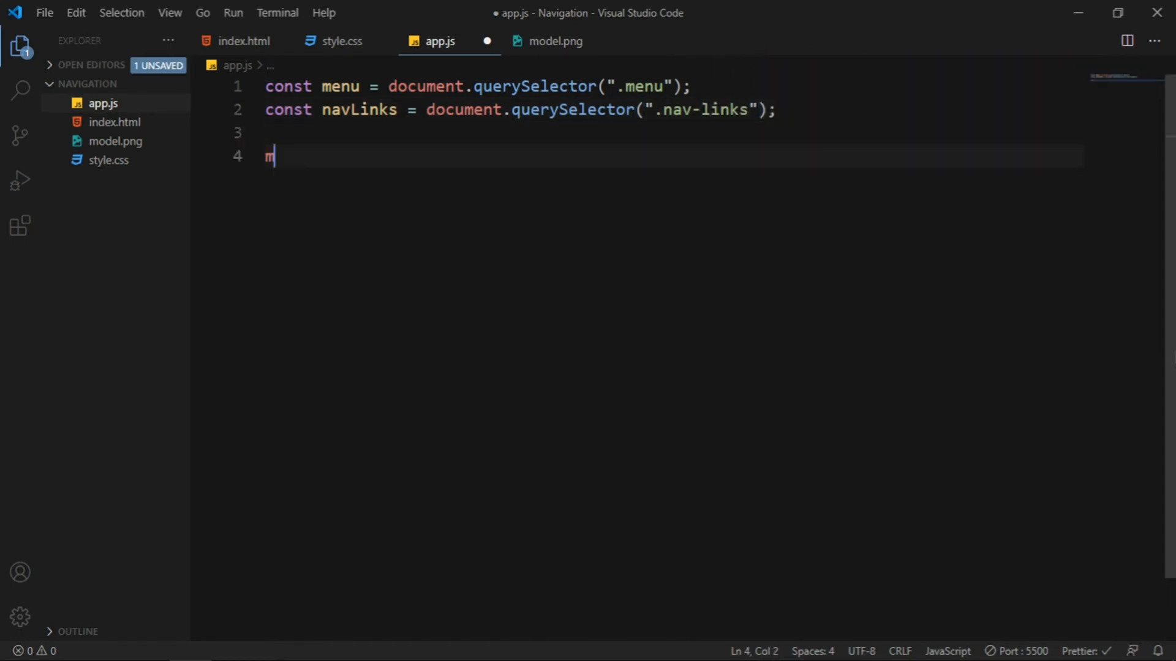
Step: Add a menu click listener toggling the "active" class on menu and navLinks, then save
type("enu.addEventListener")
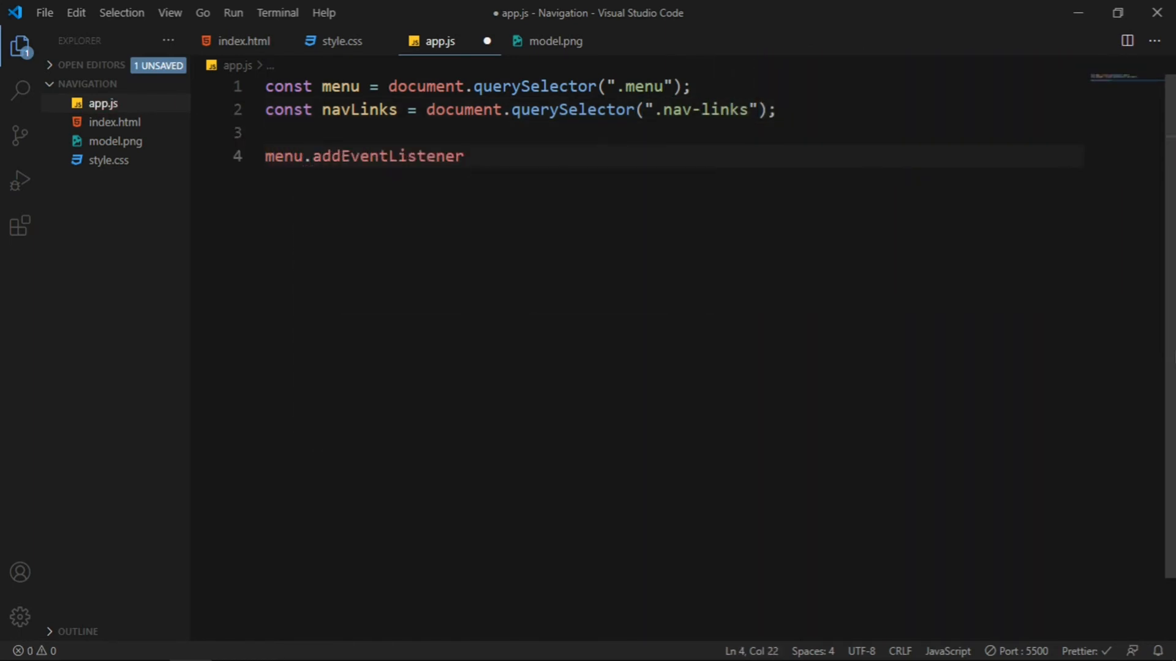
type("(\"click\", () => {")
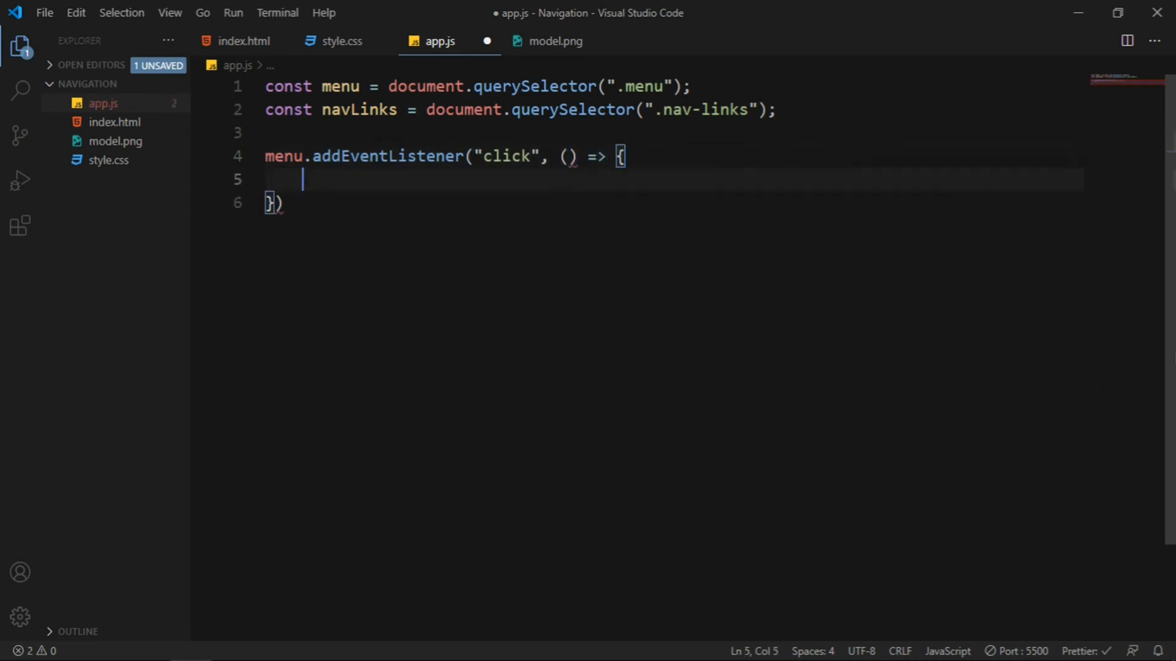
type("menu.")
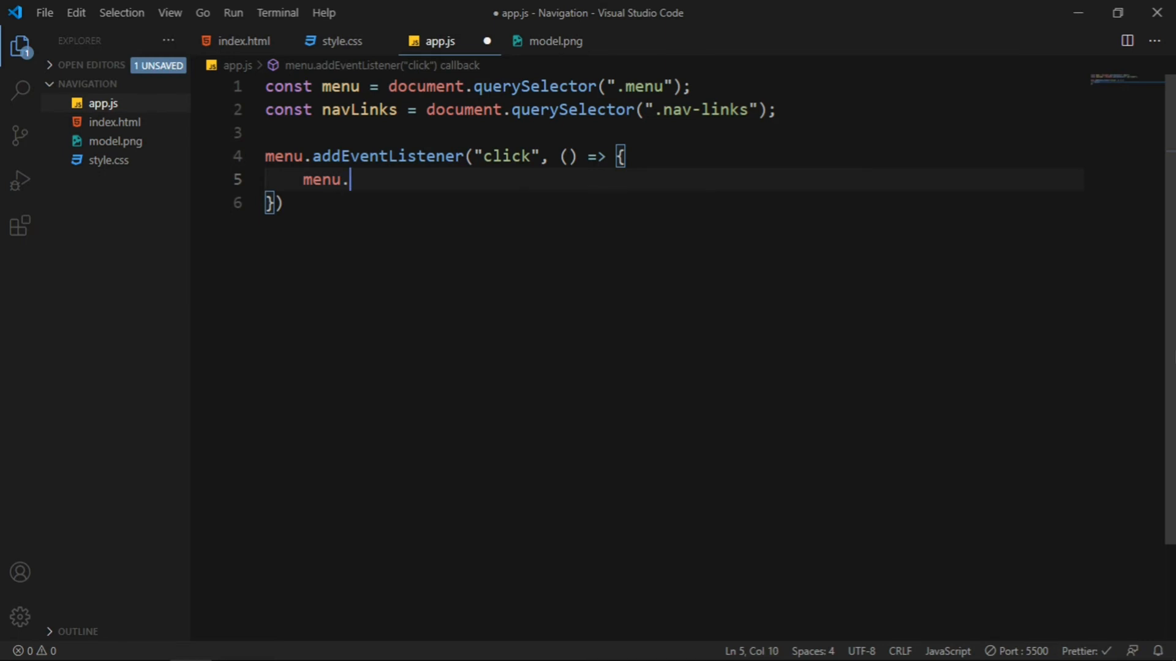
type("classList.to")
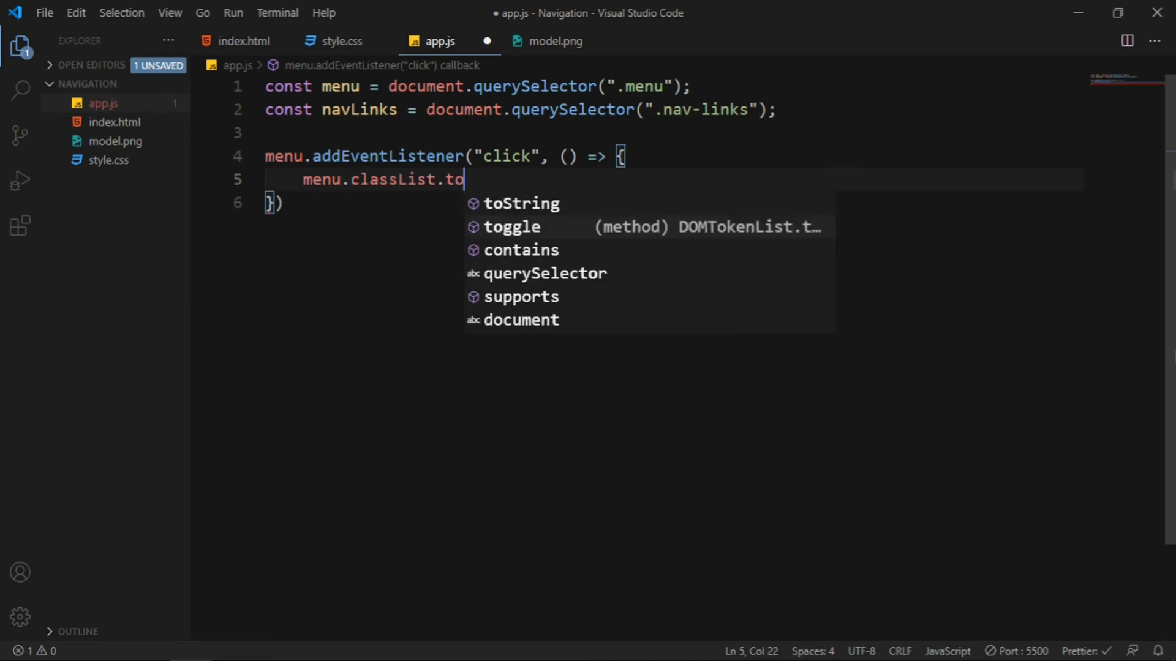
type("ggle(\"active\");")
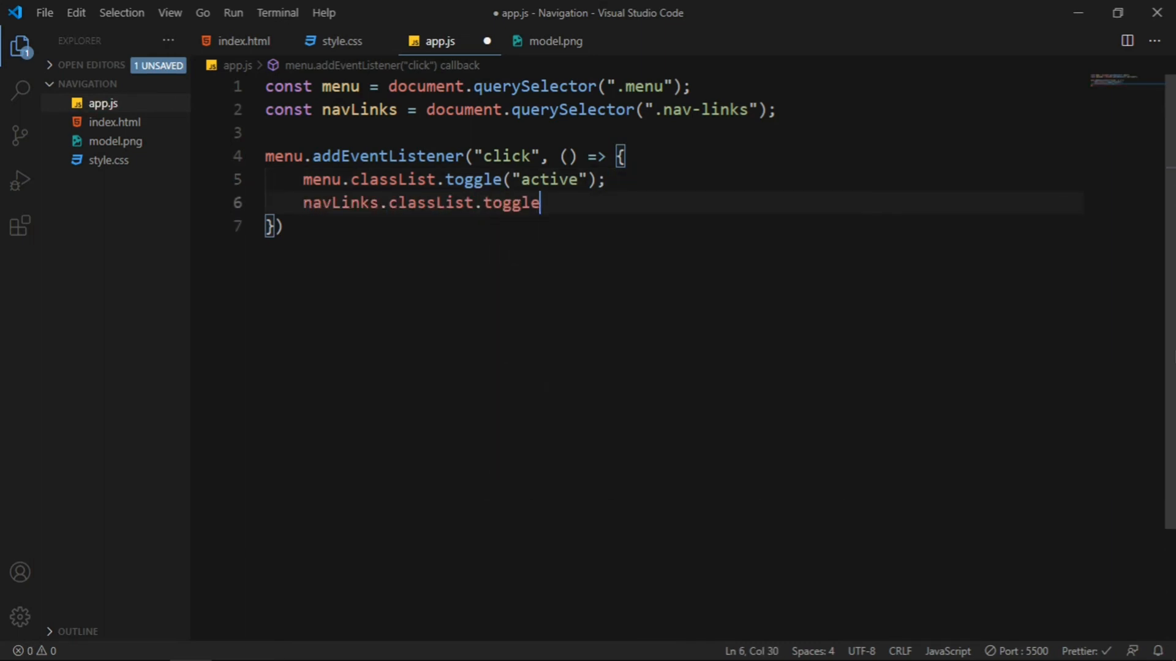
type("(\"active\");")
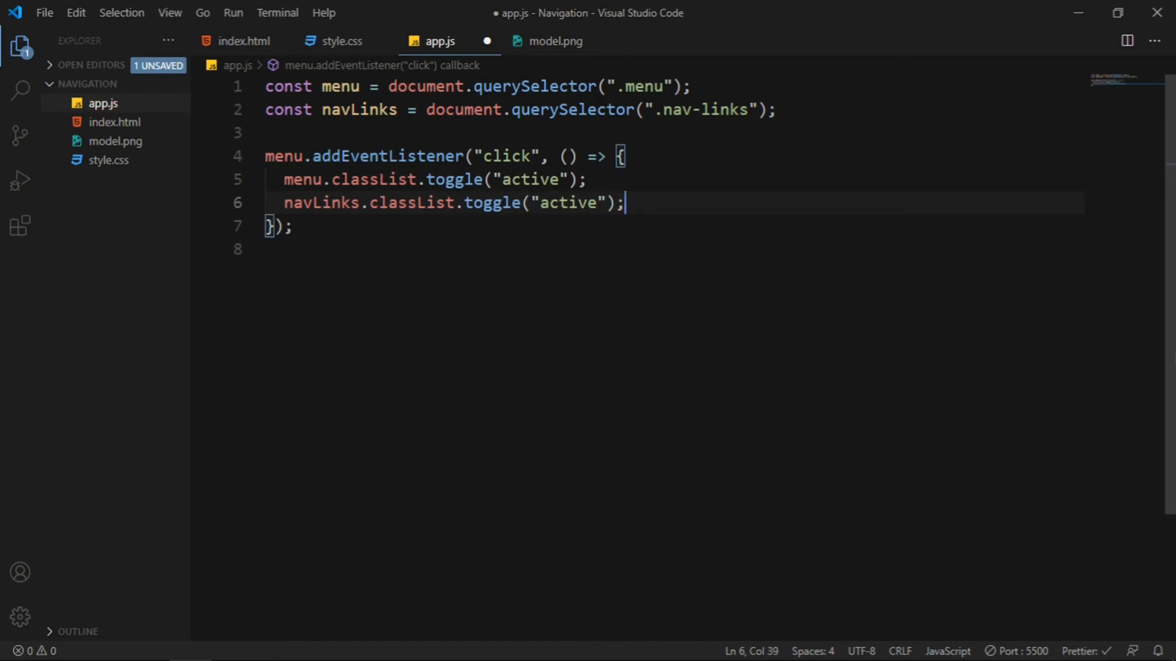
key("ctrl+s")
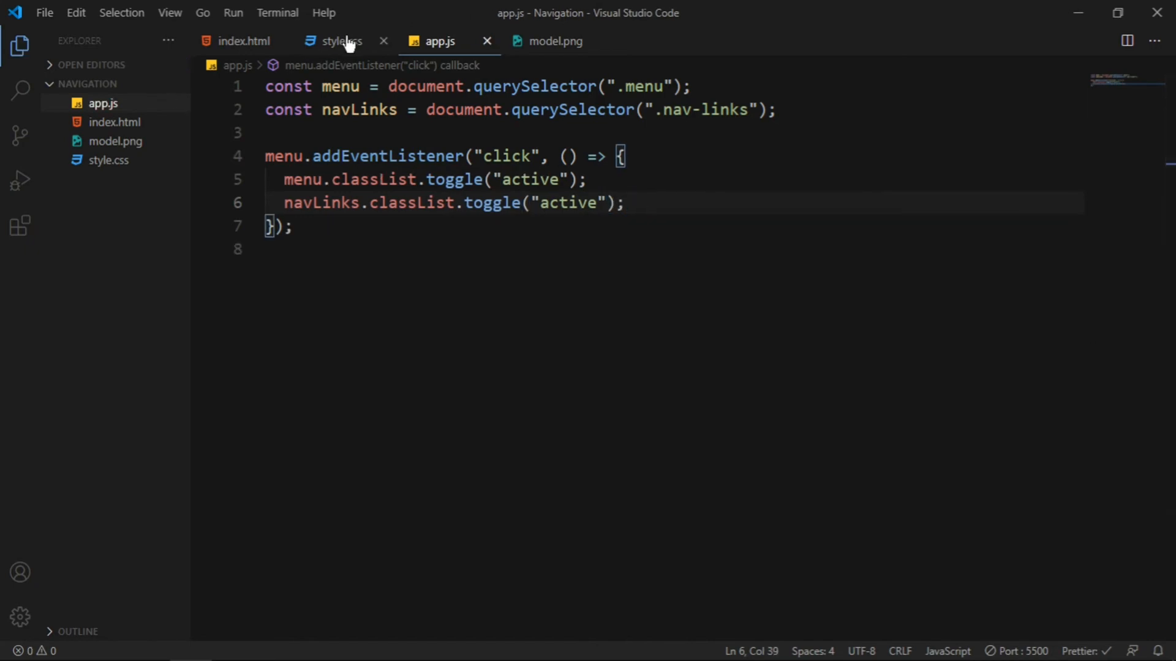
Step: Add a .nav-links.active rule setting transform: translateX(0) in style.css
left_click(340, 41)
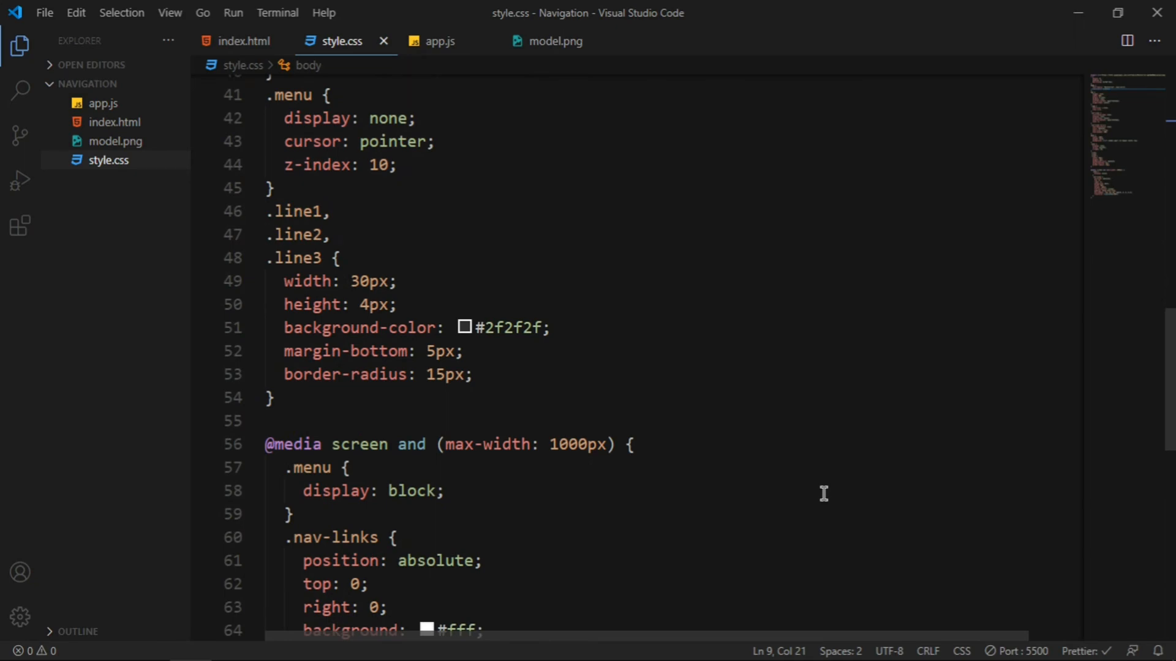
scroll("down", 3)
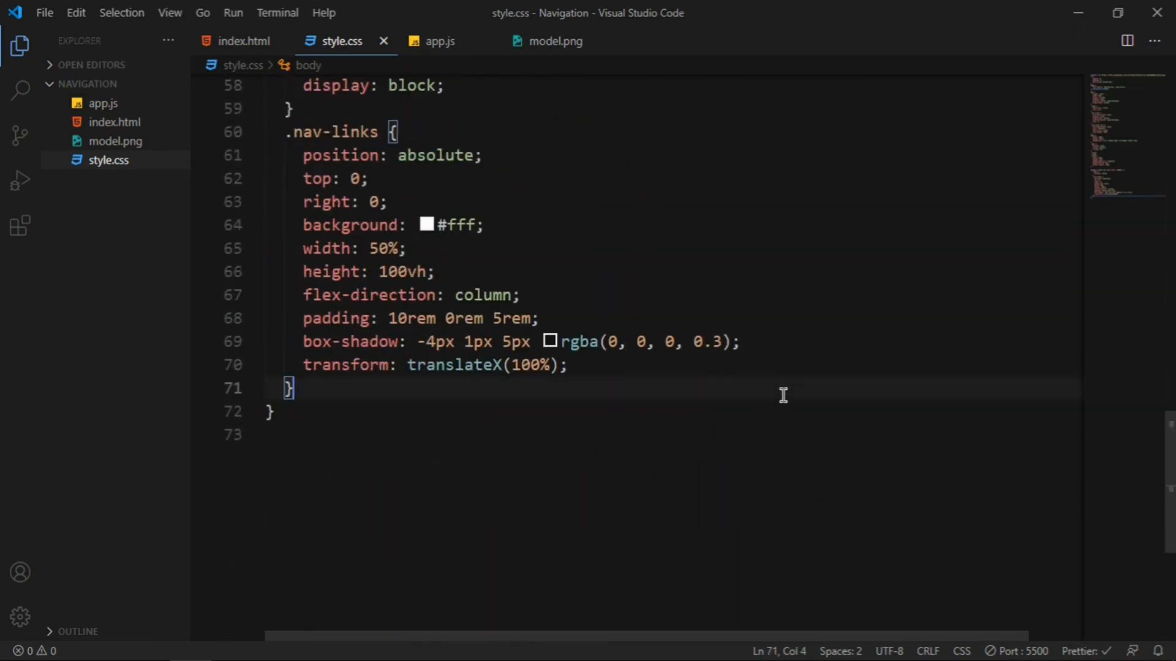
type(".na")
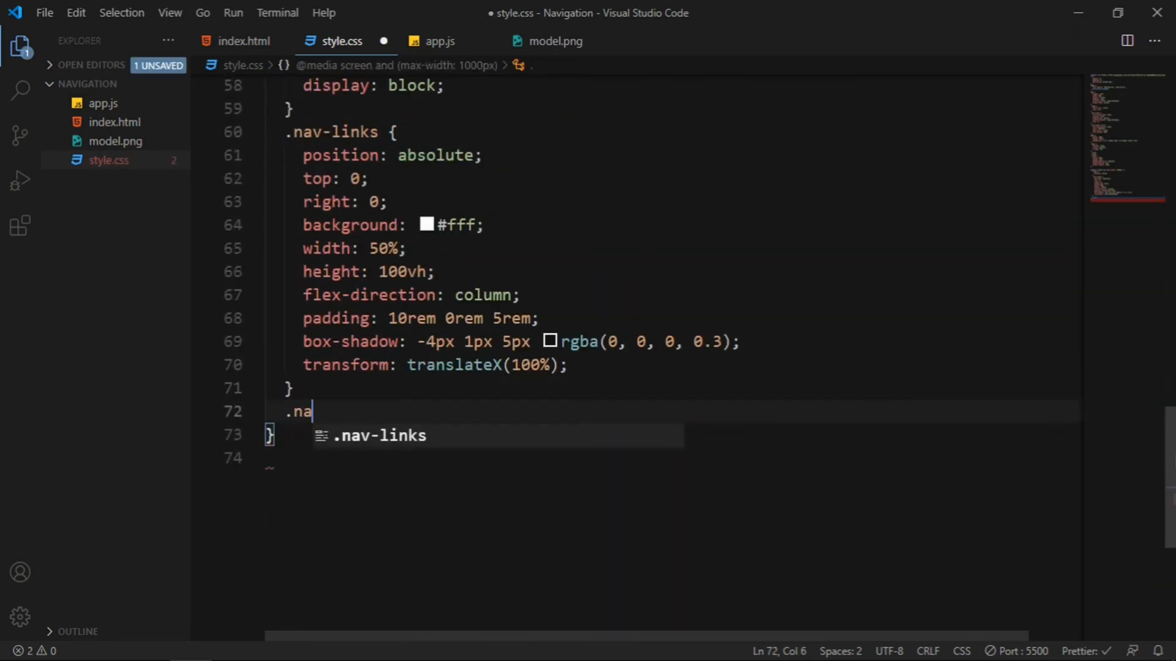
type("v-links.av")
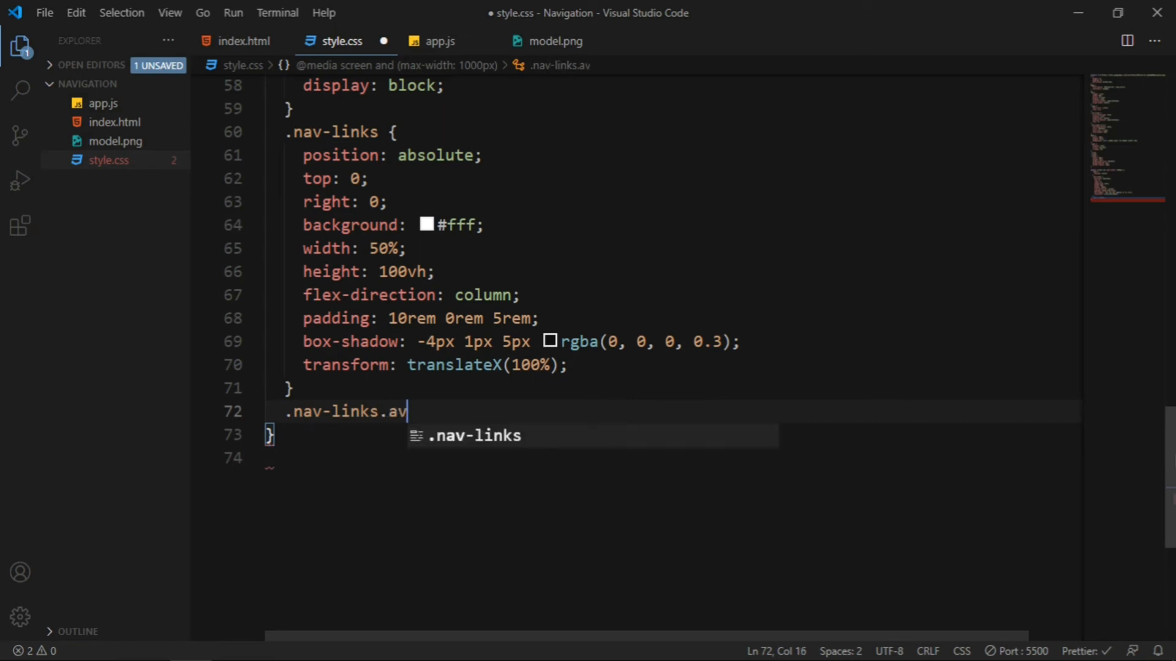
type("tive {")
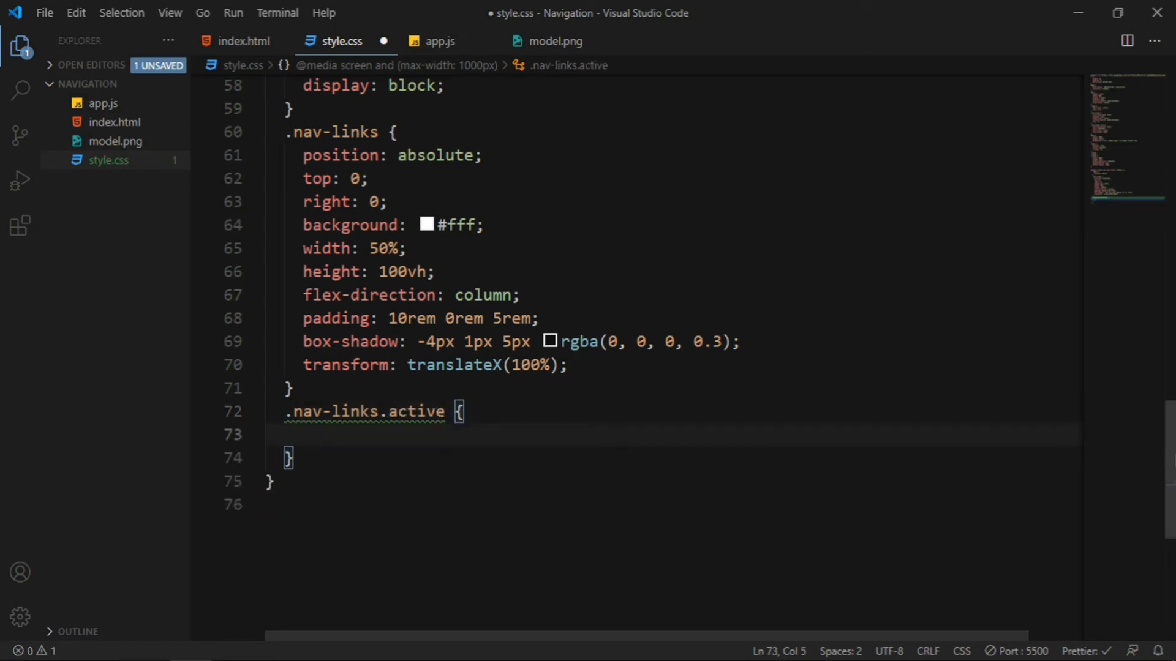
type("transform: translateX(0);")
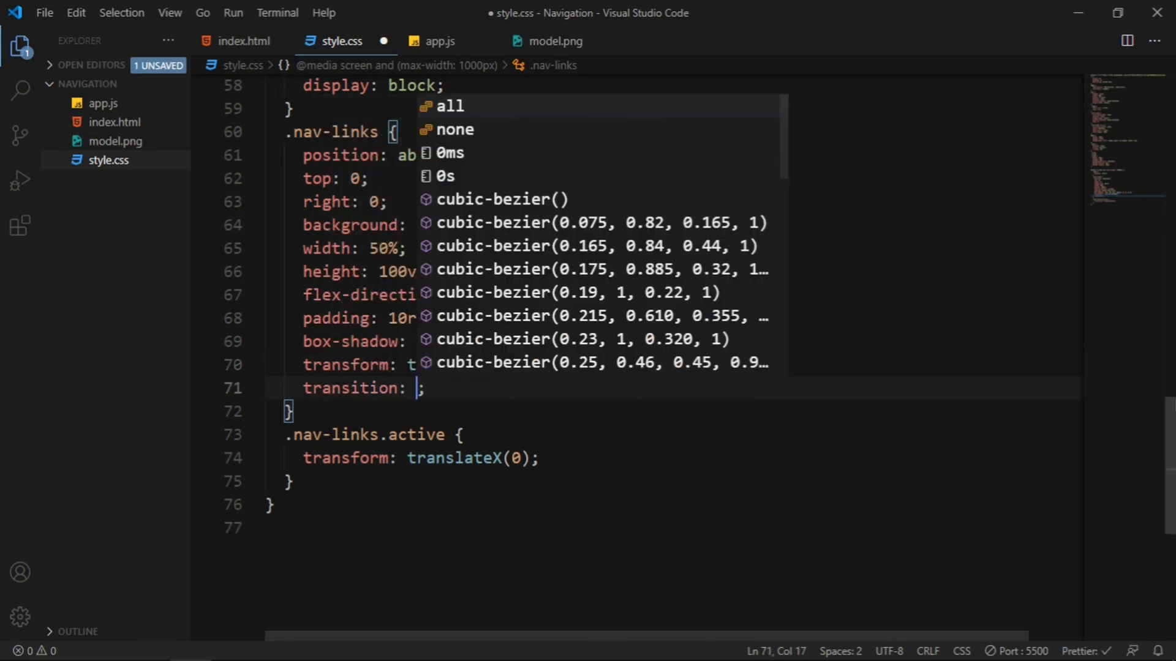
Step: Give .nav-links a transform .5s ease transition and test the slide in Chrome
type("trans")
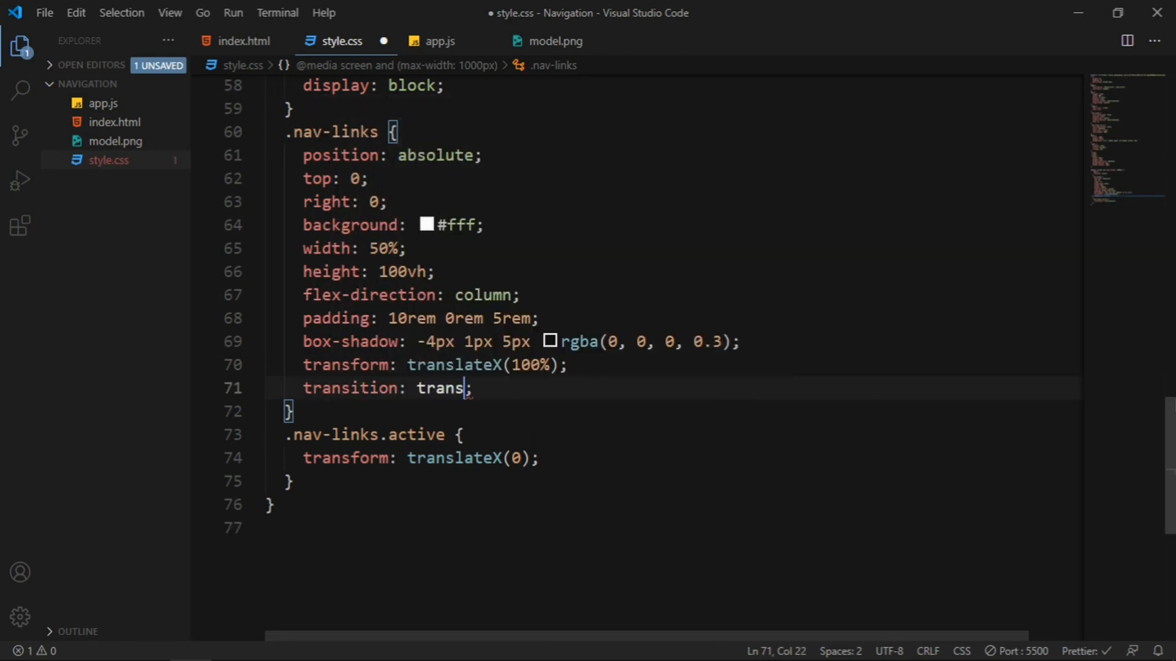
type("form")
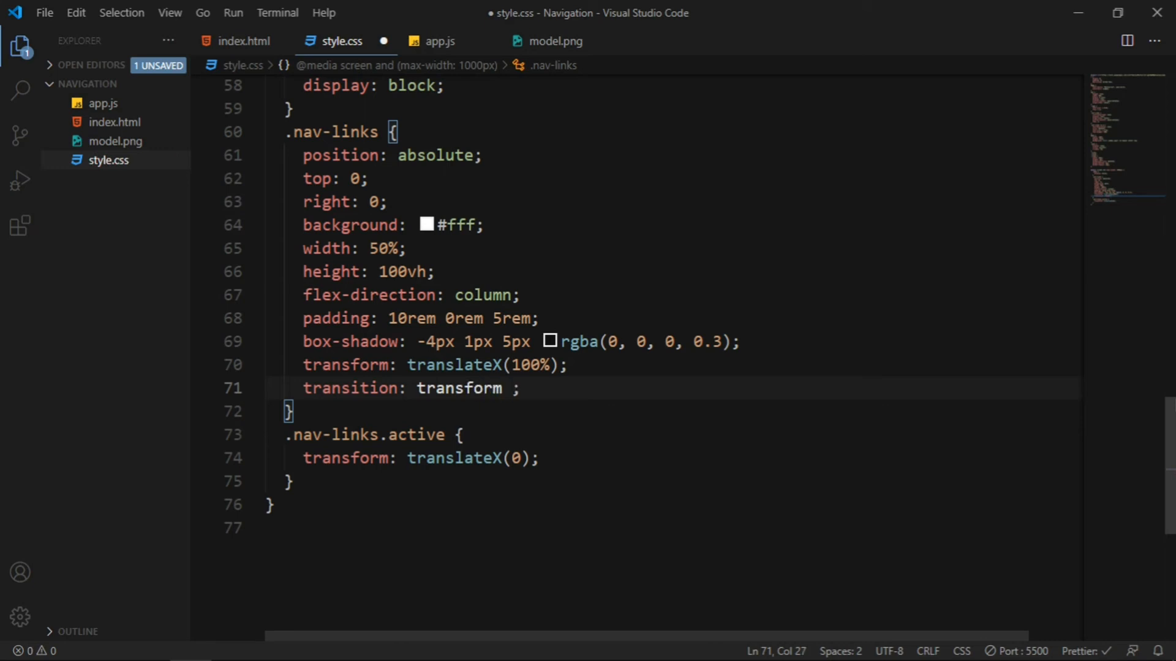
type(".5s ea")
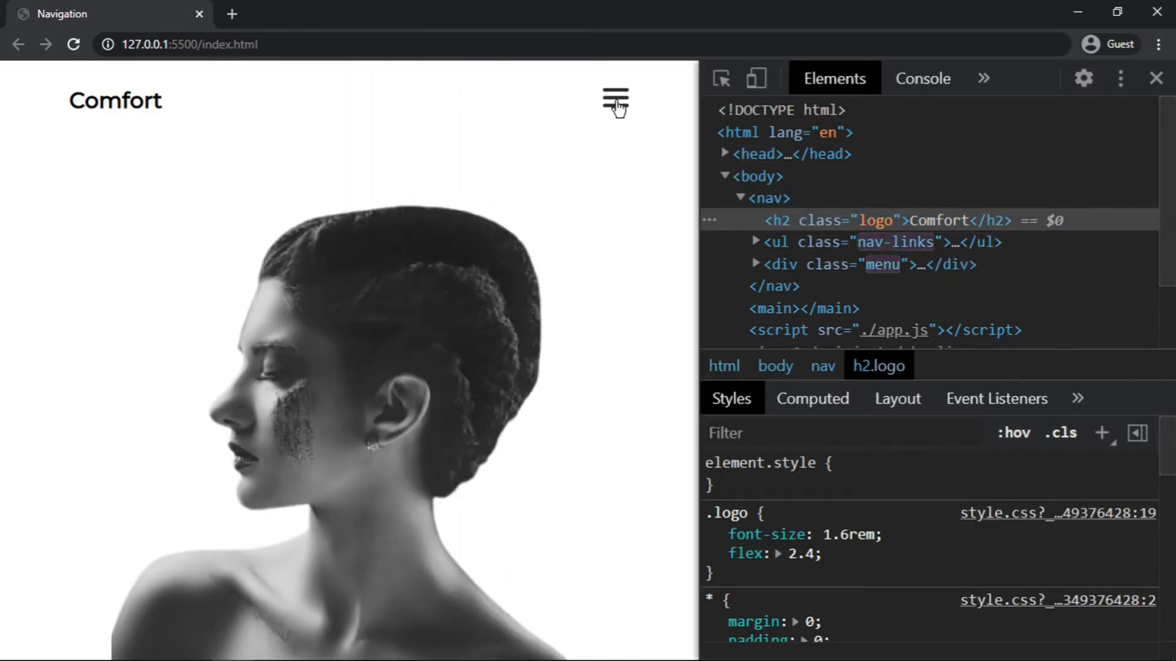
left_click(615, 100)
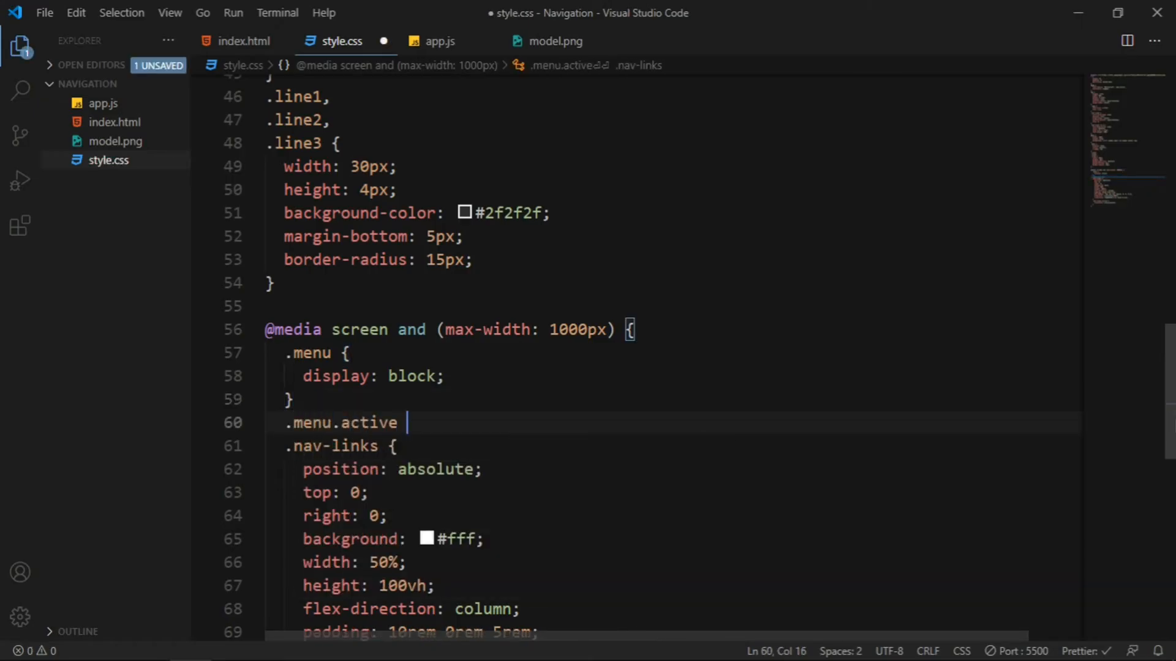
Step: Rotate the active menu's .line1 by 45deg and translate it (7px, 6px)
type(".line1 {")
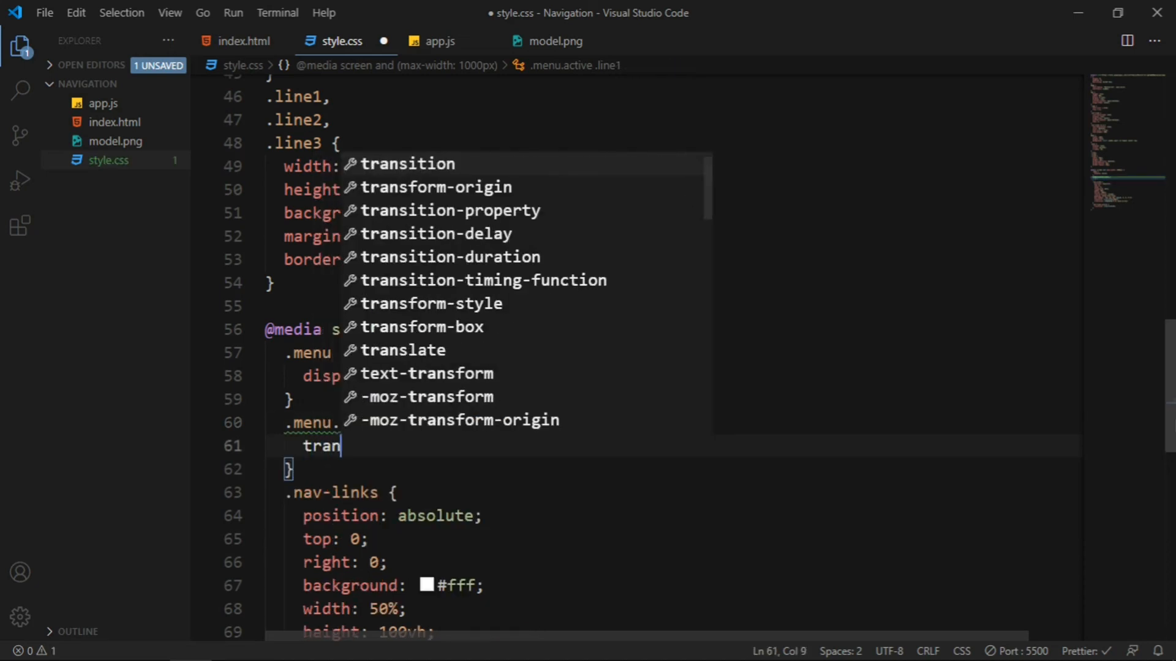
type("sform: rotate();")
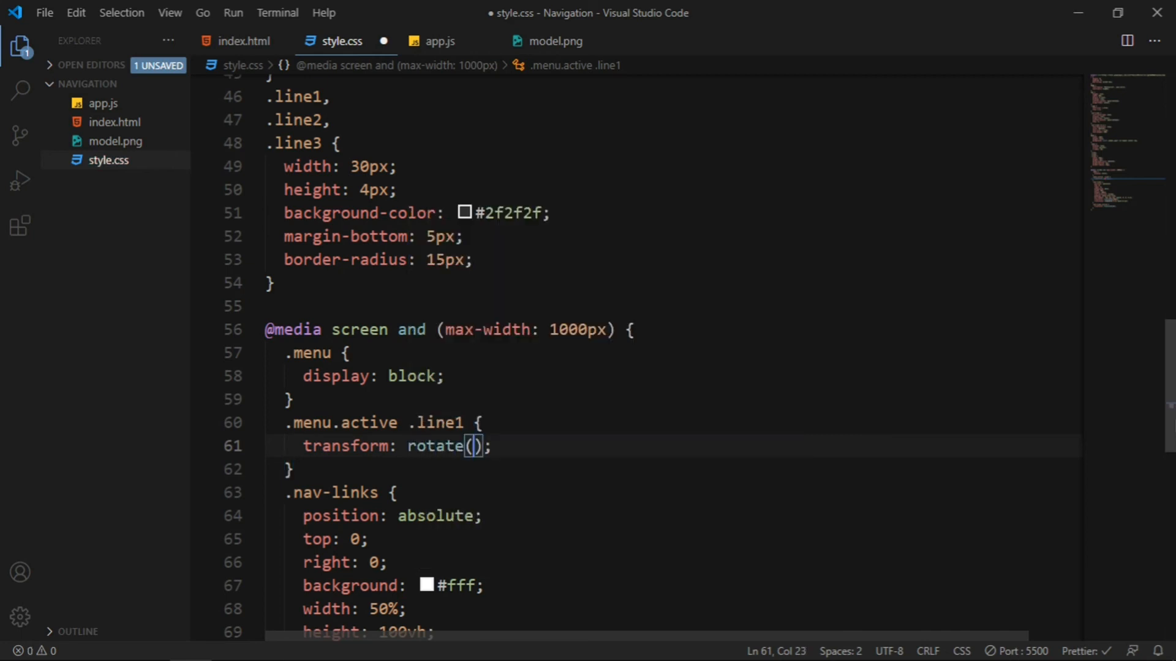
type("45deg")
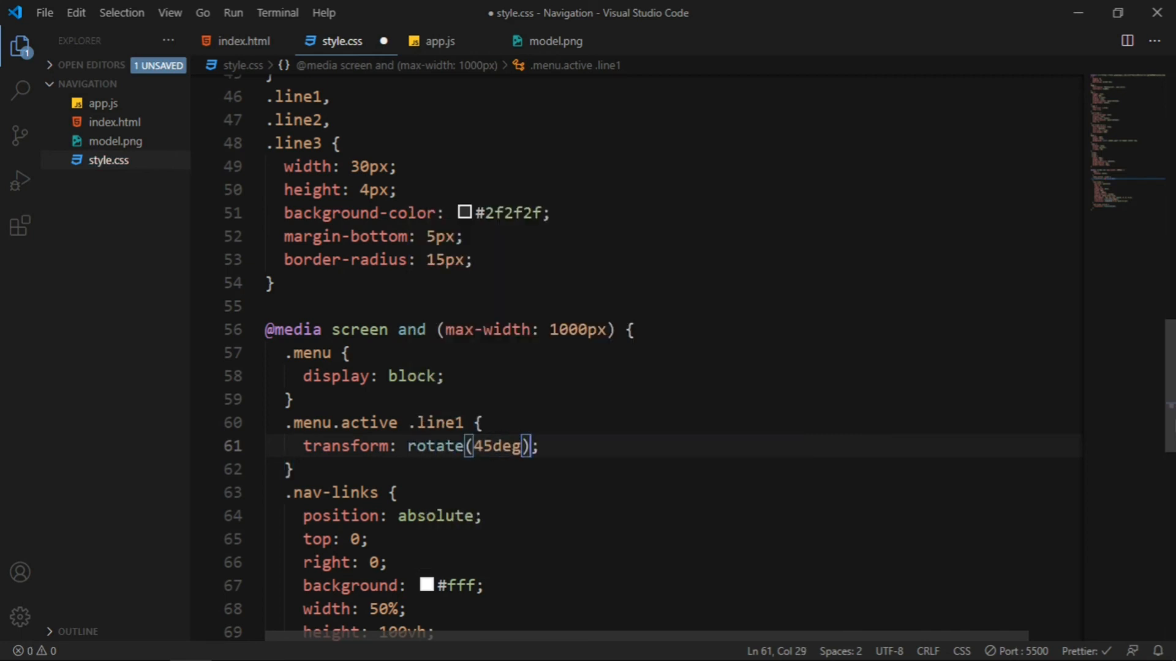
type("translate()")
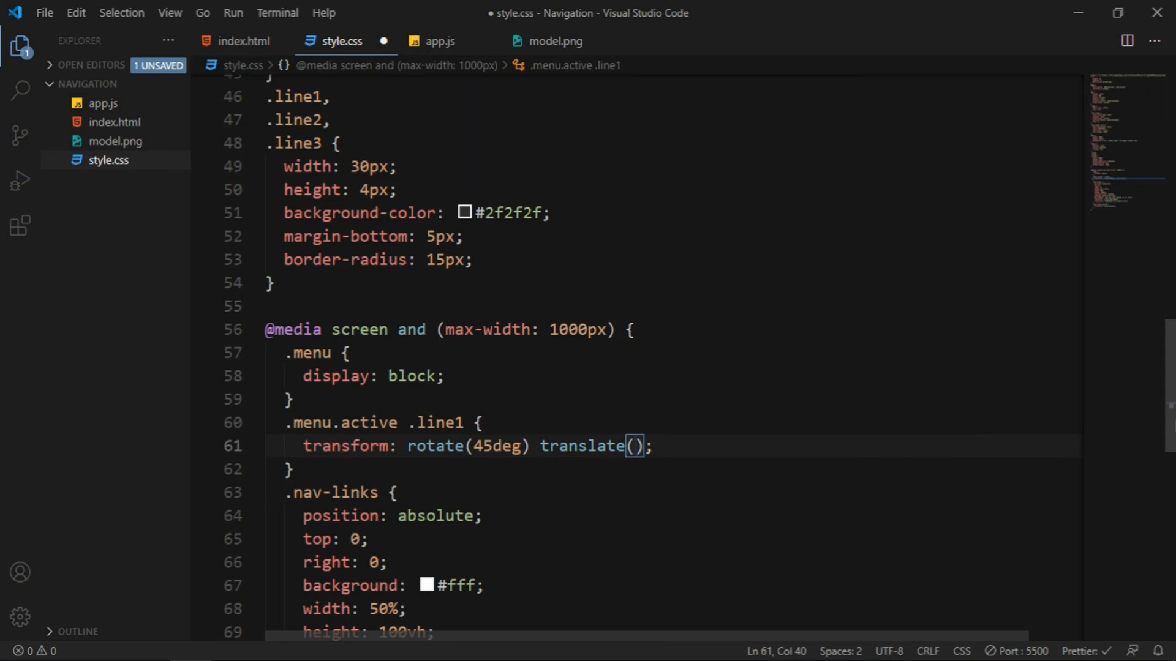
type("7px,")
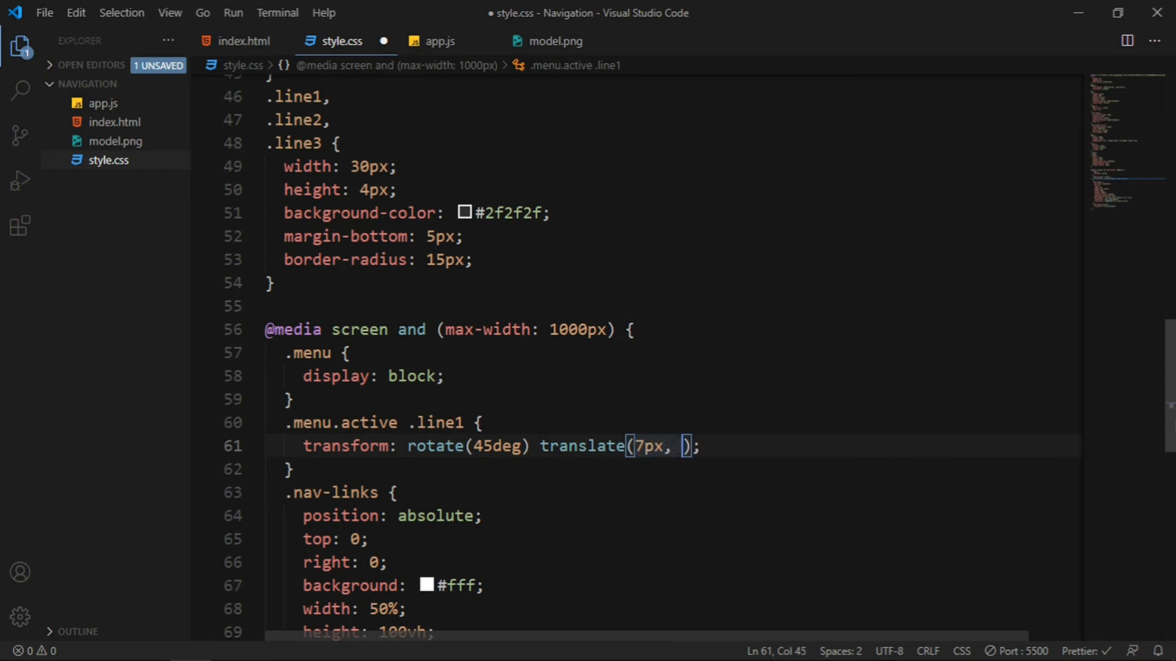
type("6")
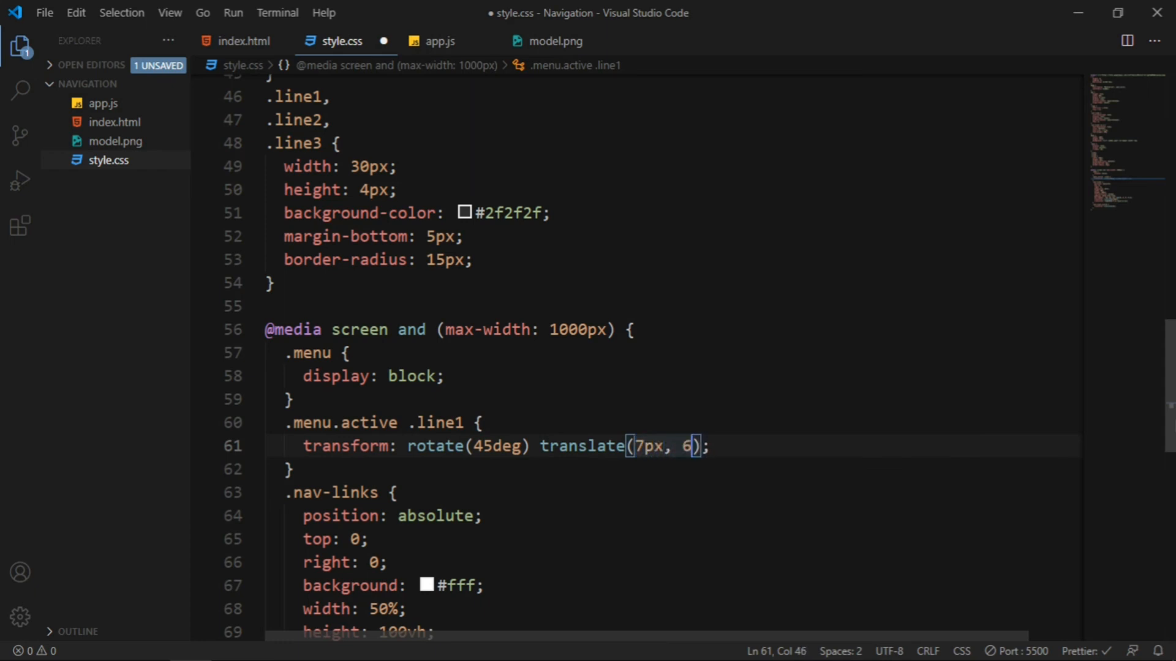
type("px")
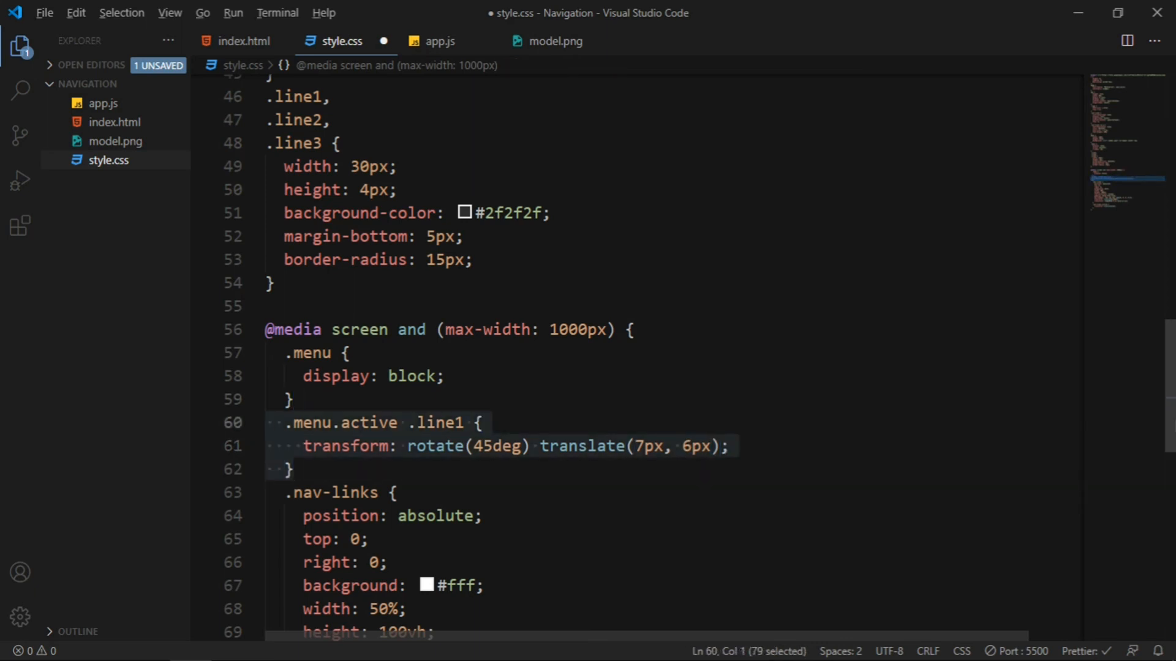
Step: Fade .line2 to opacity 0 and rotate .line3 by -45deg with translate (7px, -6px)
key("ctrl+v")
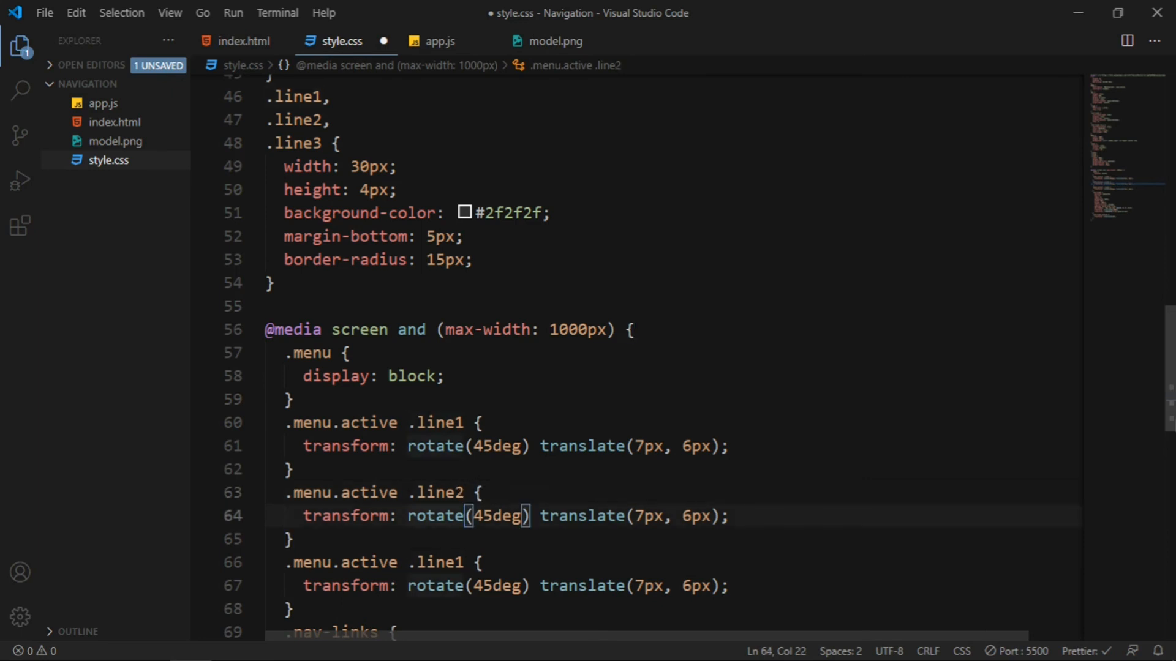
key("Delete")
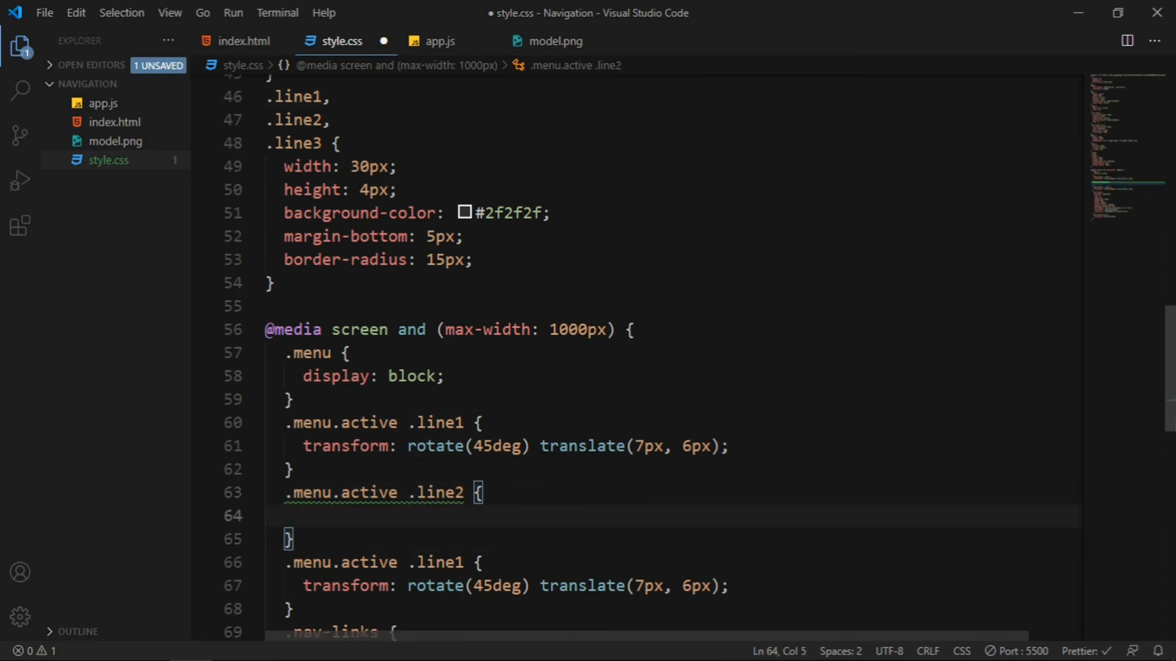
type("opacity: 0;")
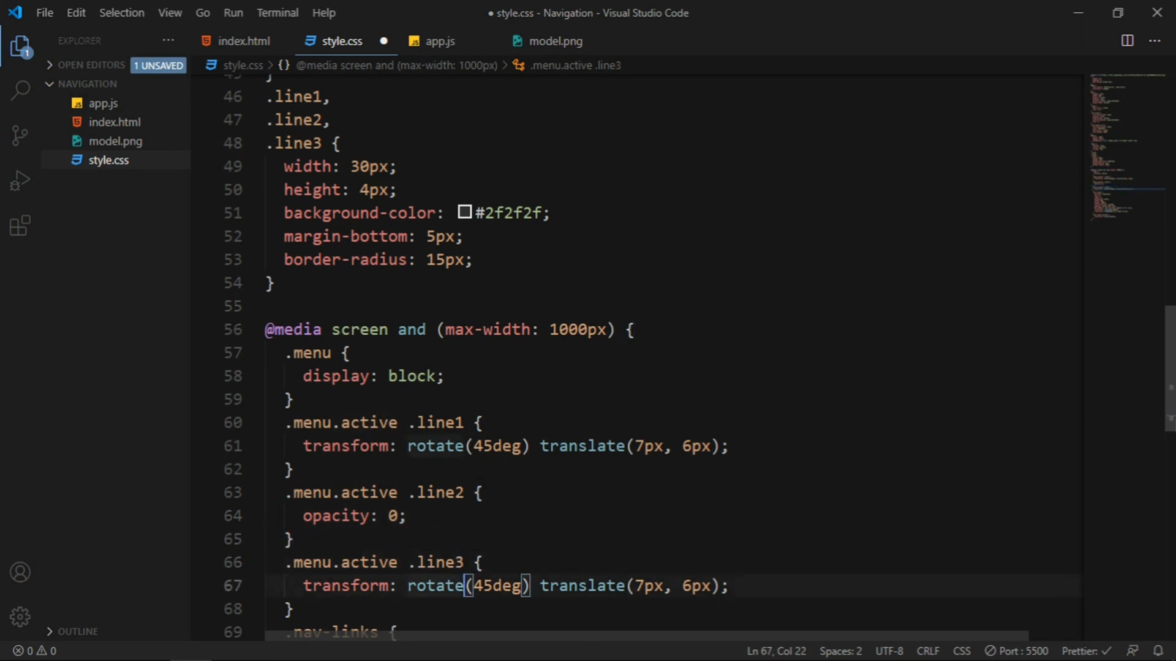
type("-")
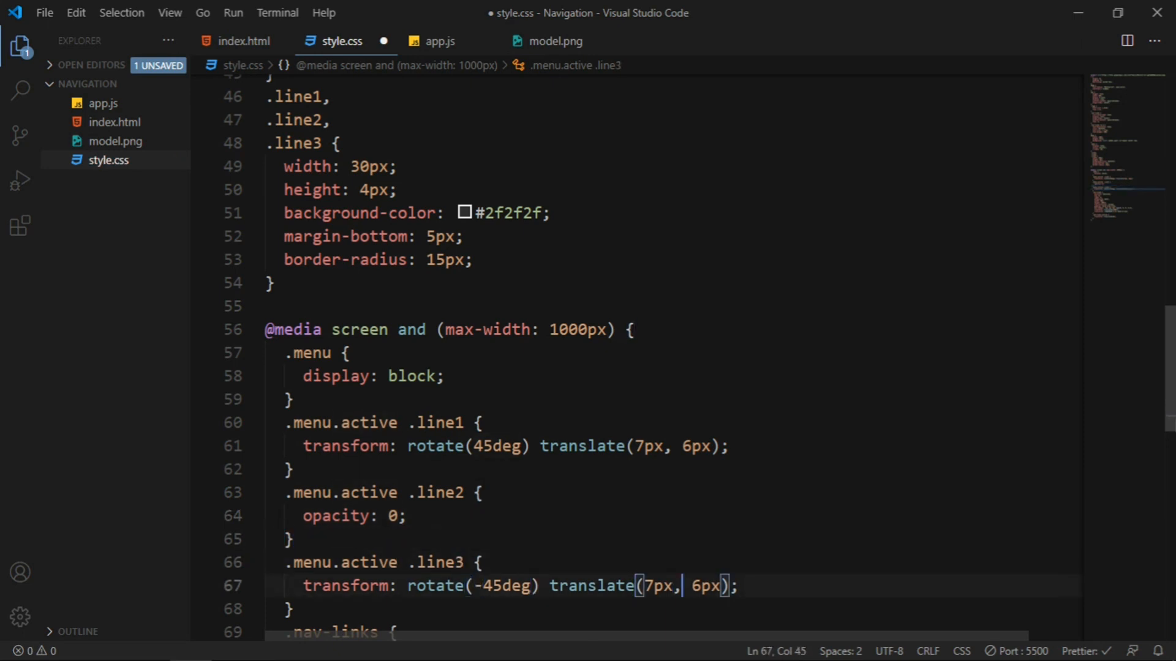
type("-")
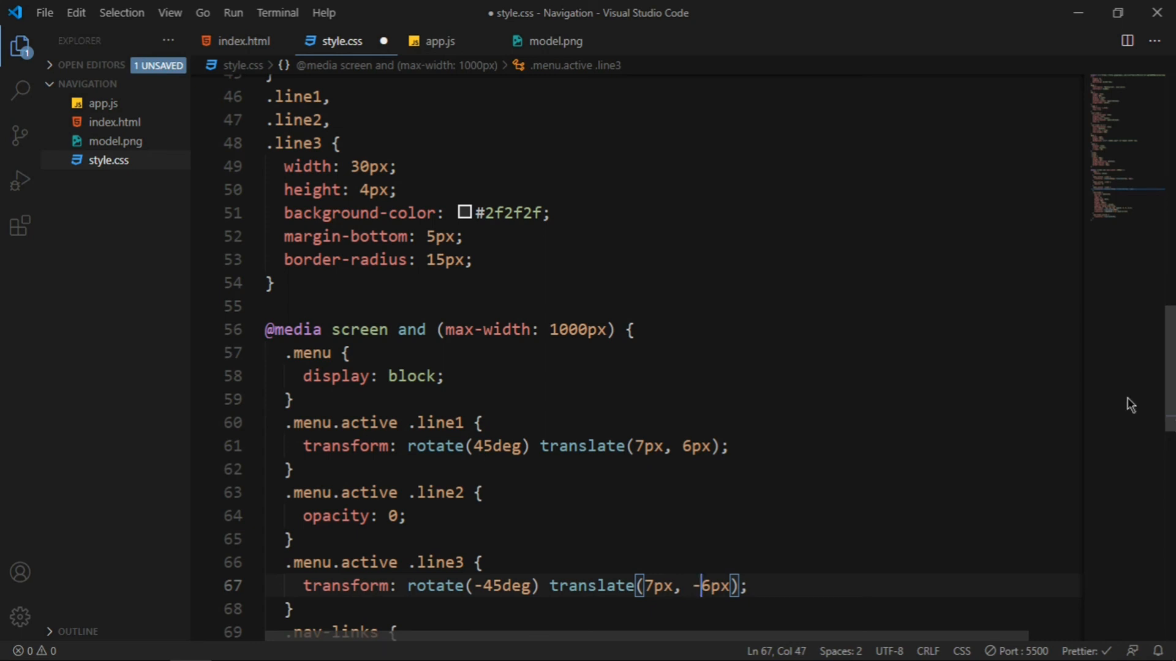
type("transition: tran;")
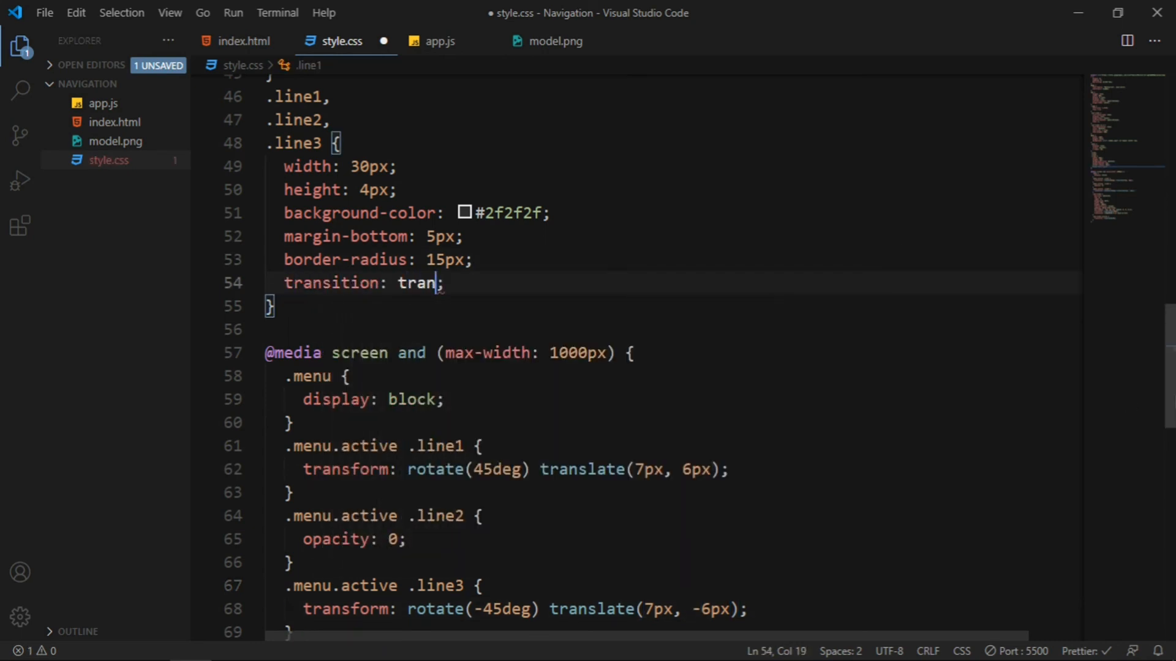
type("sform")
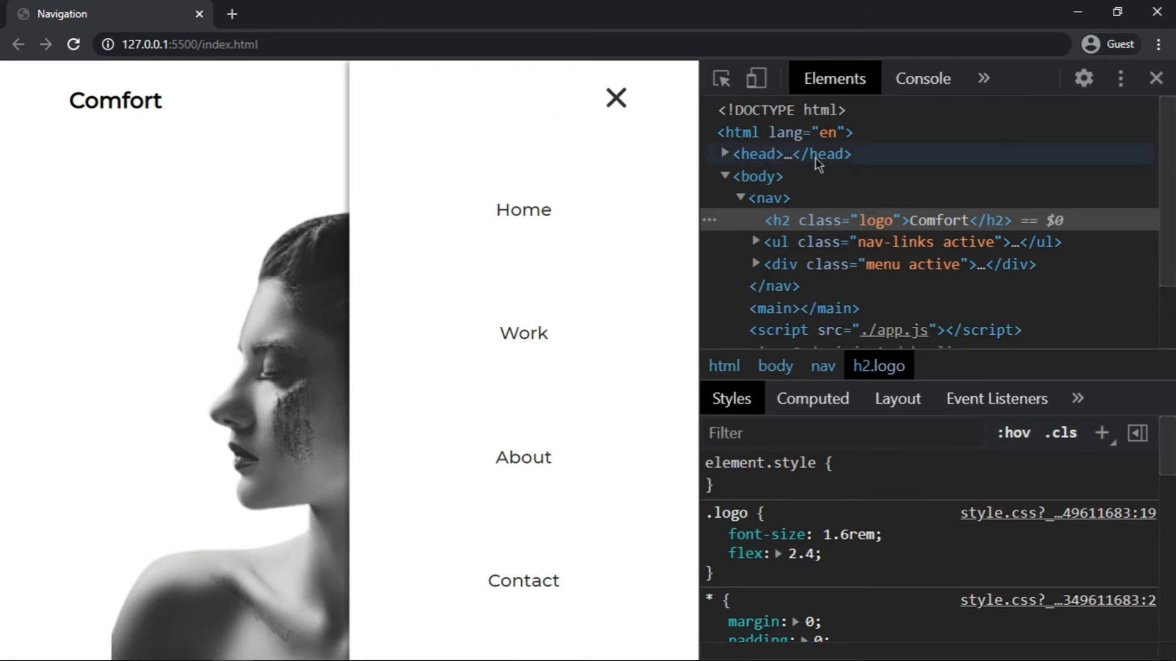
Step: Close the side menu in Chrome, narrow the browser window, and return to index.html
left_click(615, 98)
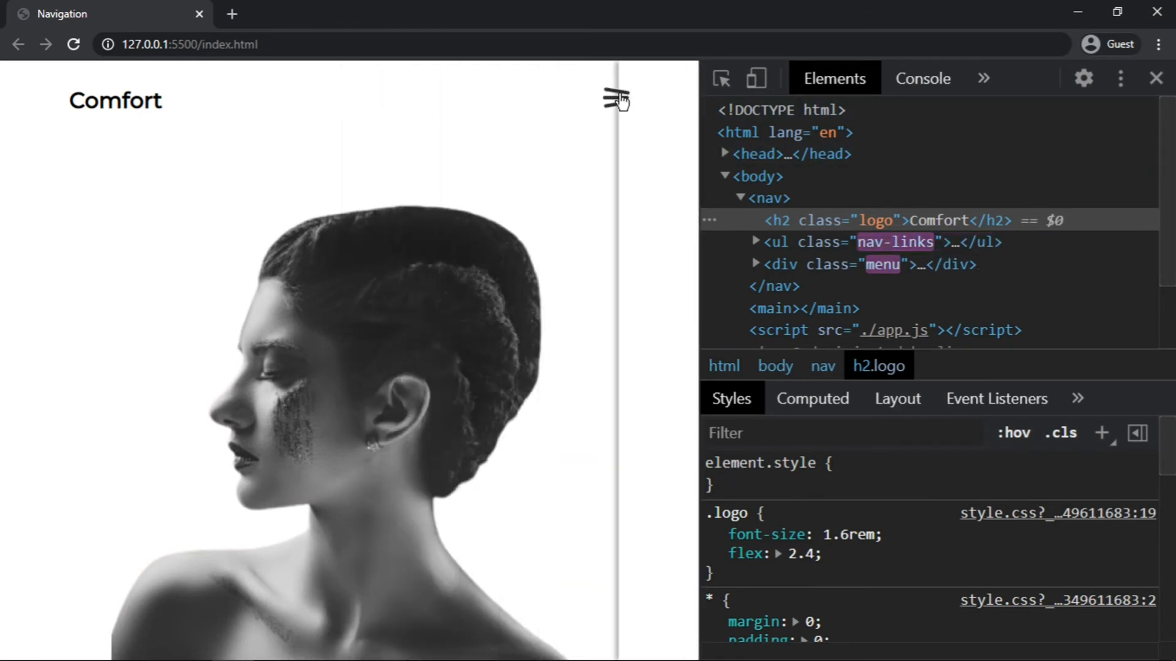
left_click(613, 98)
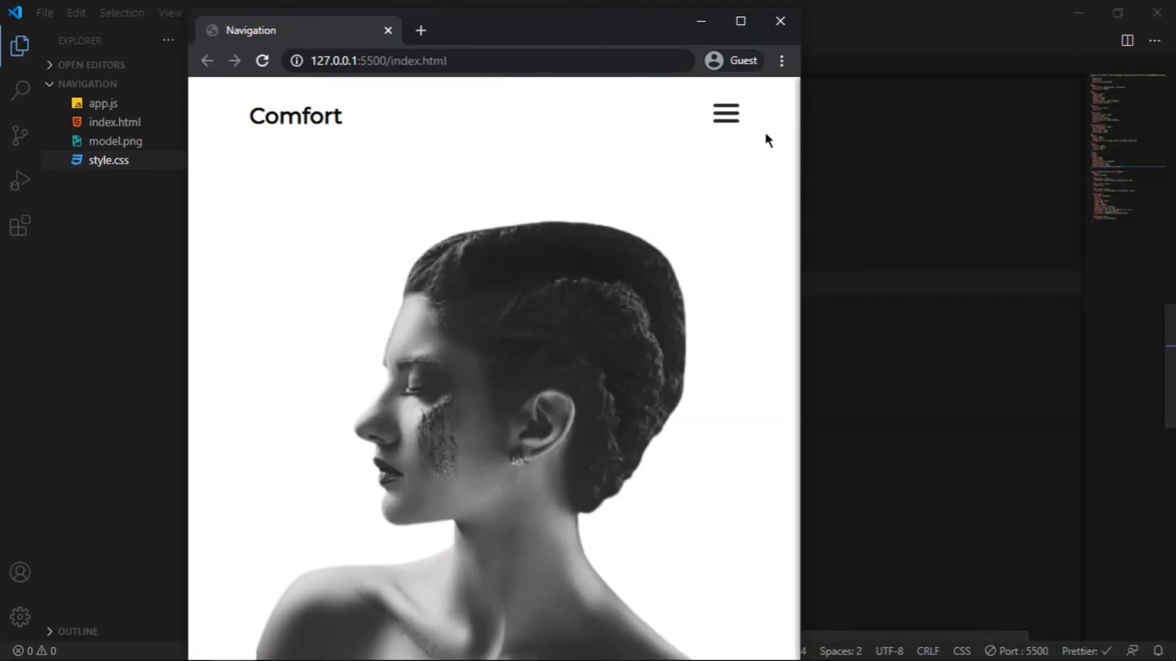
left_click(724, 114)
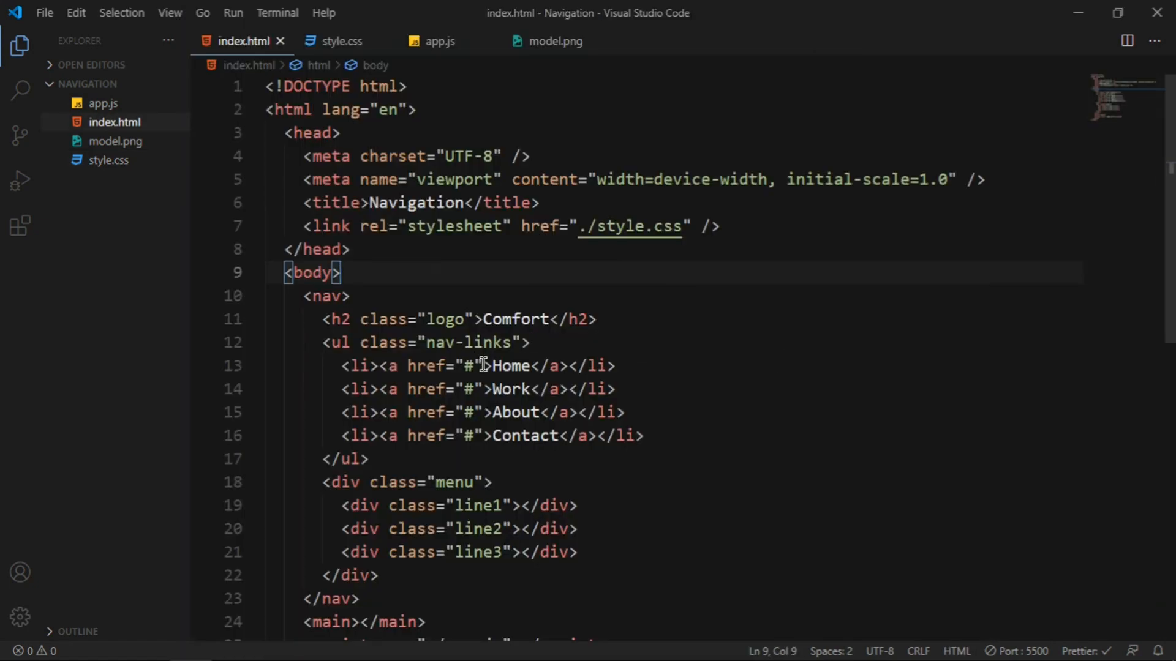
Step: Add id="link-active" to the Home anchor in index.html, then go back to style.css
type("id=\"\"")
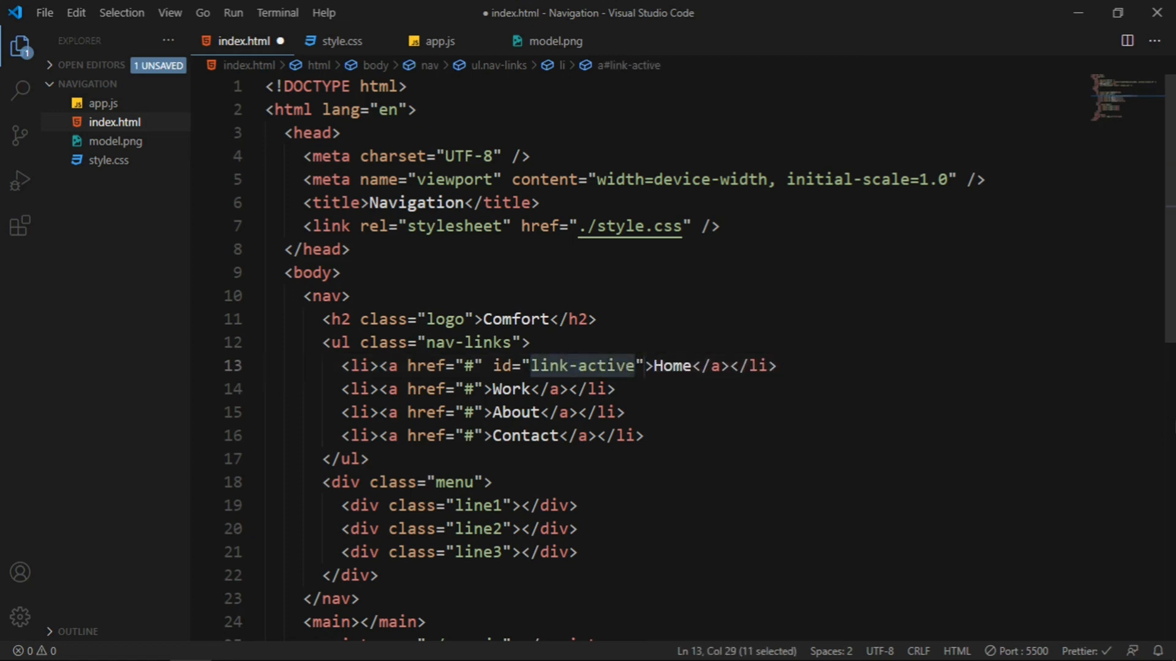
left_click(336, 41)
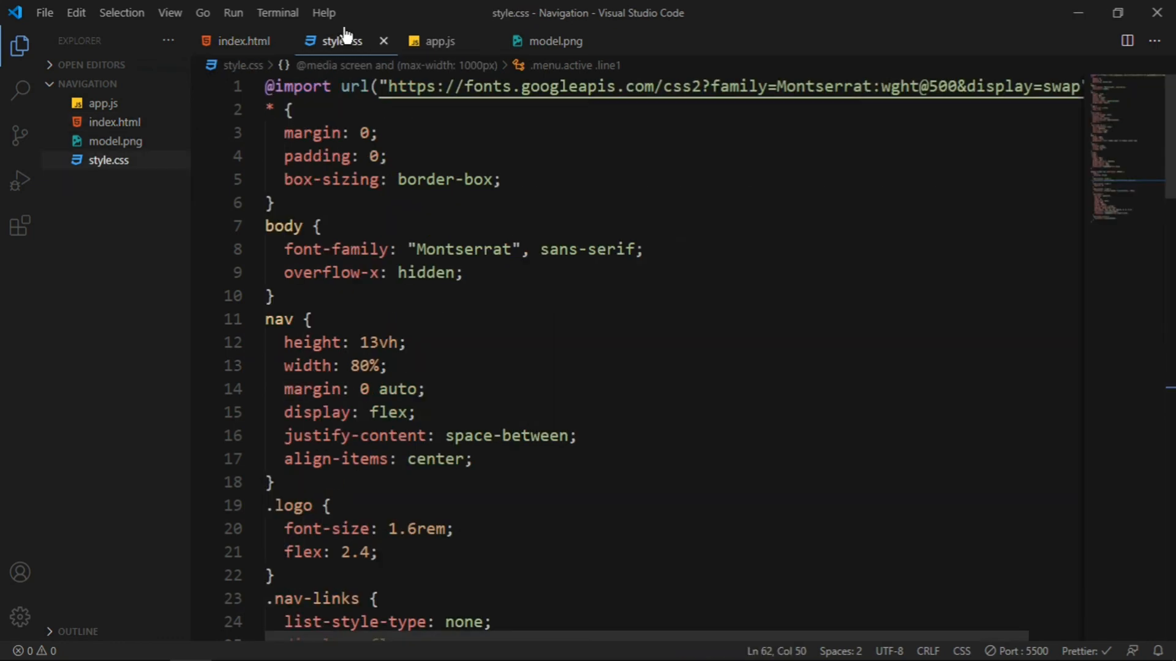
Step: Add #link-active with a wavy #2f2f2f underline and open the Chrome menu to check
scroll("down", 3)
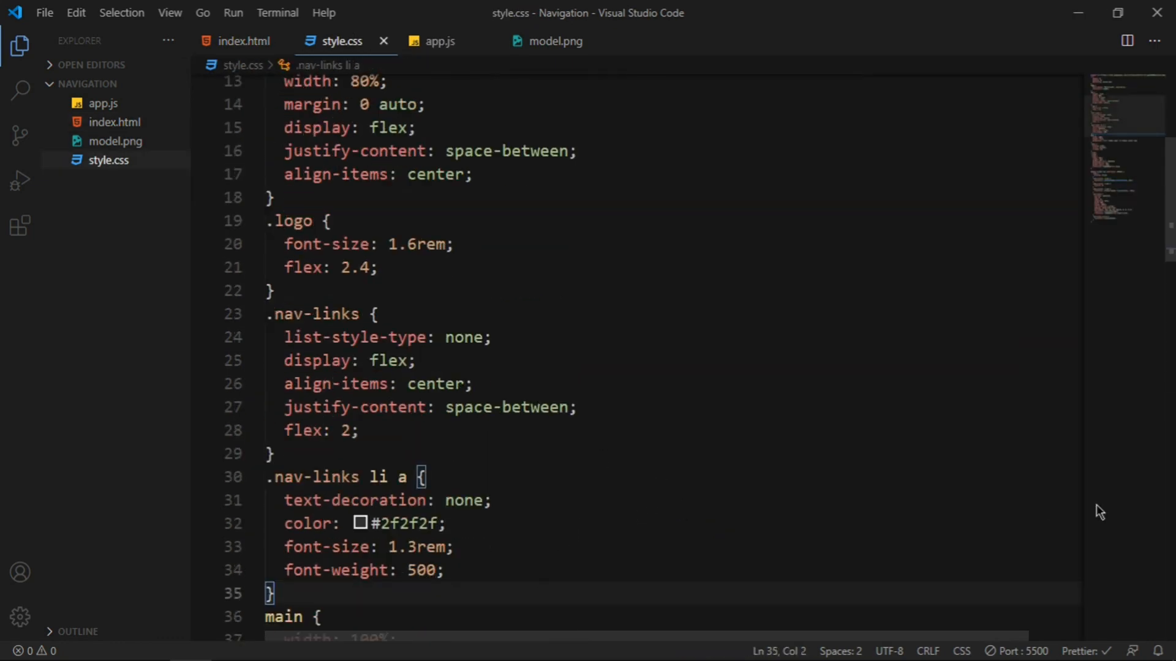
type("#link-active {")
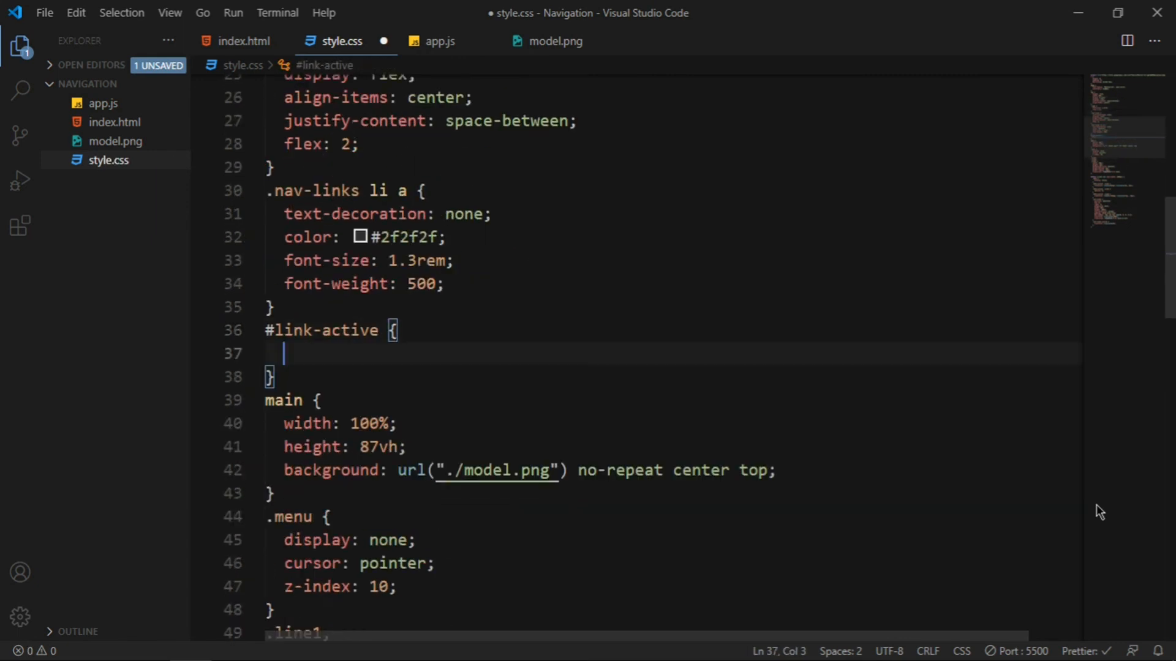
type("text-")
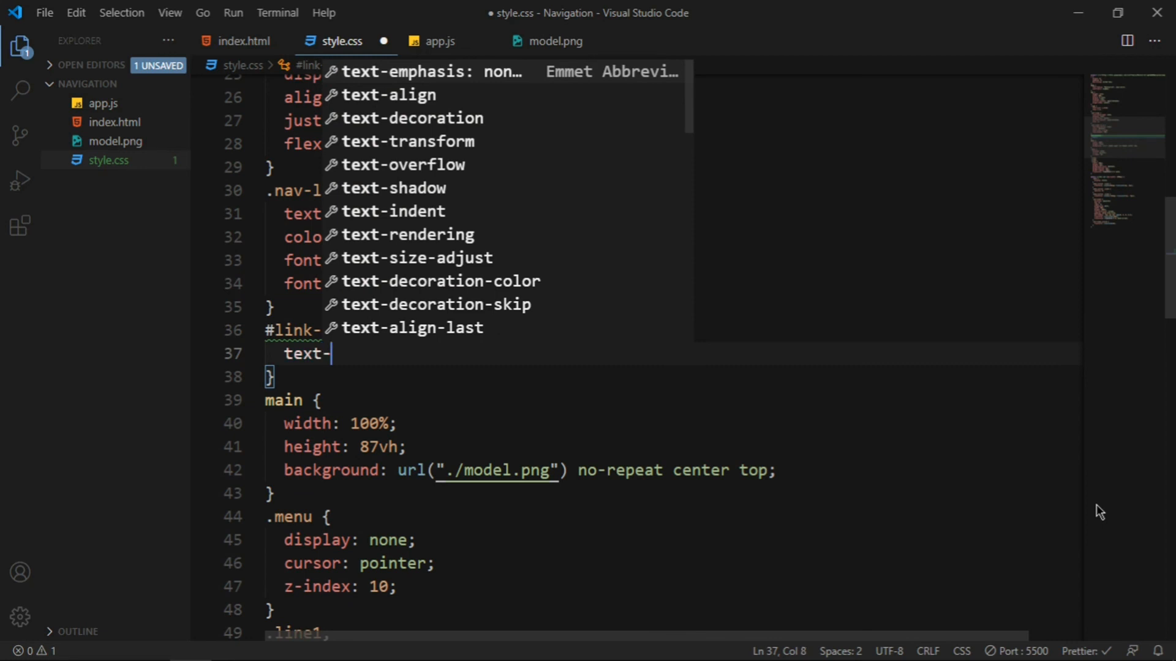
type("decoration: un;")
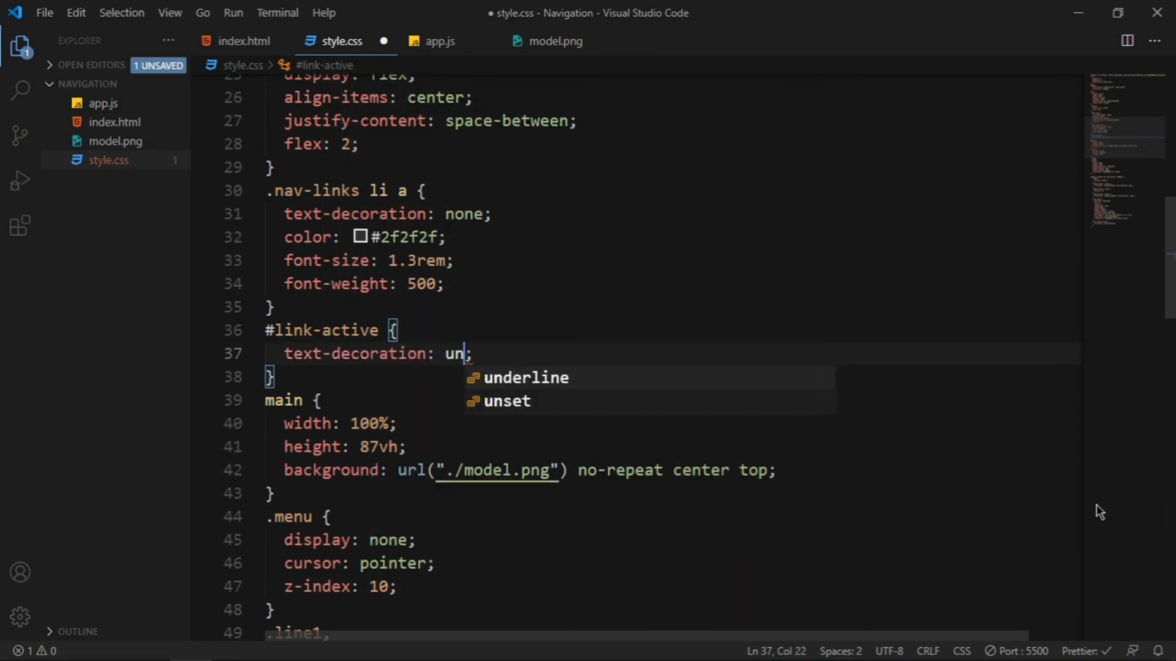
type("derline wavy")
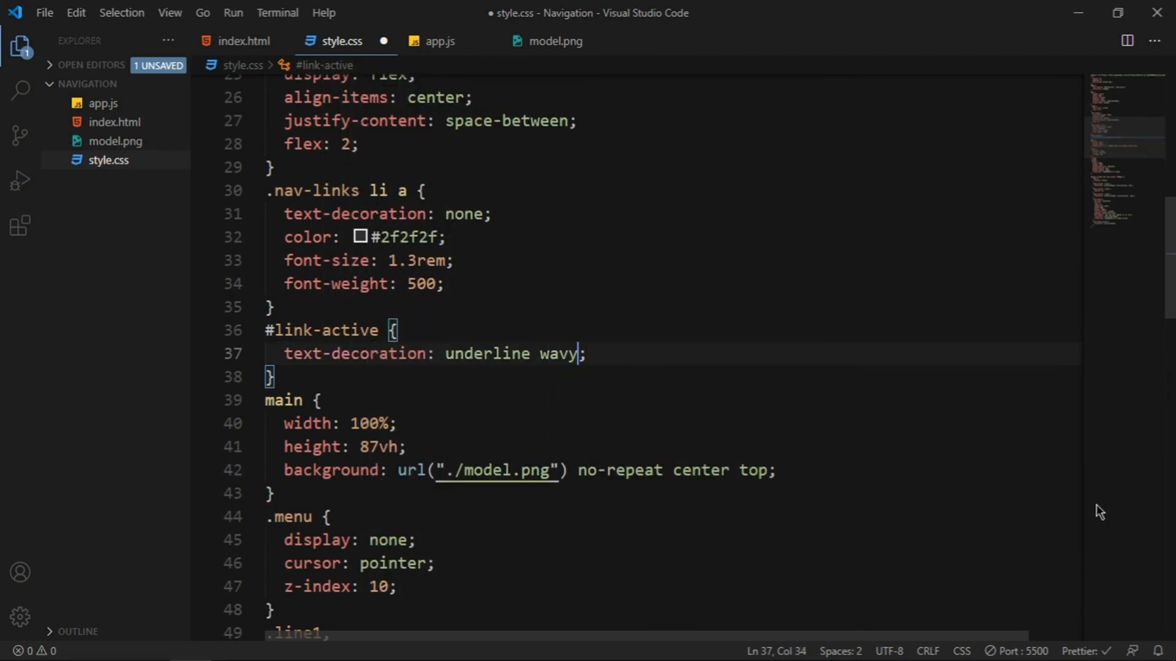
type("#2f")
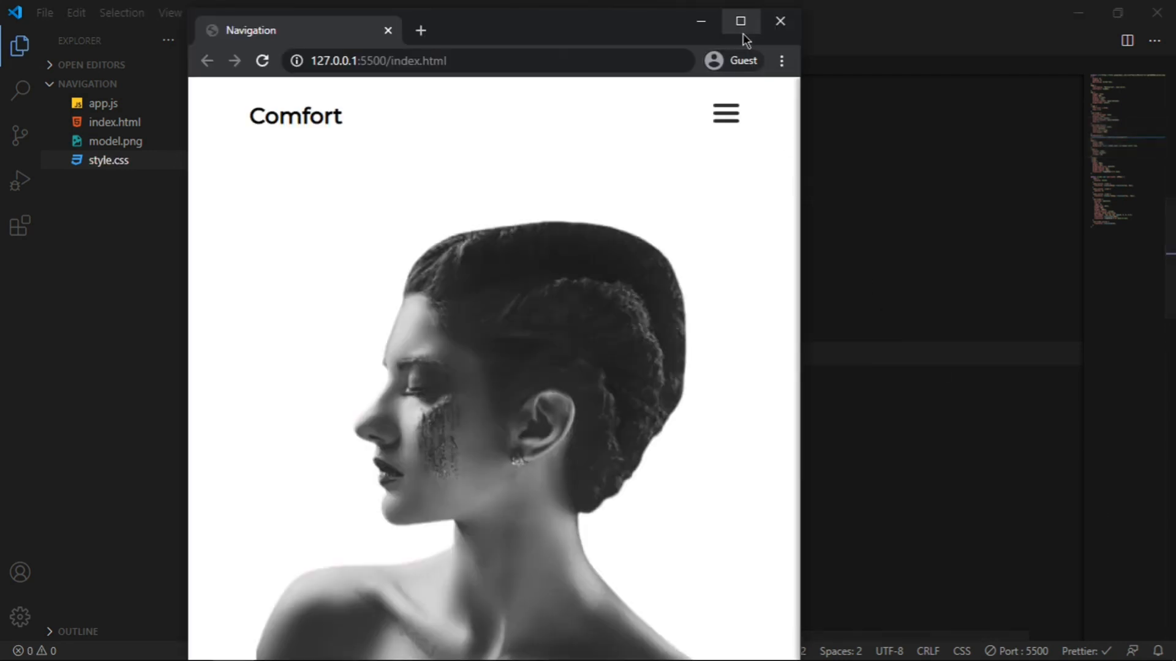
left_click(724, 113)
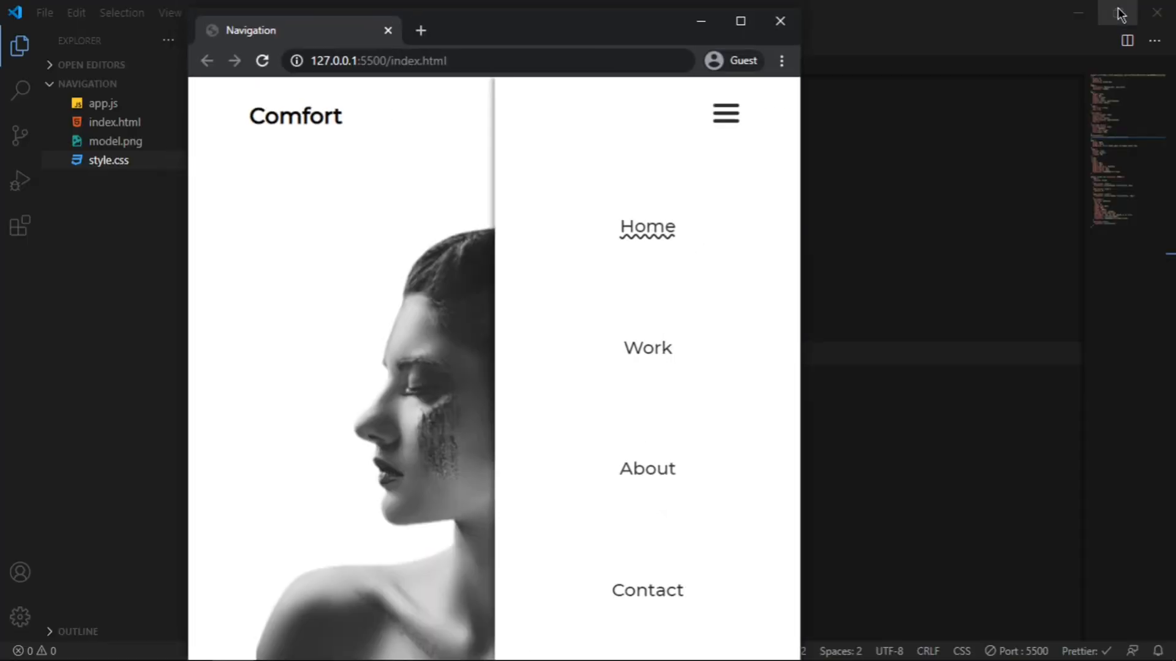